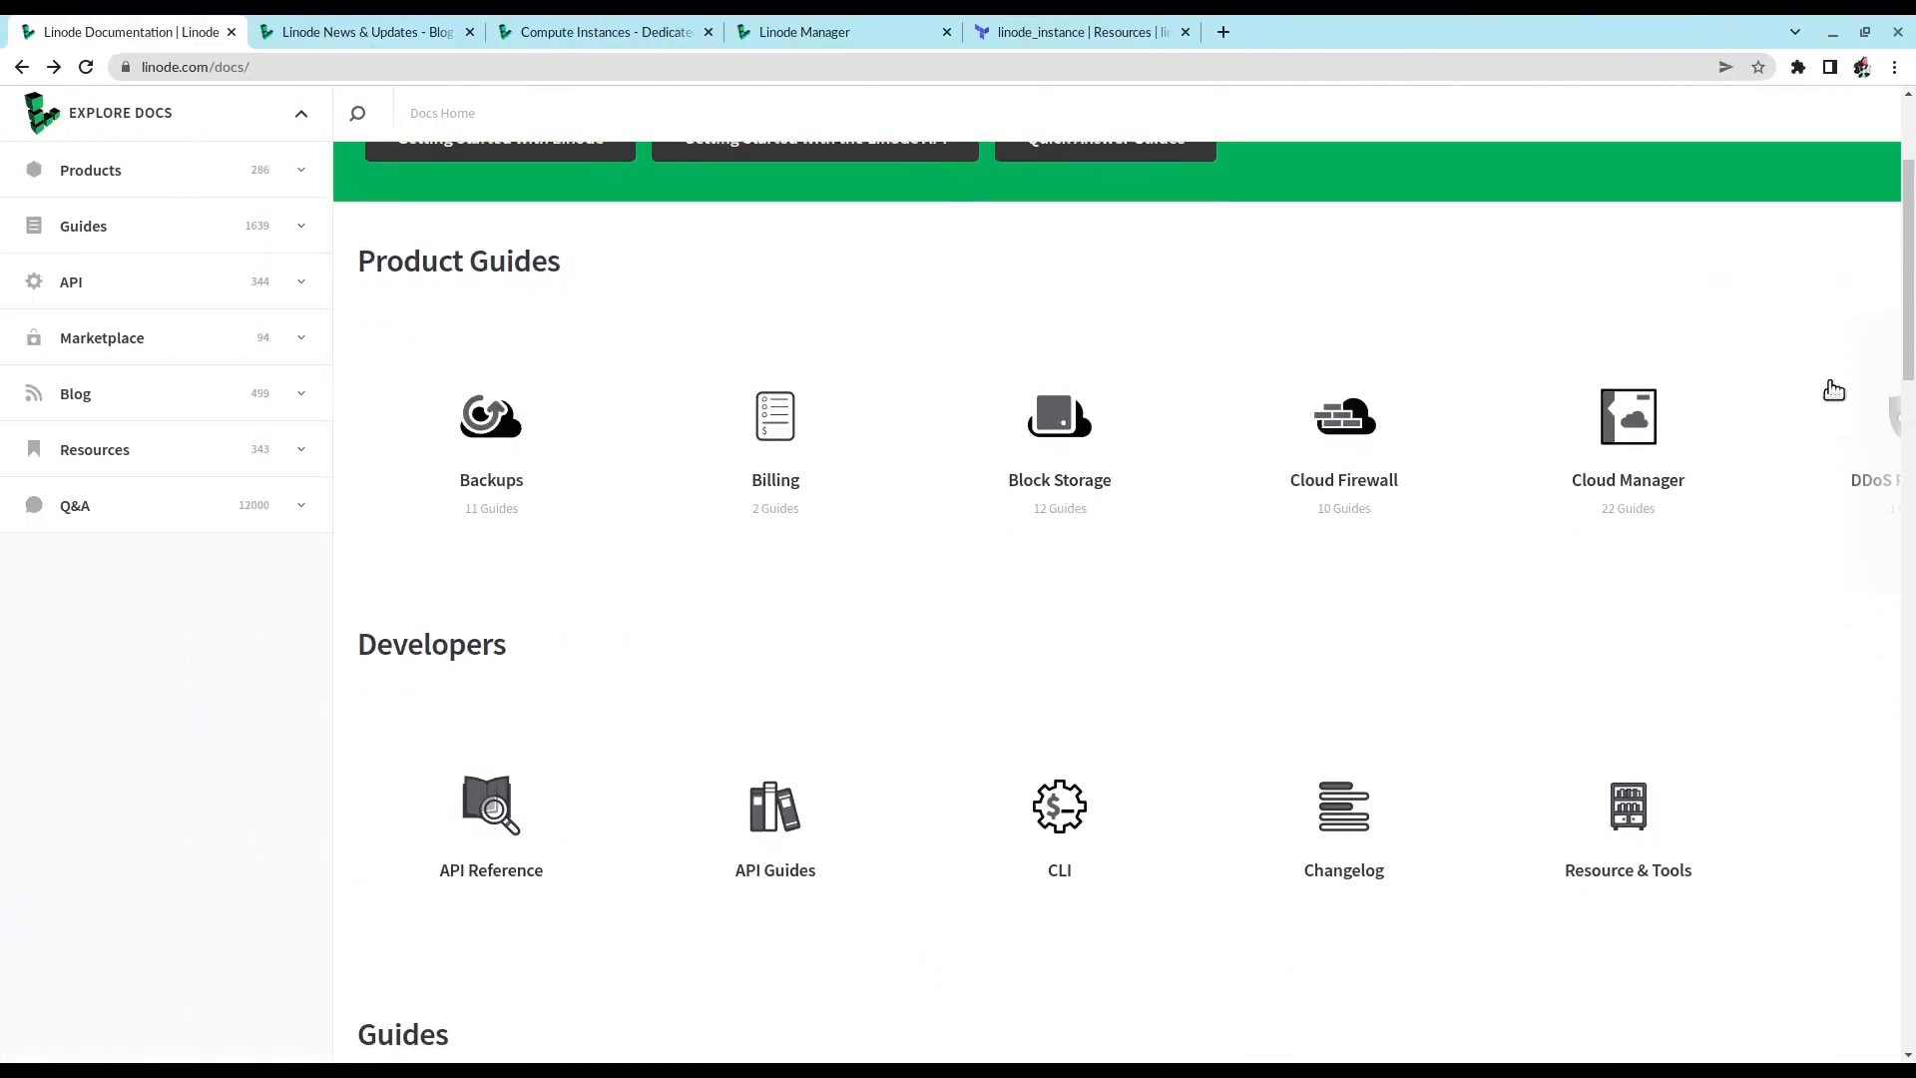
Step: Browse the blog's Compute category and read the 'Introducing Linode GPU Instances' pricing table
scroll(down, 3)
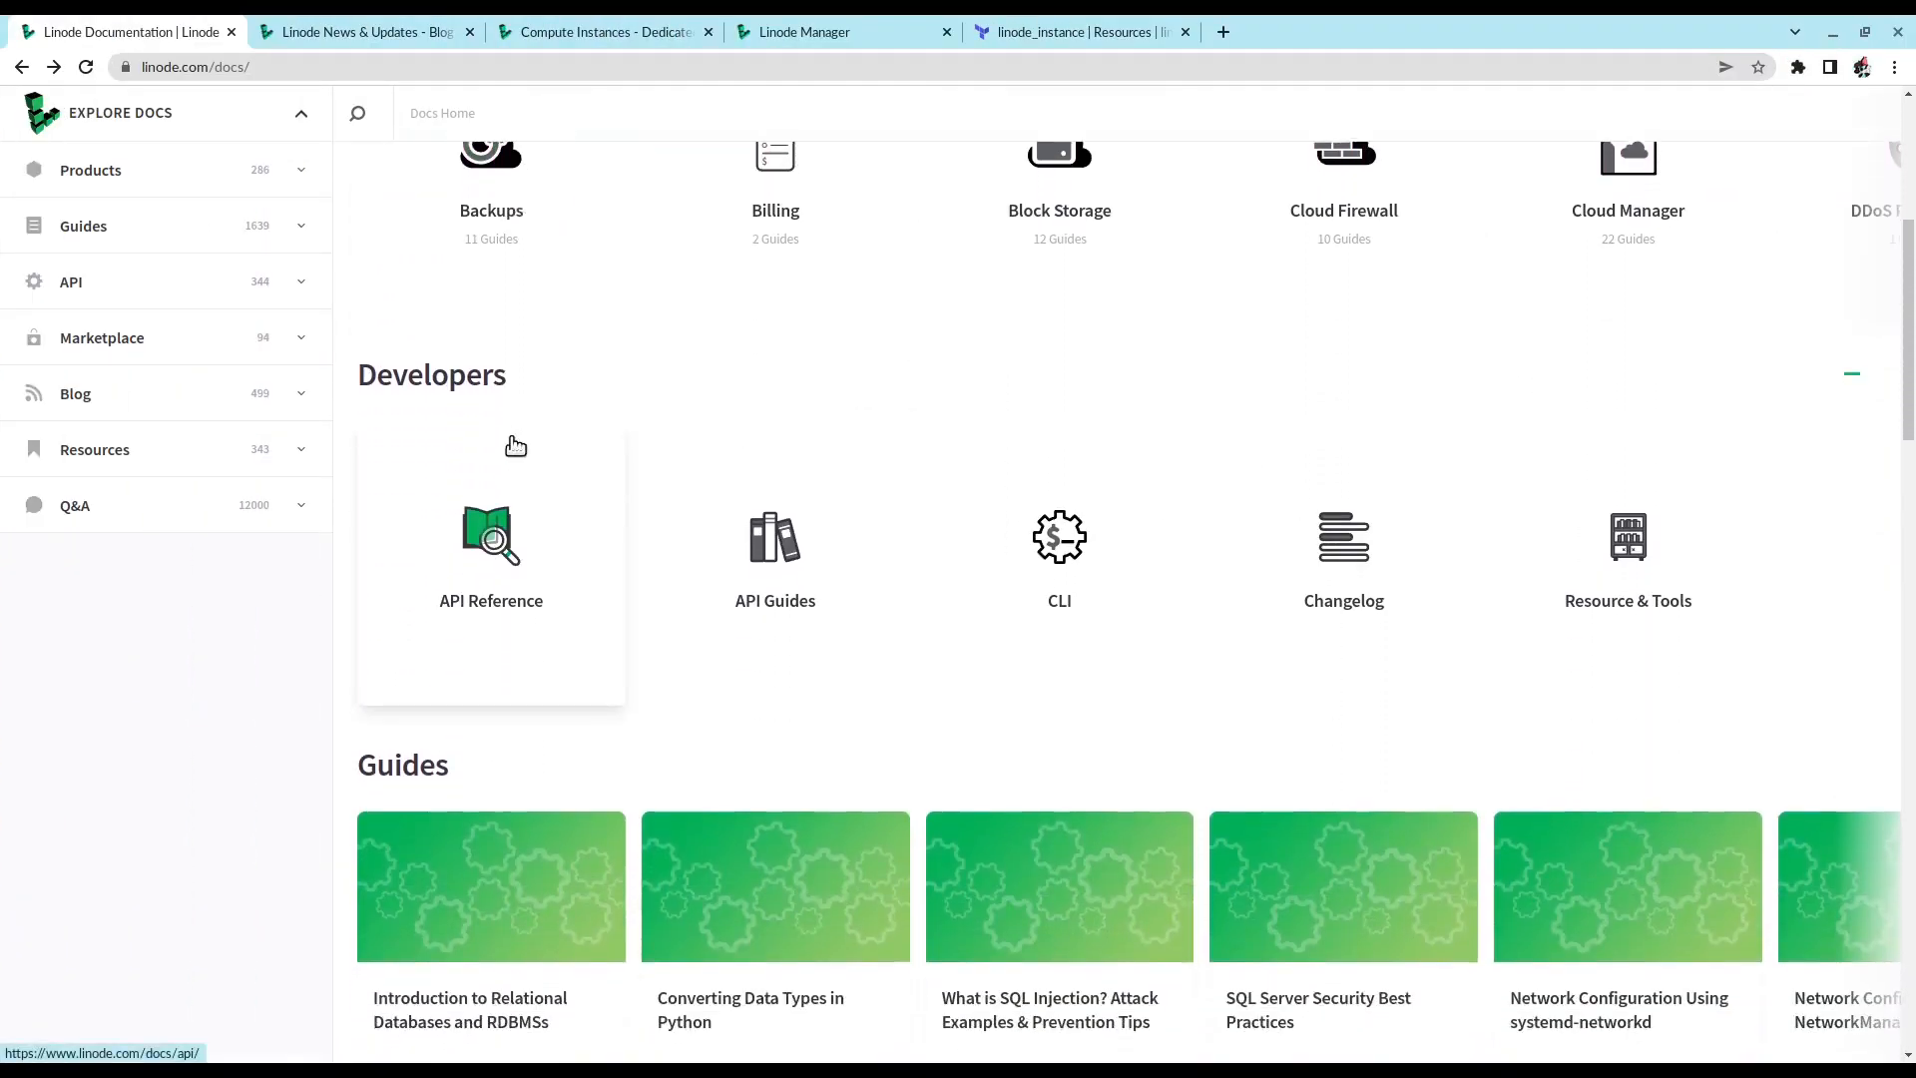
scroll(down, 3)
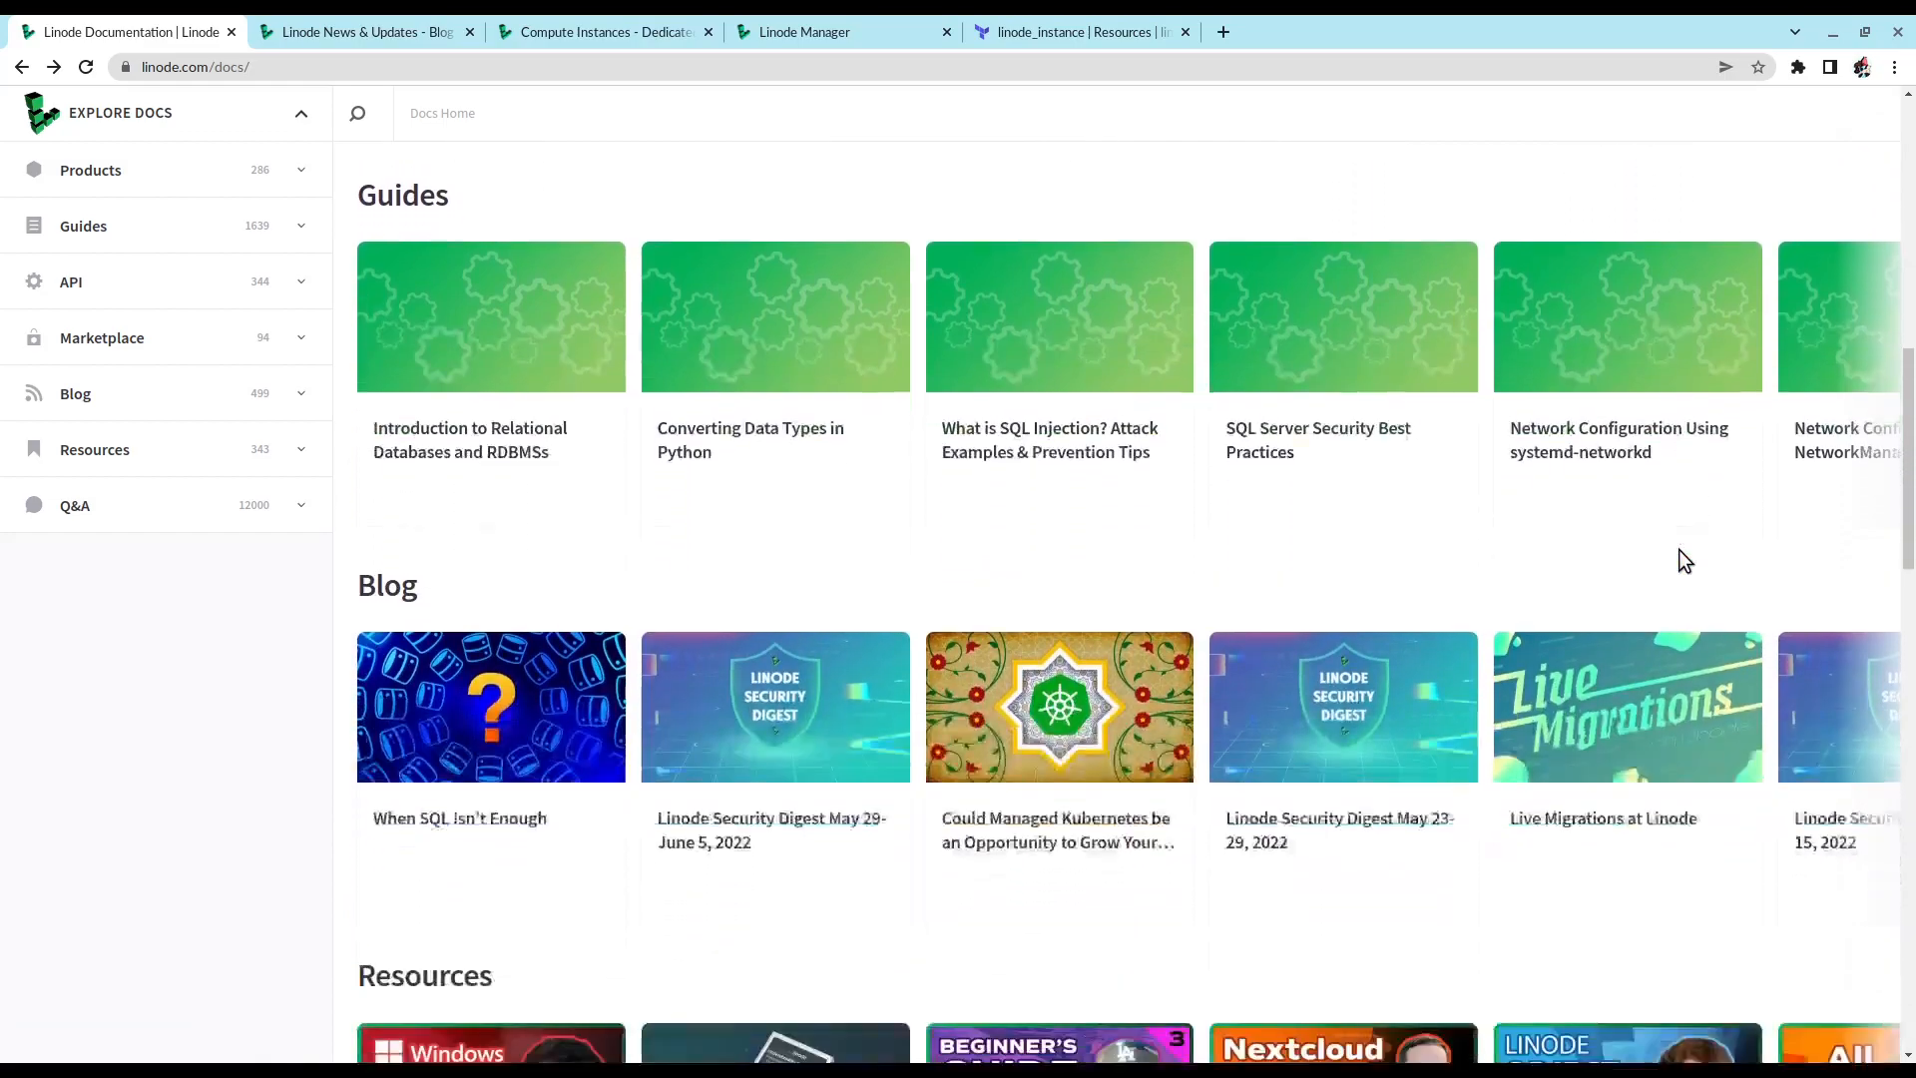
scroll(down, 3)
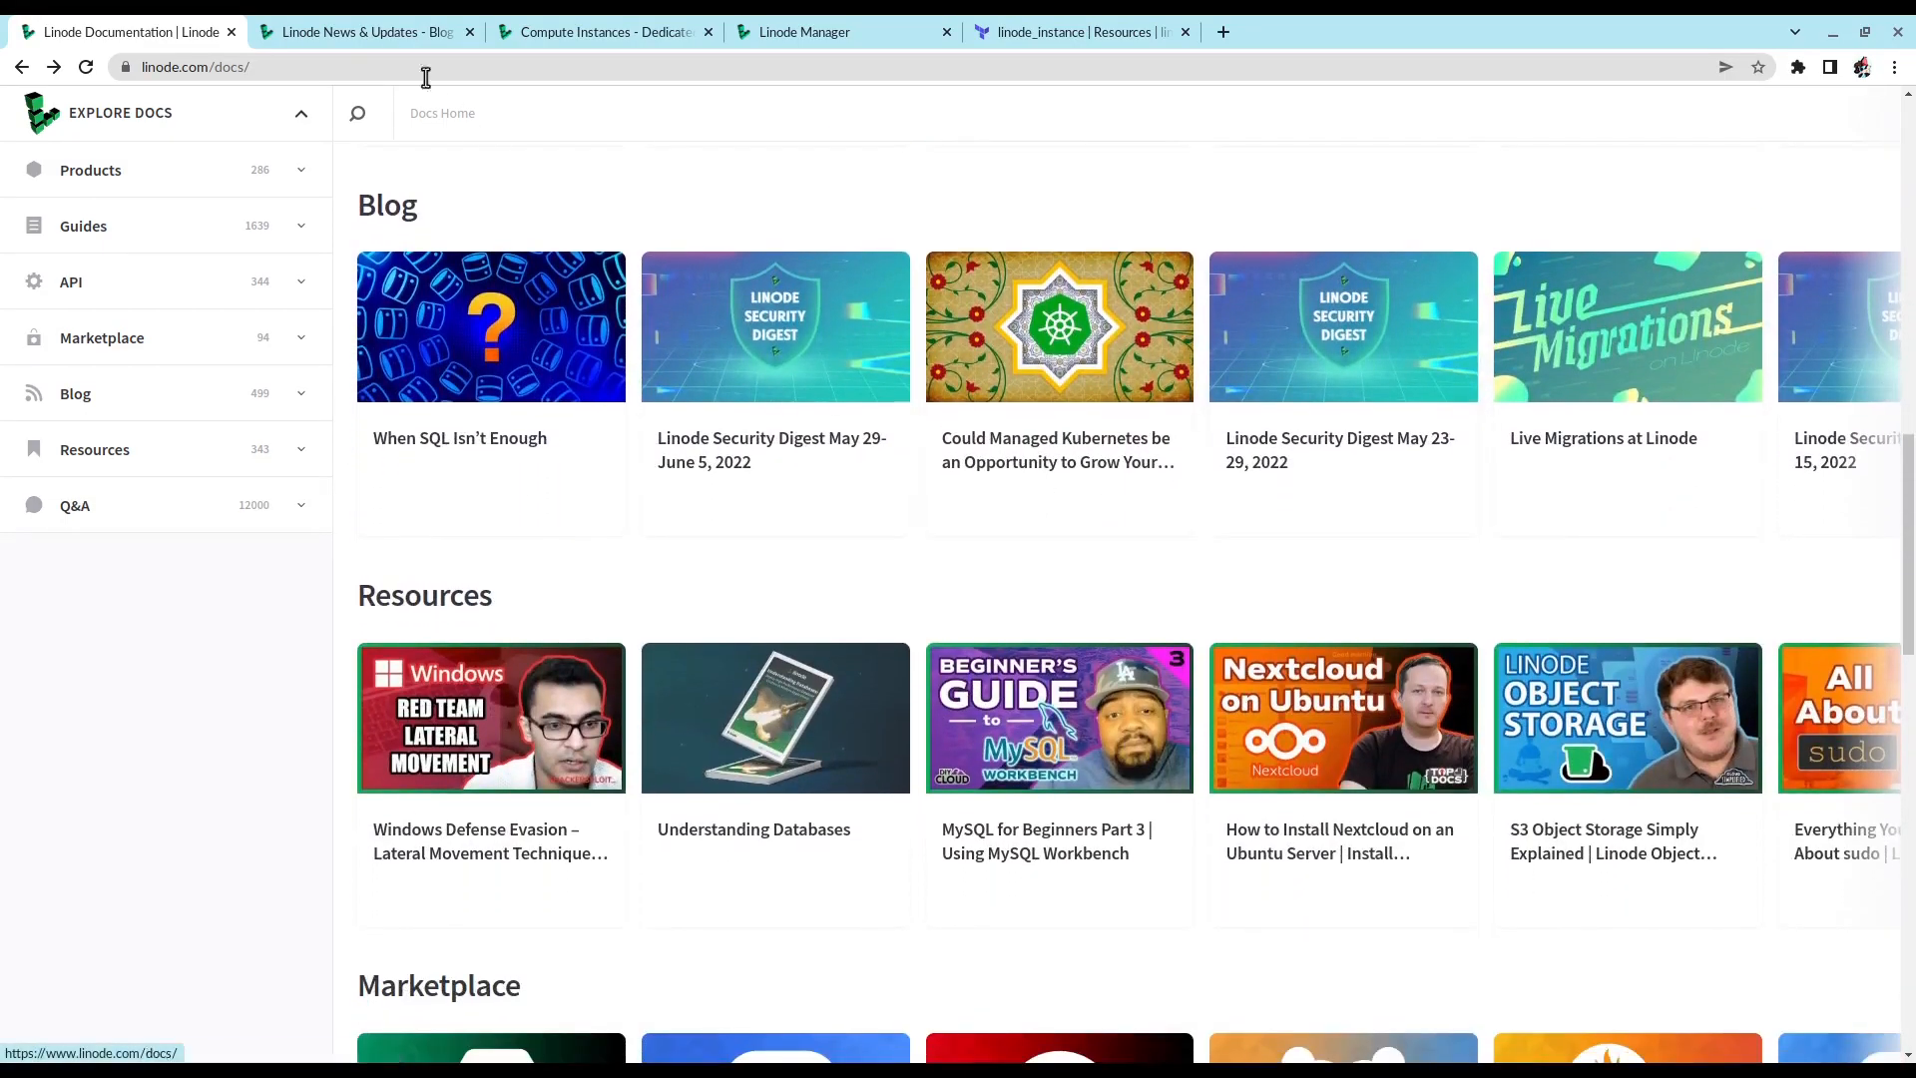
click(362, 32)
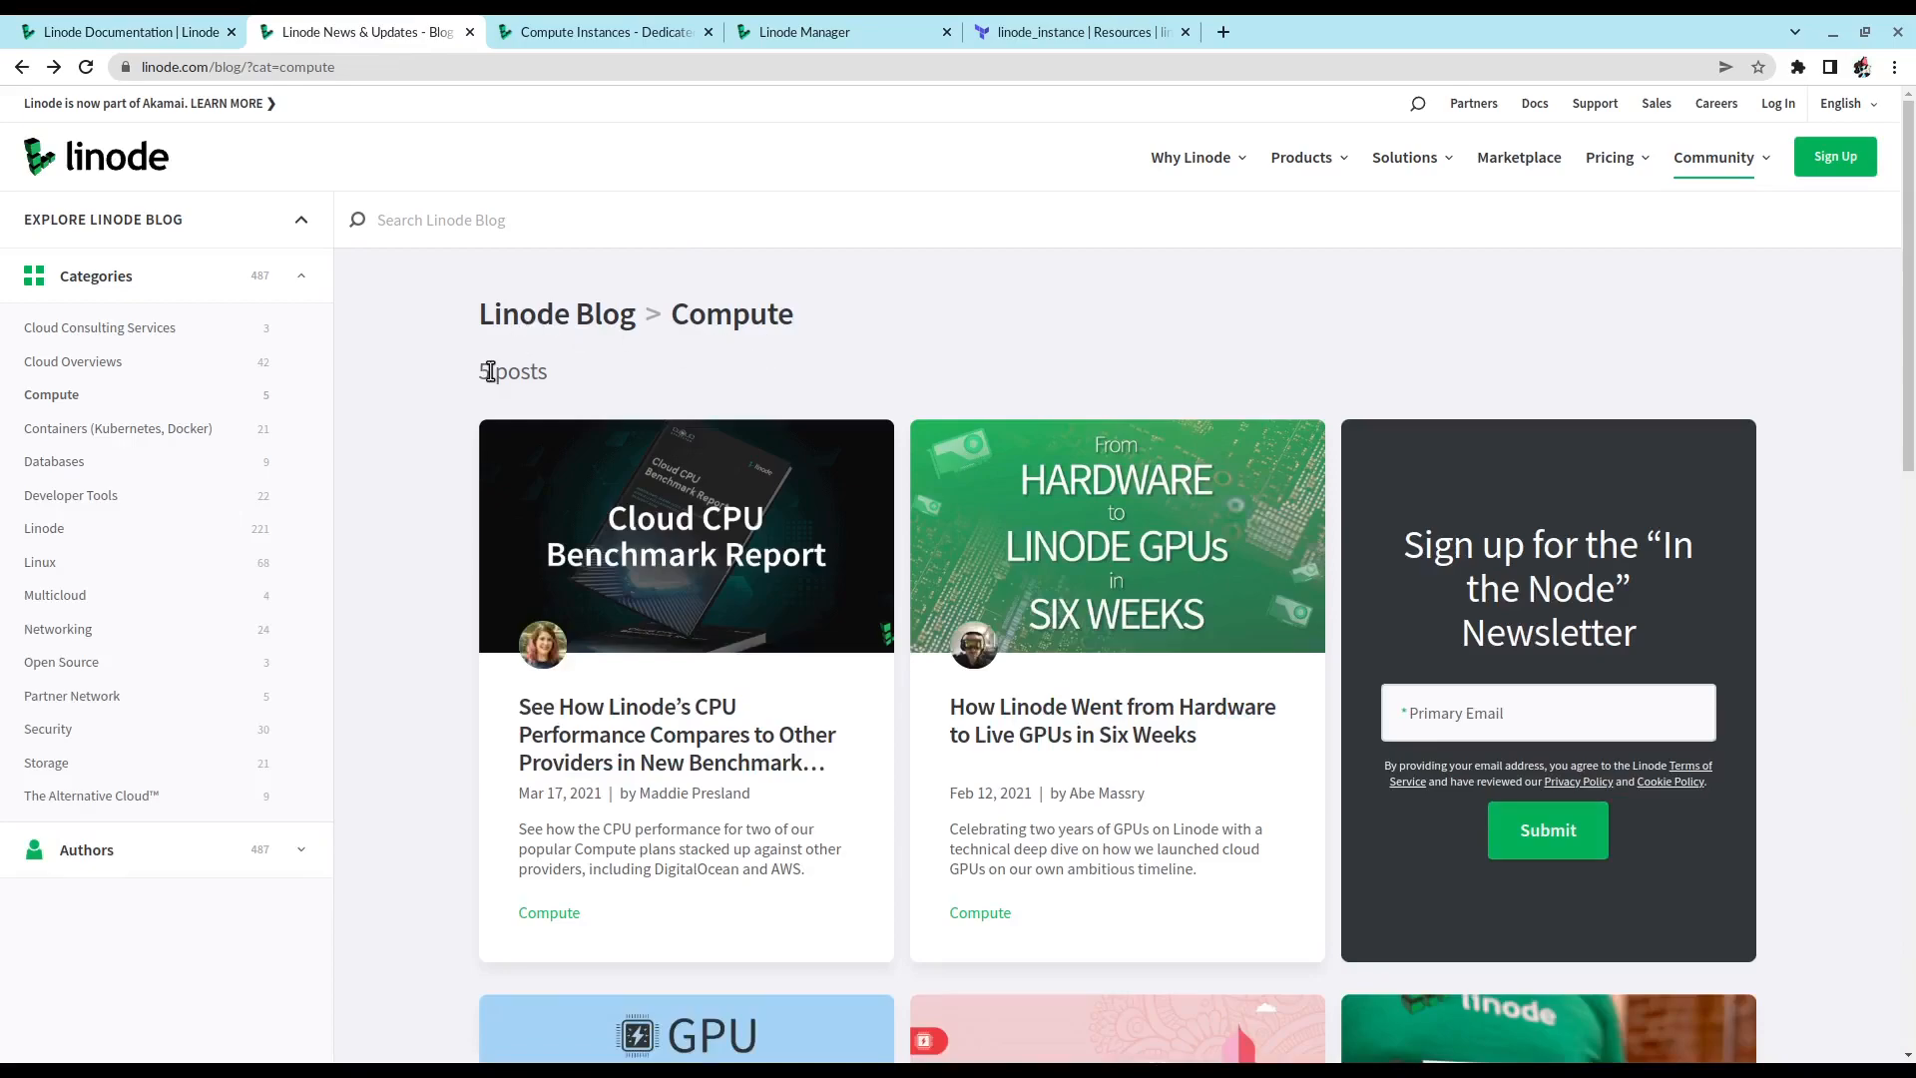
scroll(down, 3)
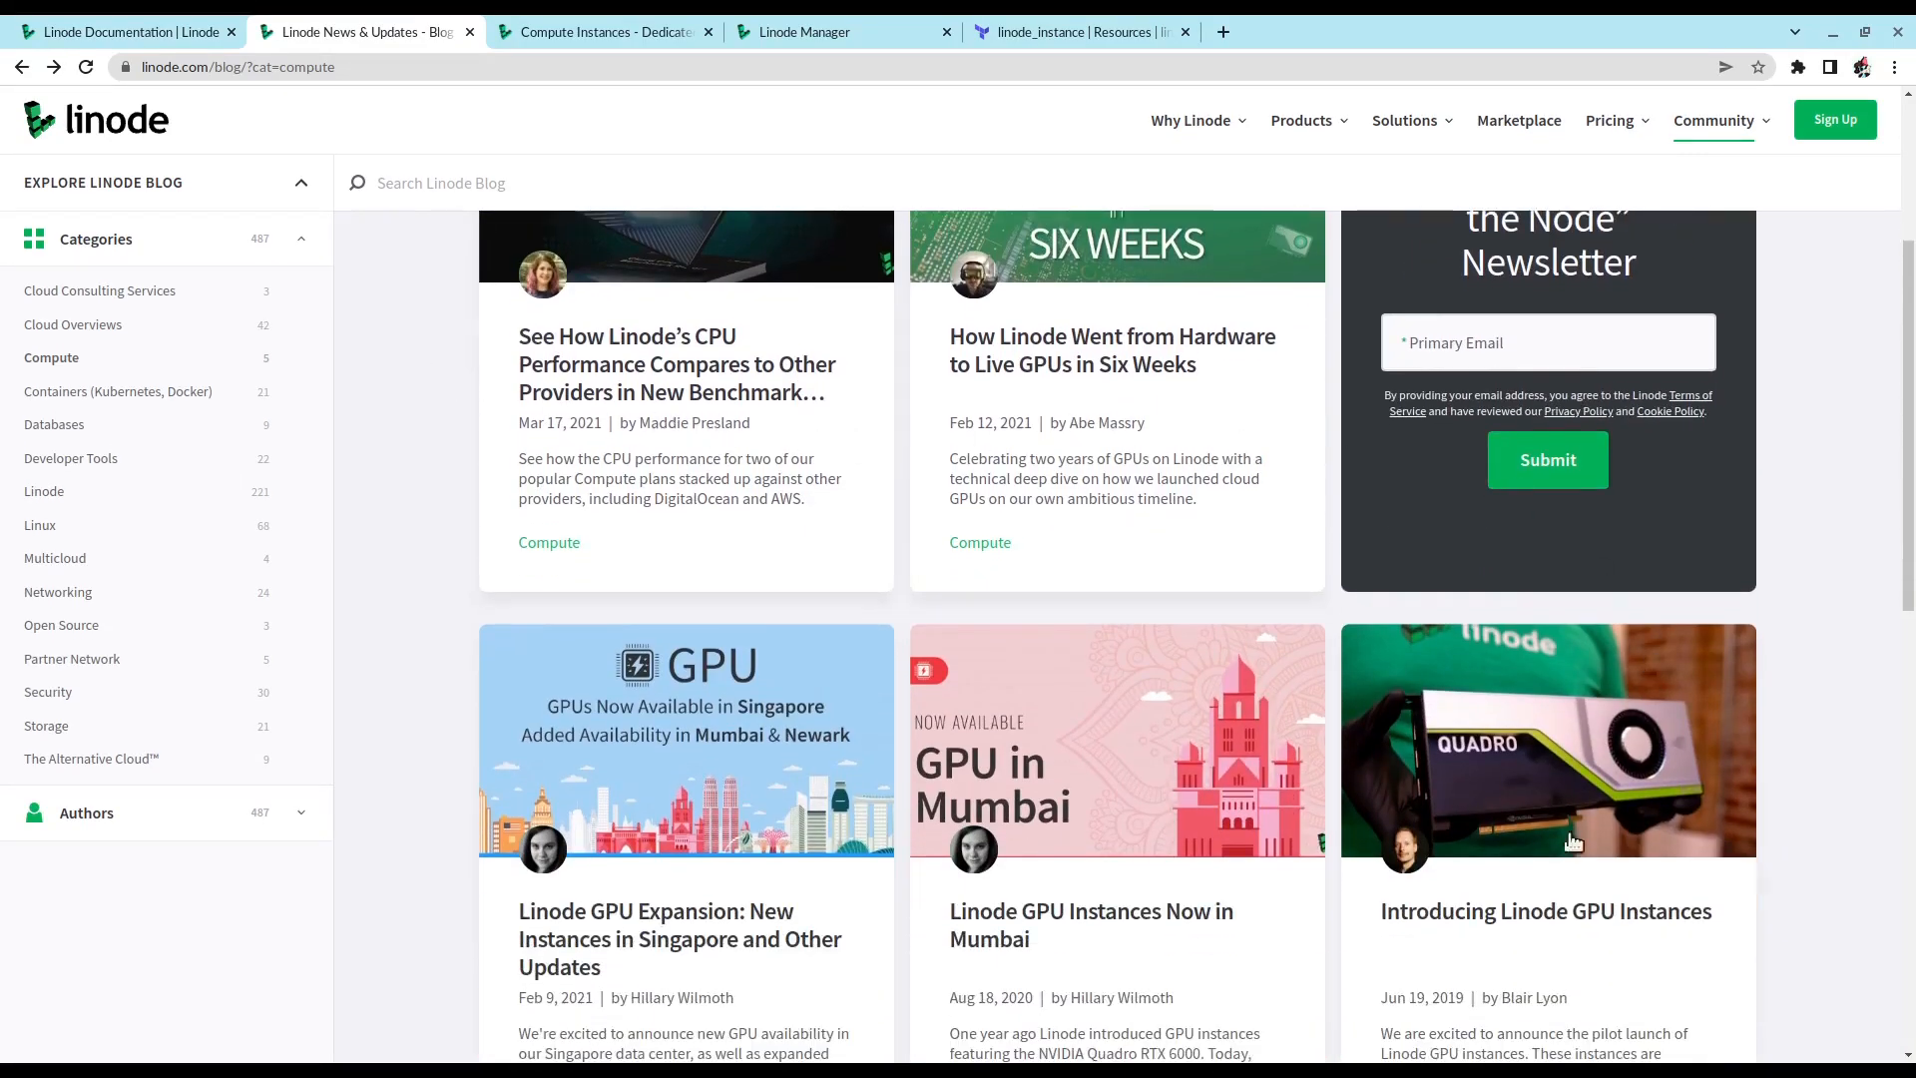
click(1546, 911)
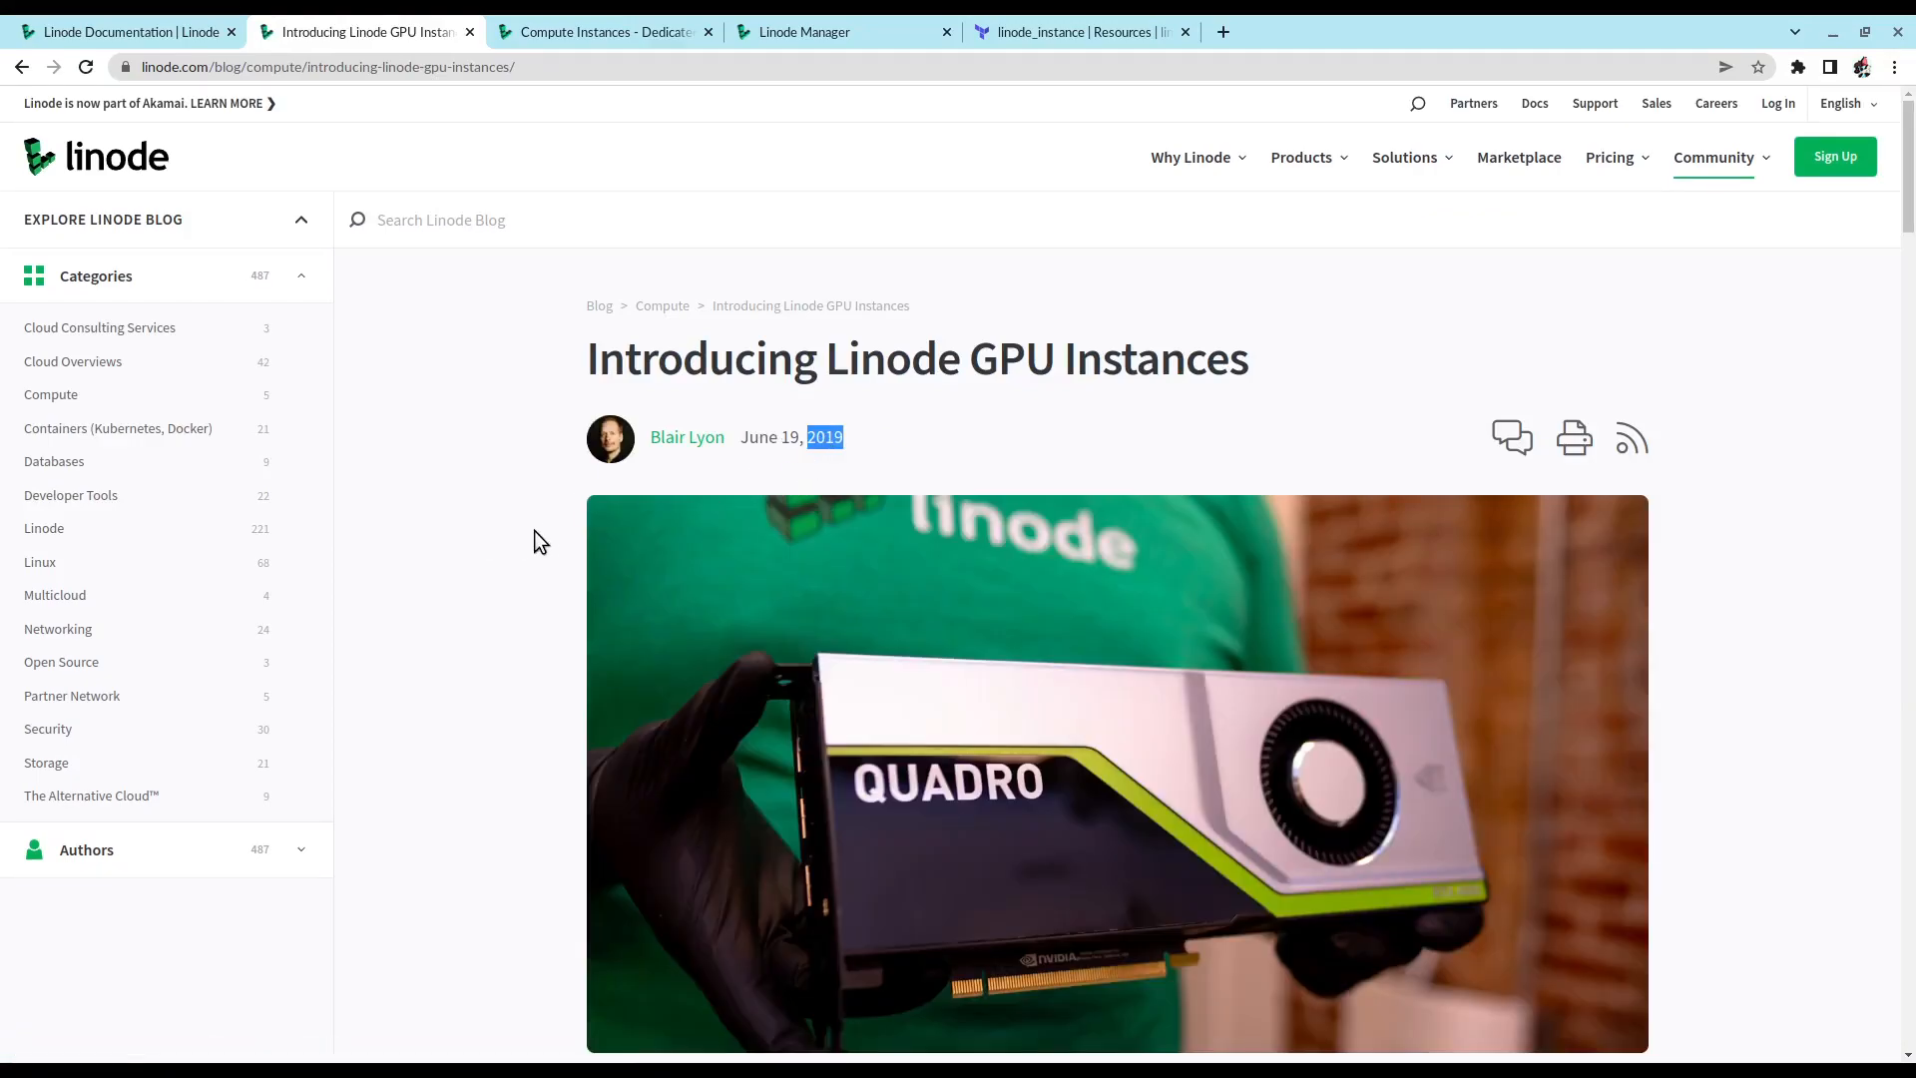
scroll(down, 3)
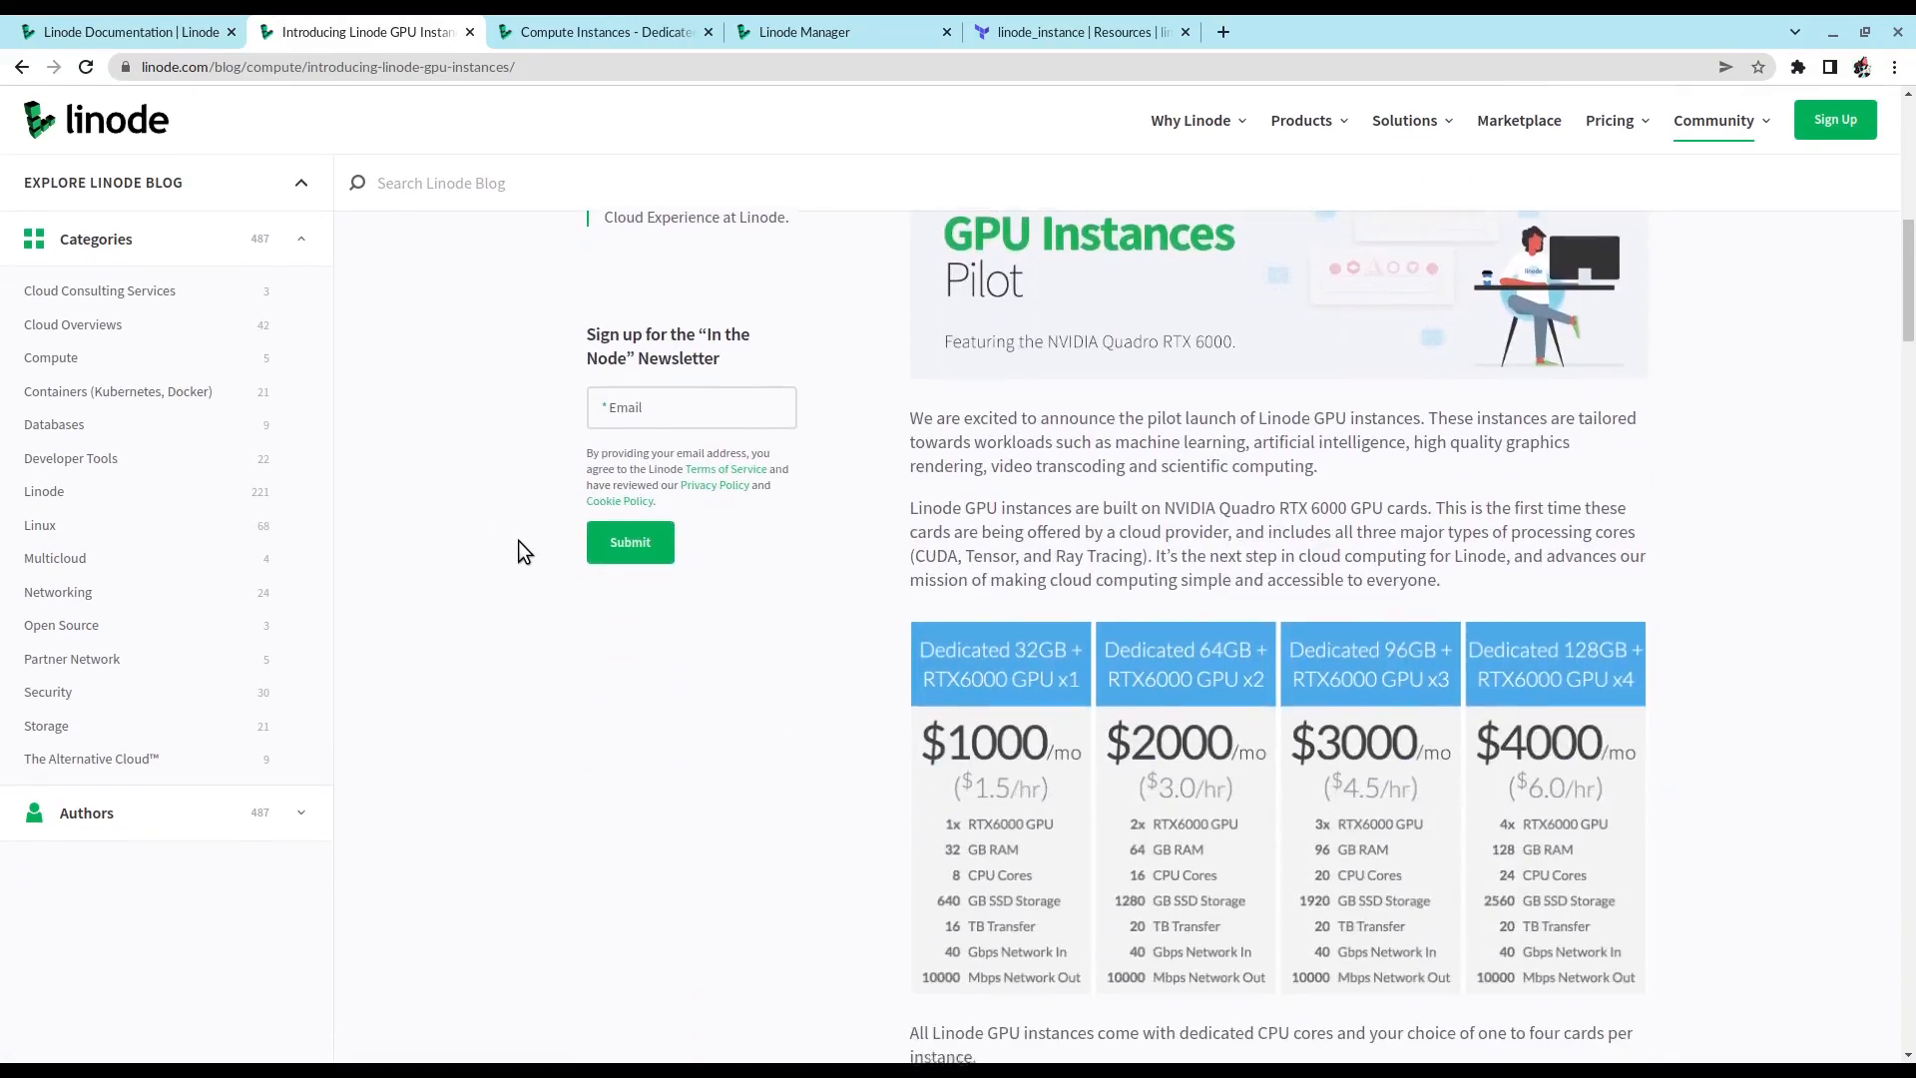
scroll(down, 3)
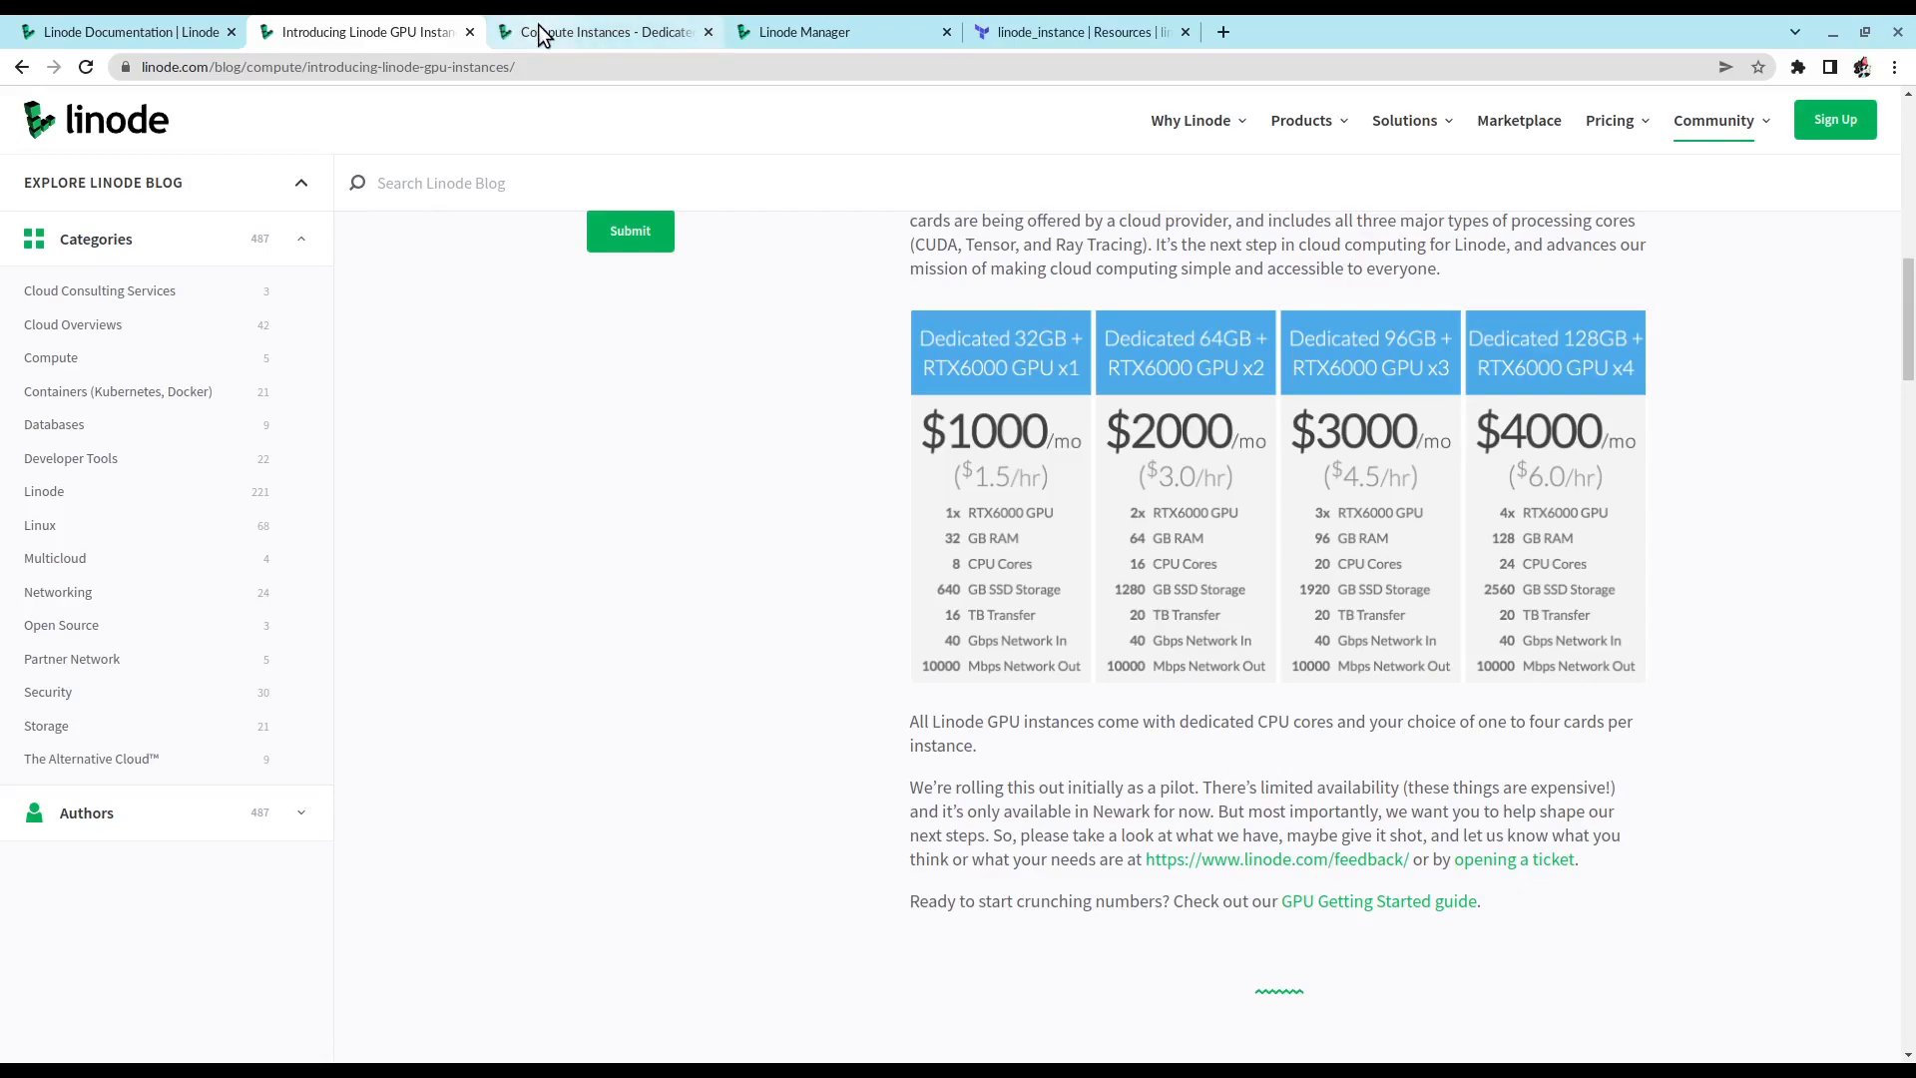
Step: Review the Dedicated CPU product page down to Specifications, showing 2–64 dedicated vCPU cores
click(599, 32)
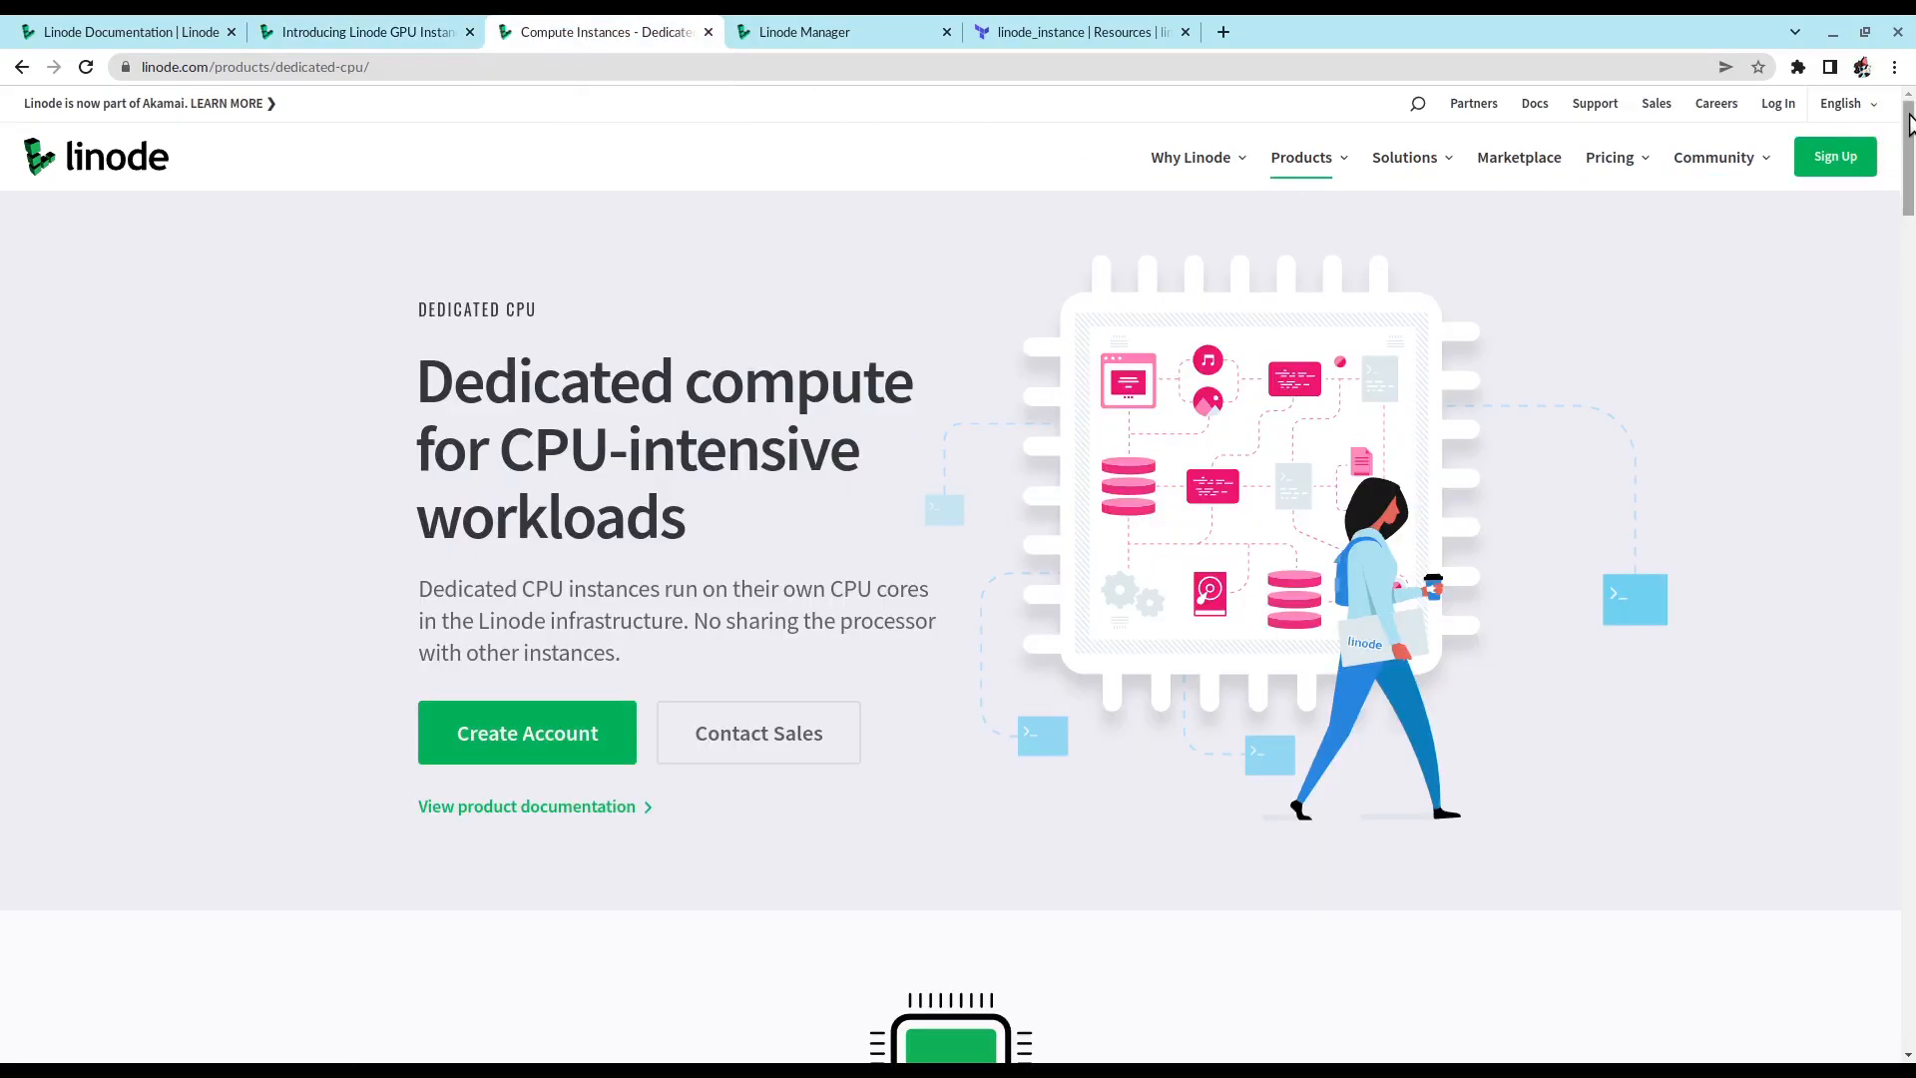
scroll(down, 3)
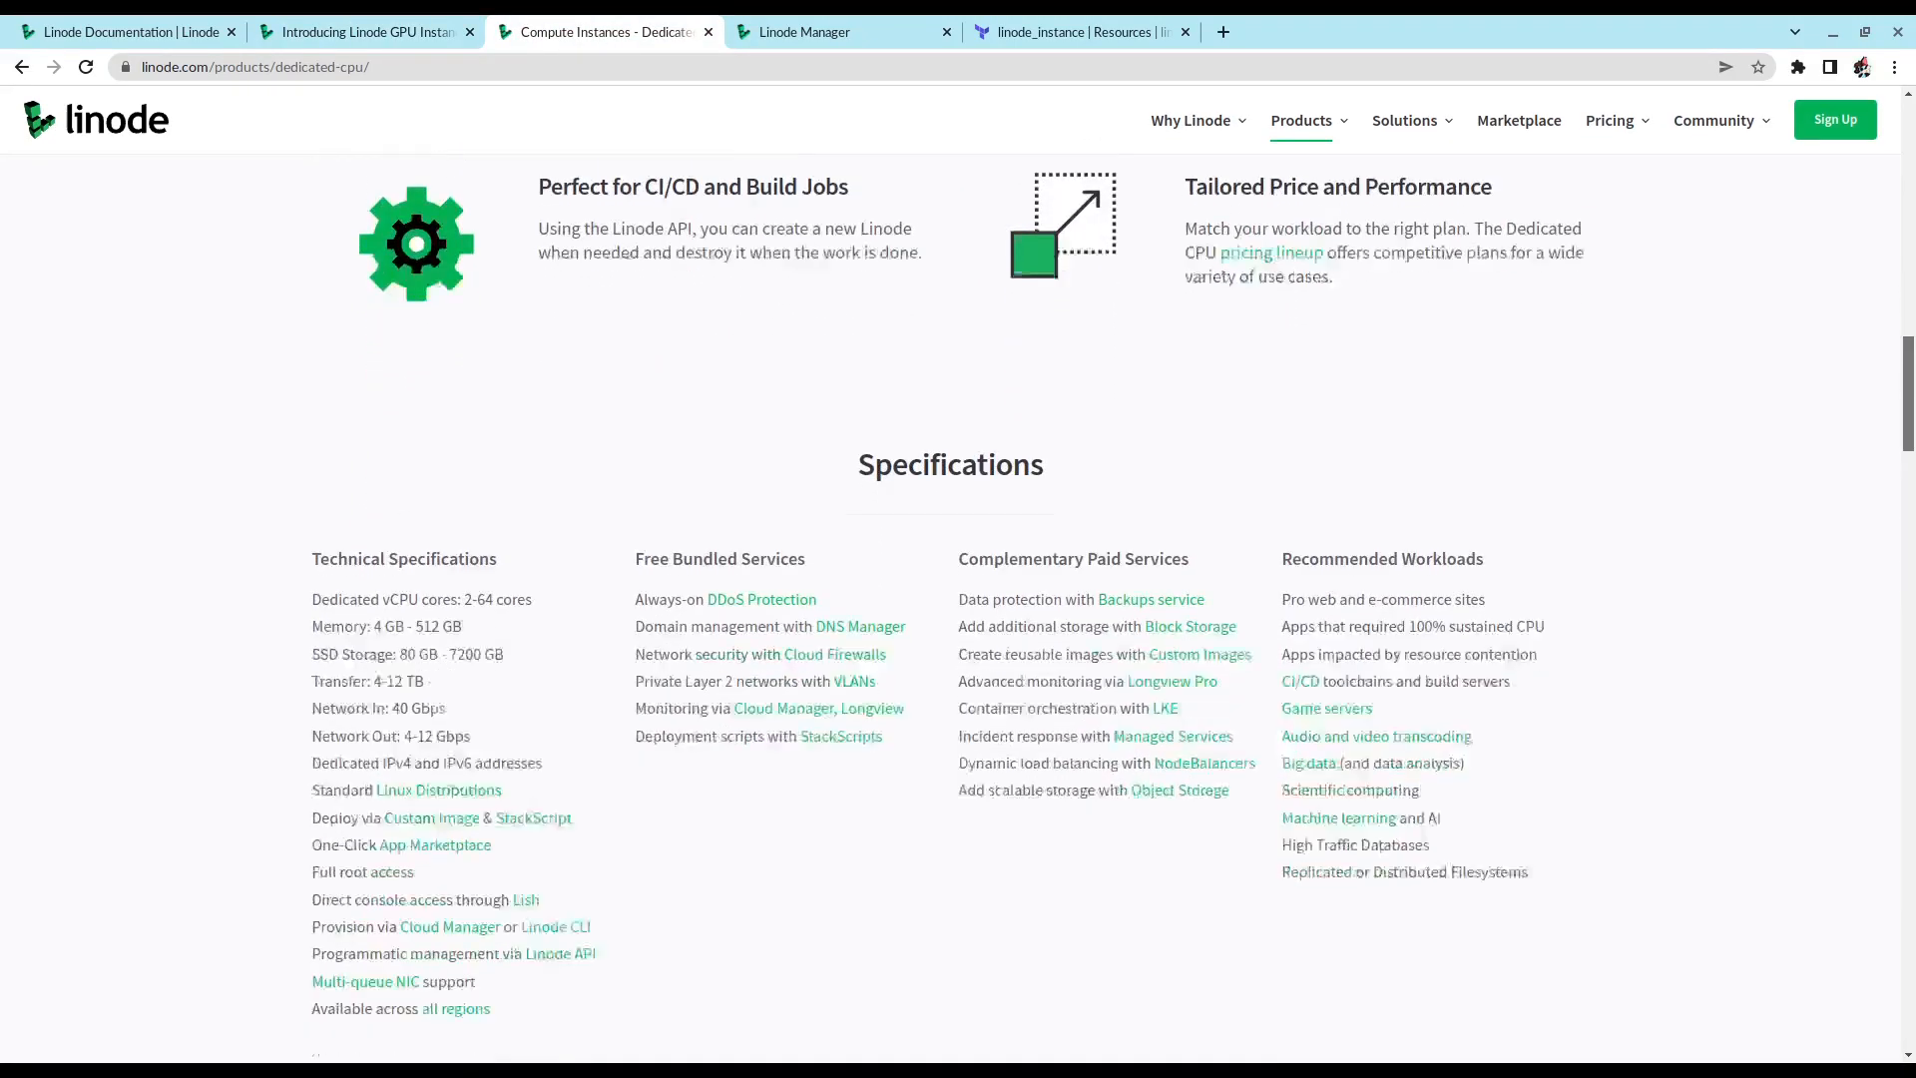
scroll(down, 3)
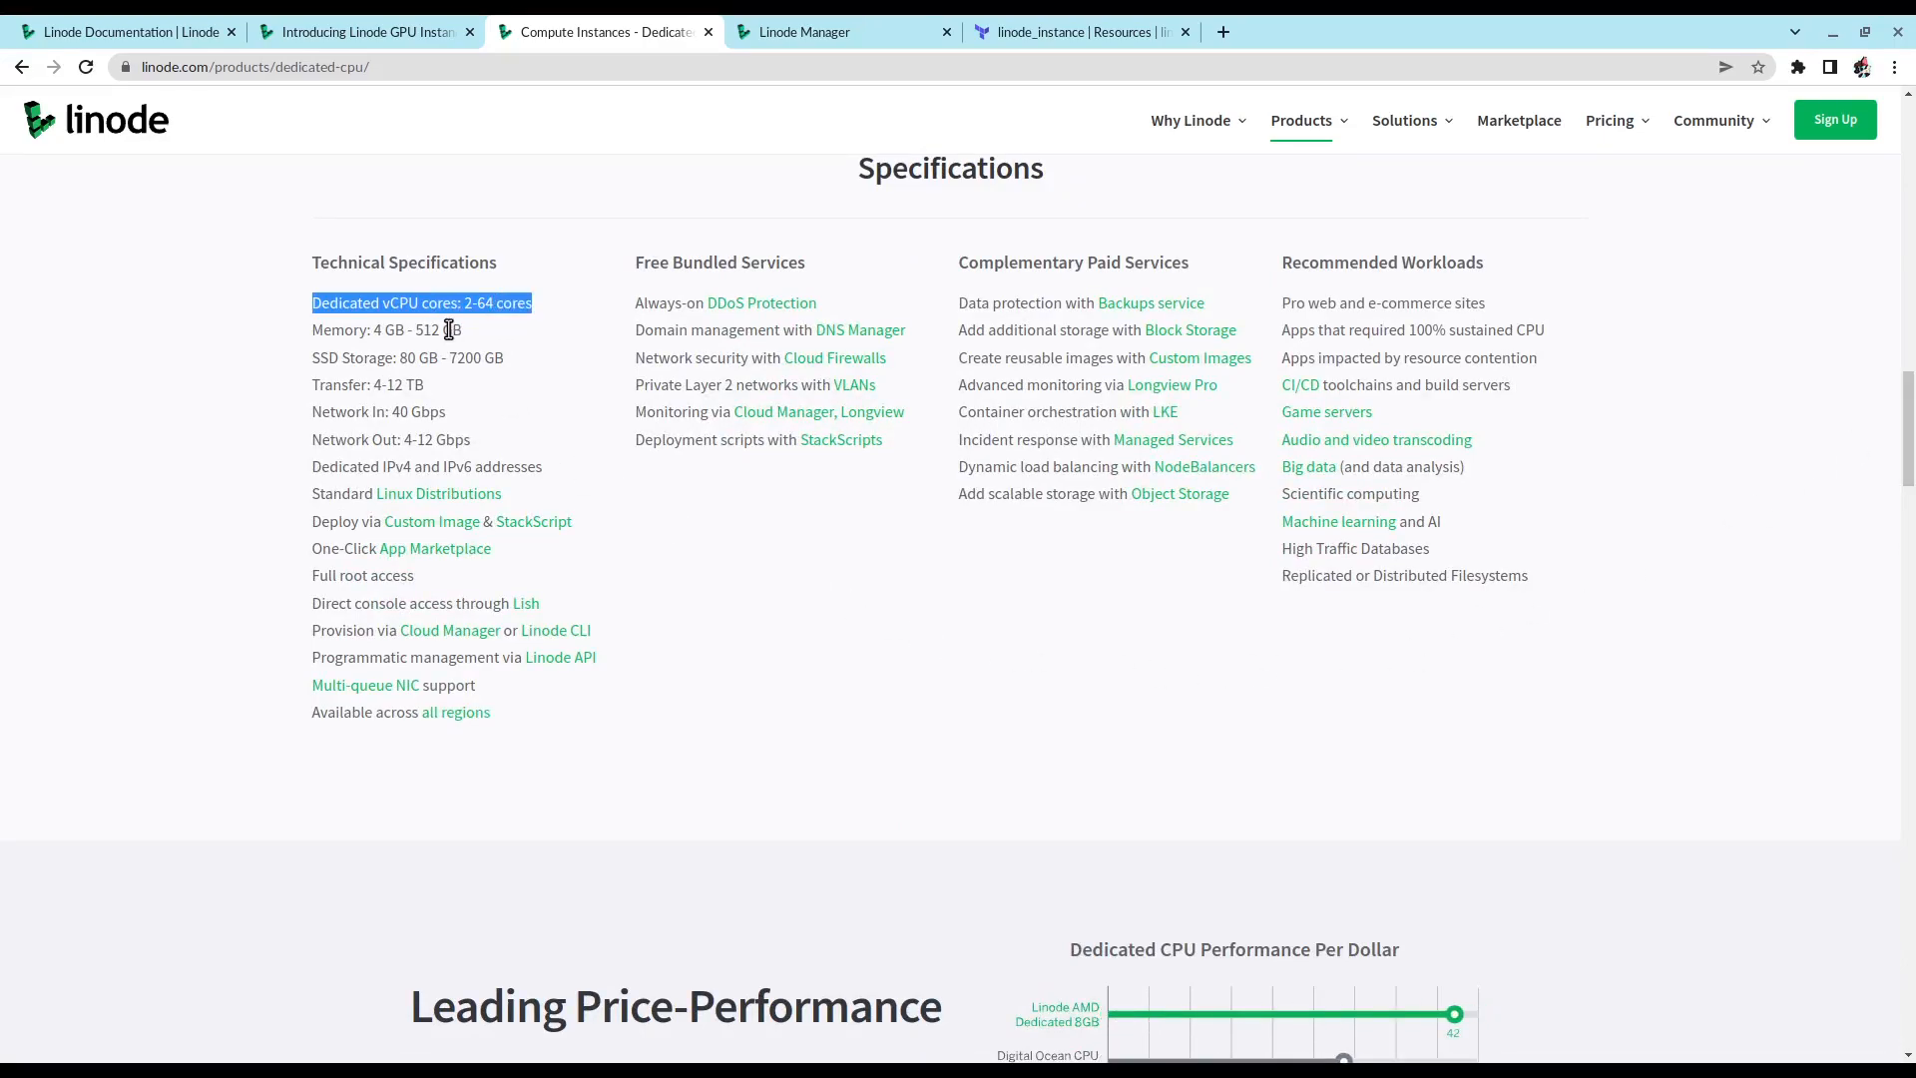
Step: Start a new Linode in Cloud Manager and select the Dedicated 4 GB plan
click(822, 31)
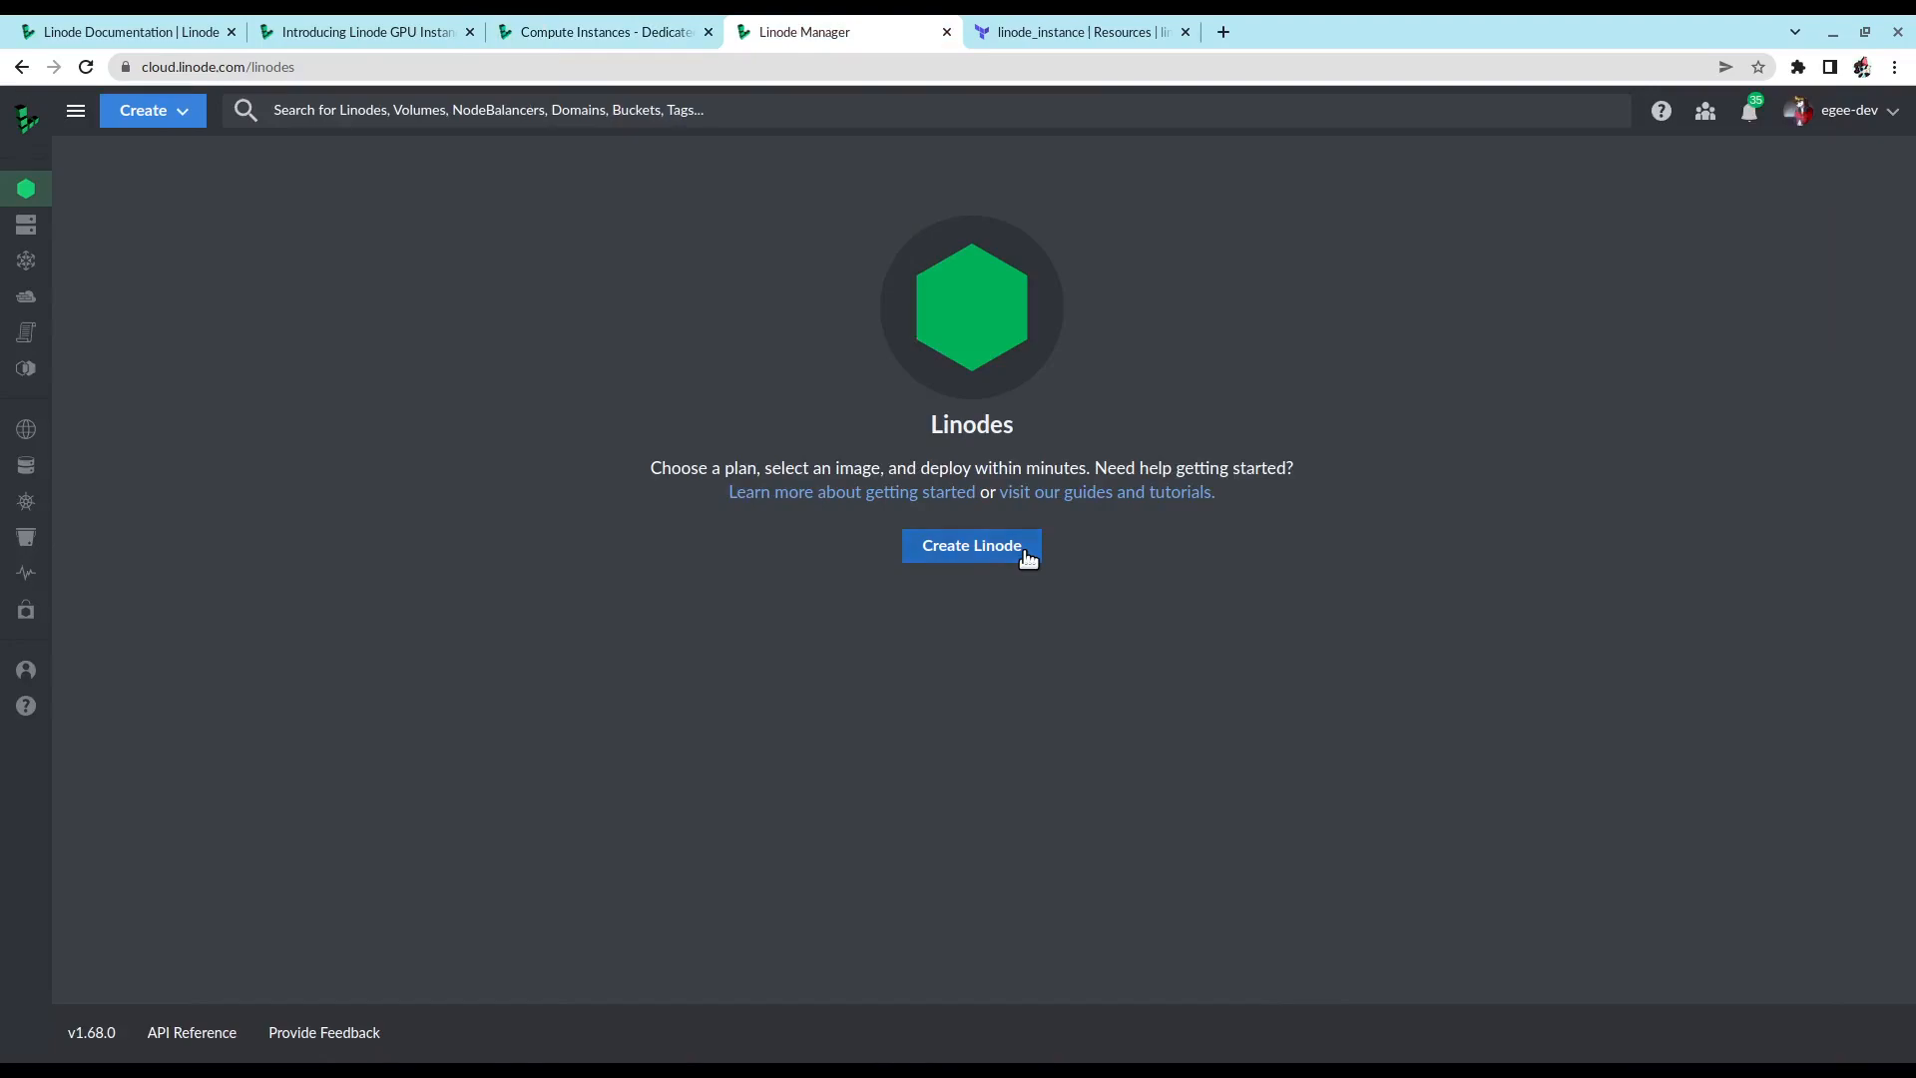
click(971, 546)
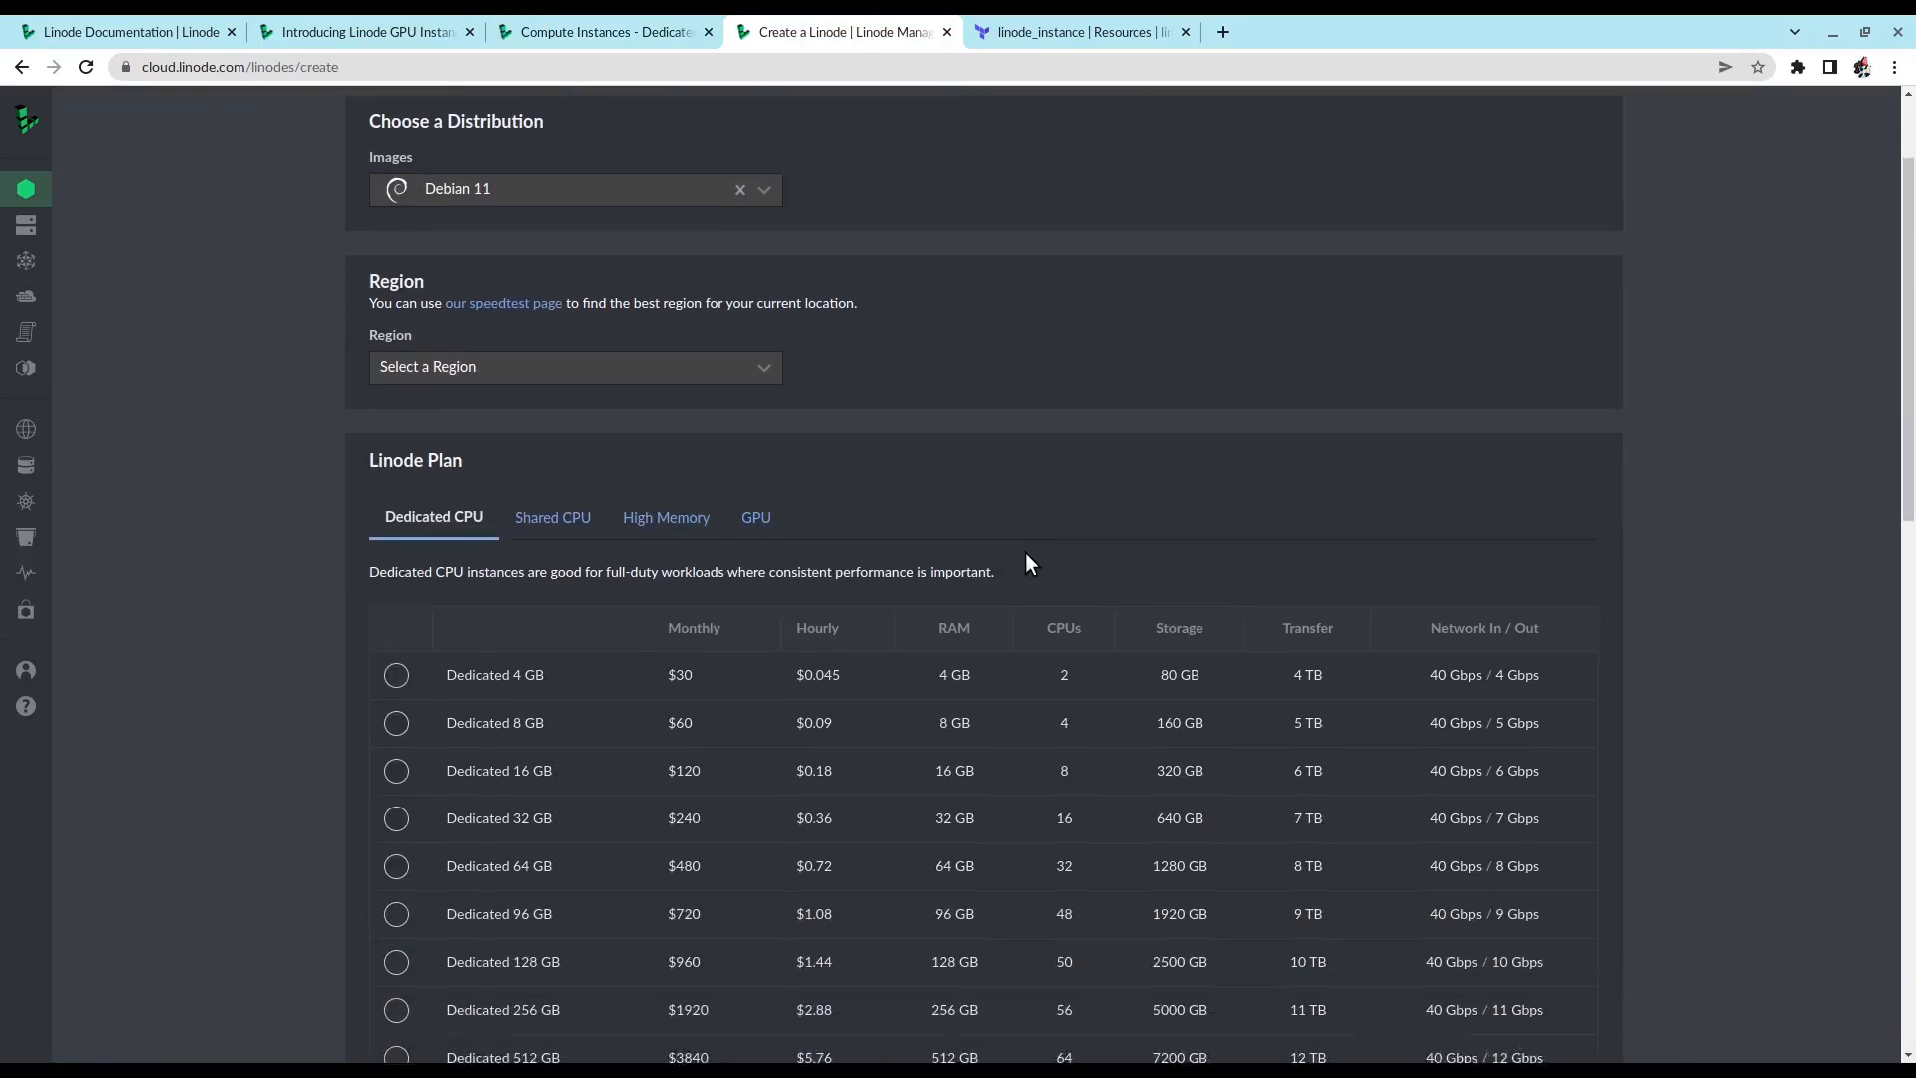
scroll(down, 3)
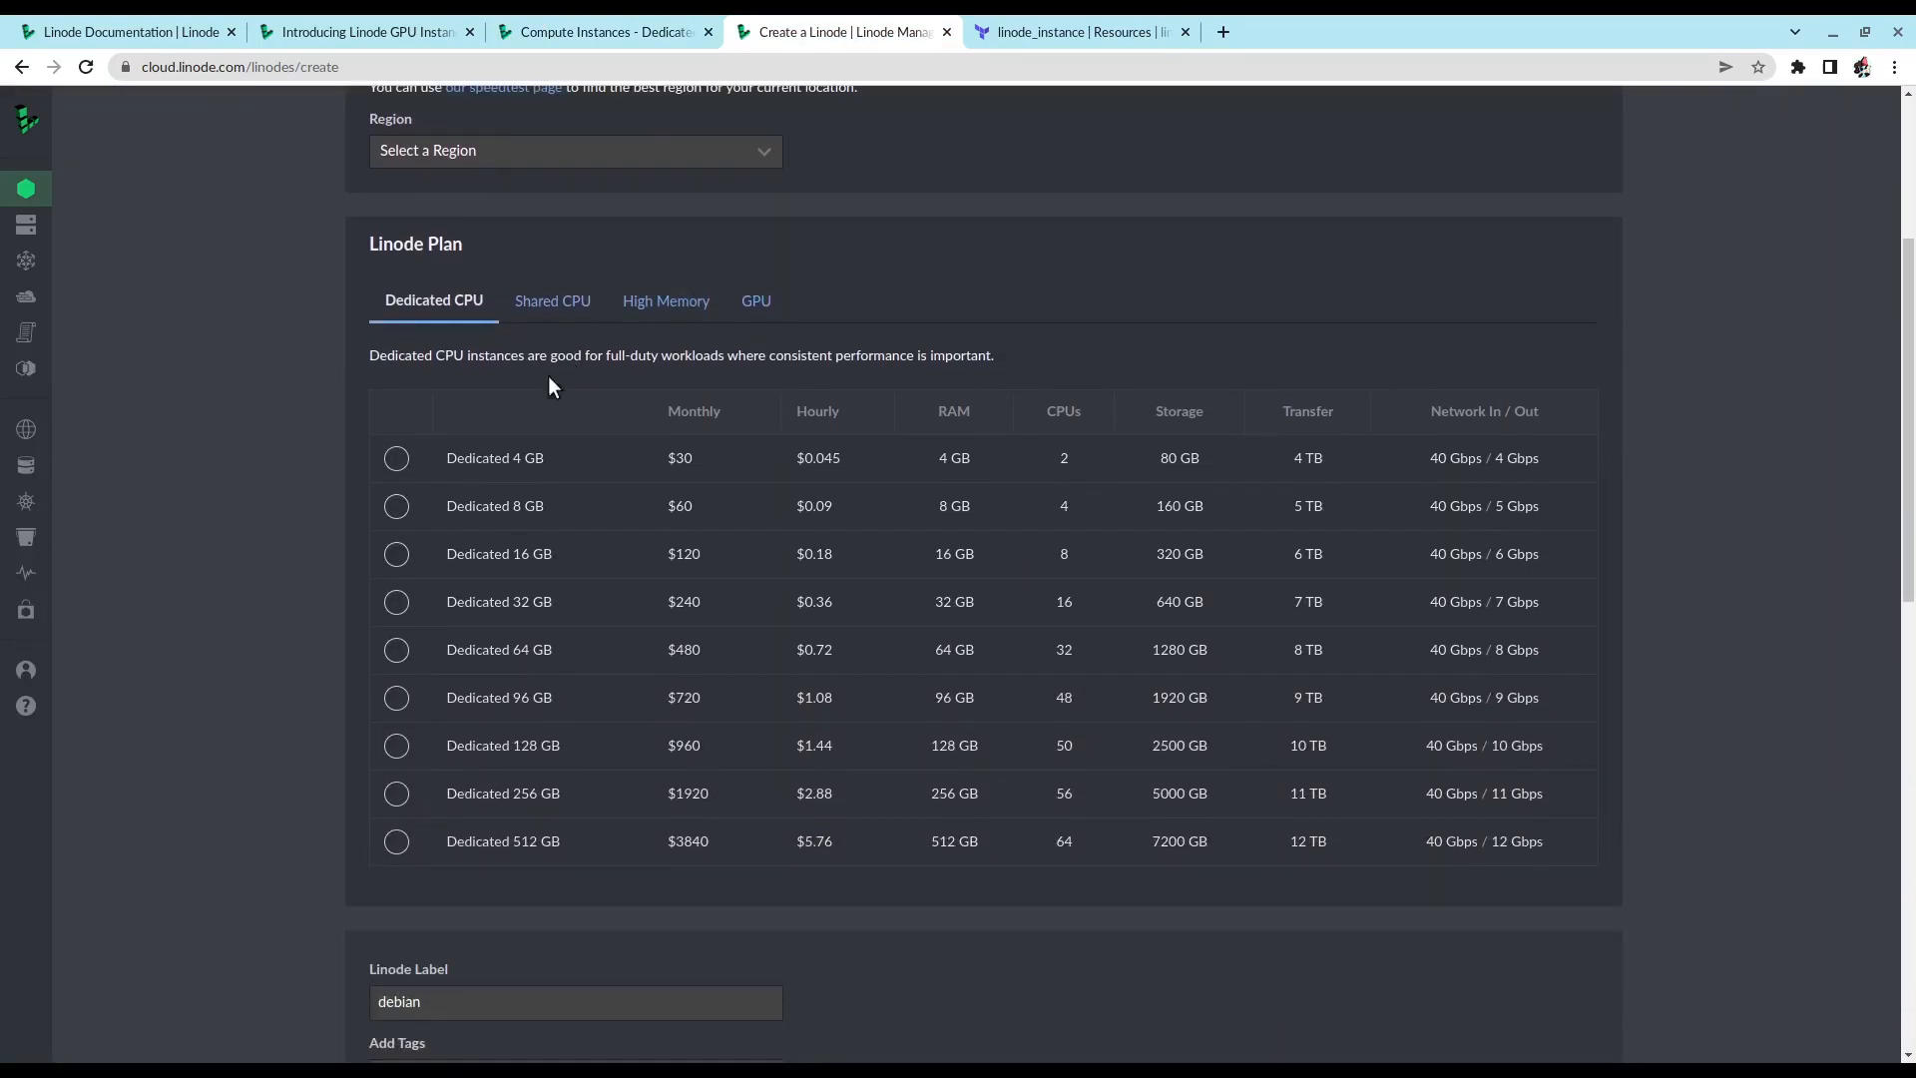
click(396, 459)
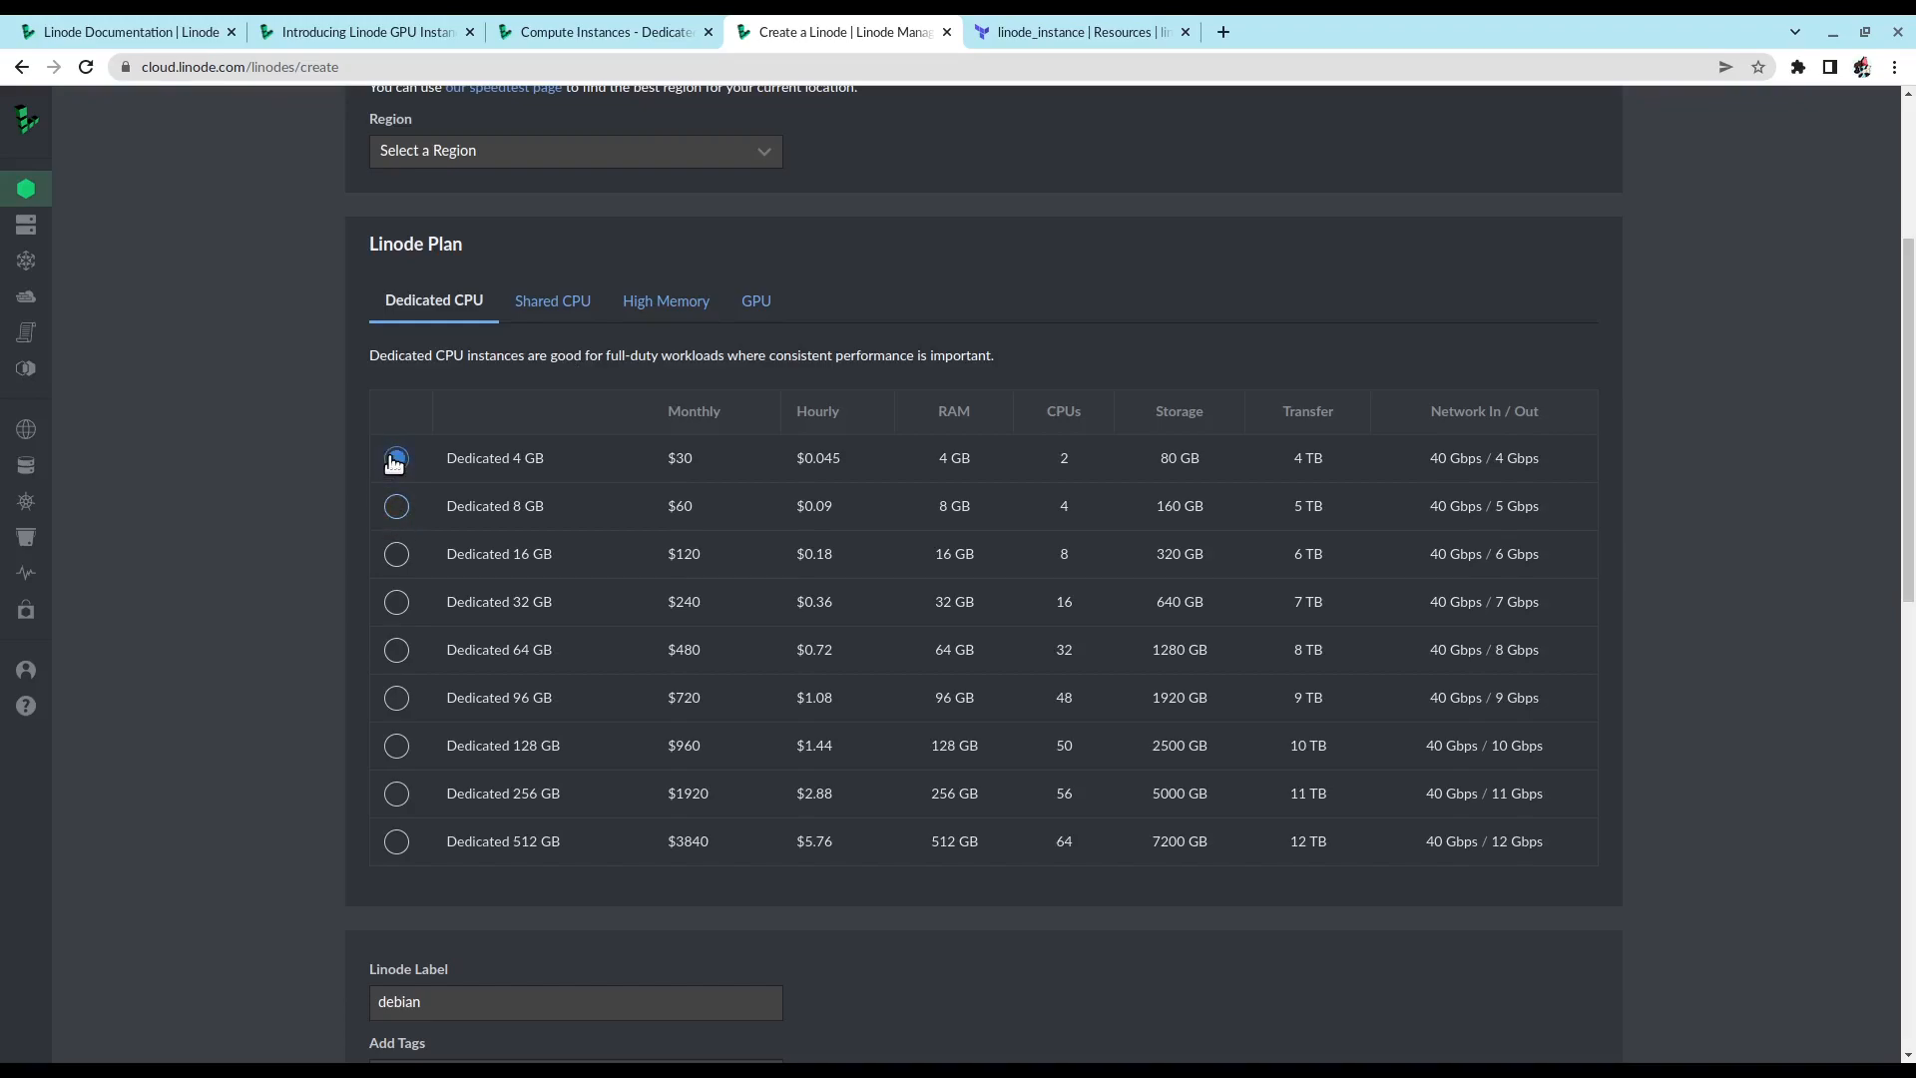
Step: Look over the Shared CPU, High Memory and GPU plans, selecting the single RTX6000 GPU
click(552, 300)
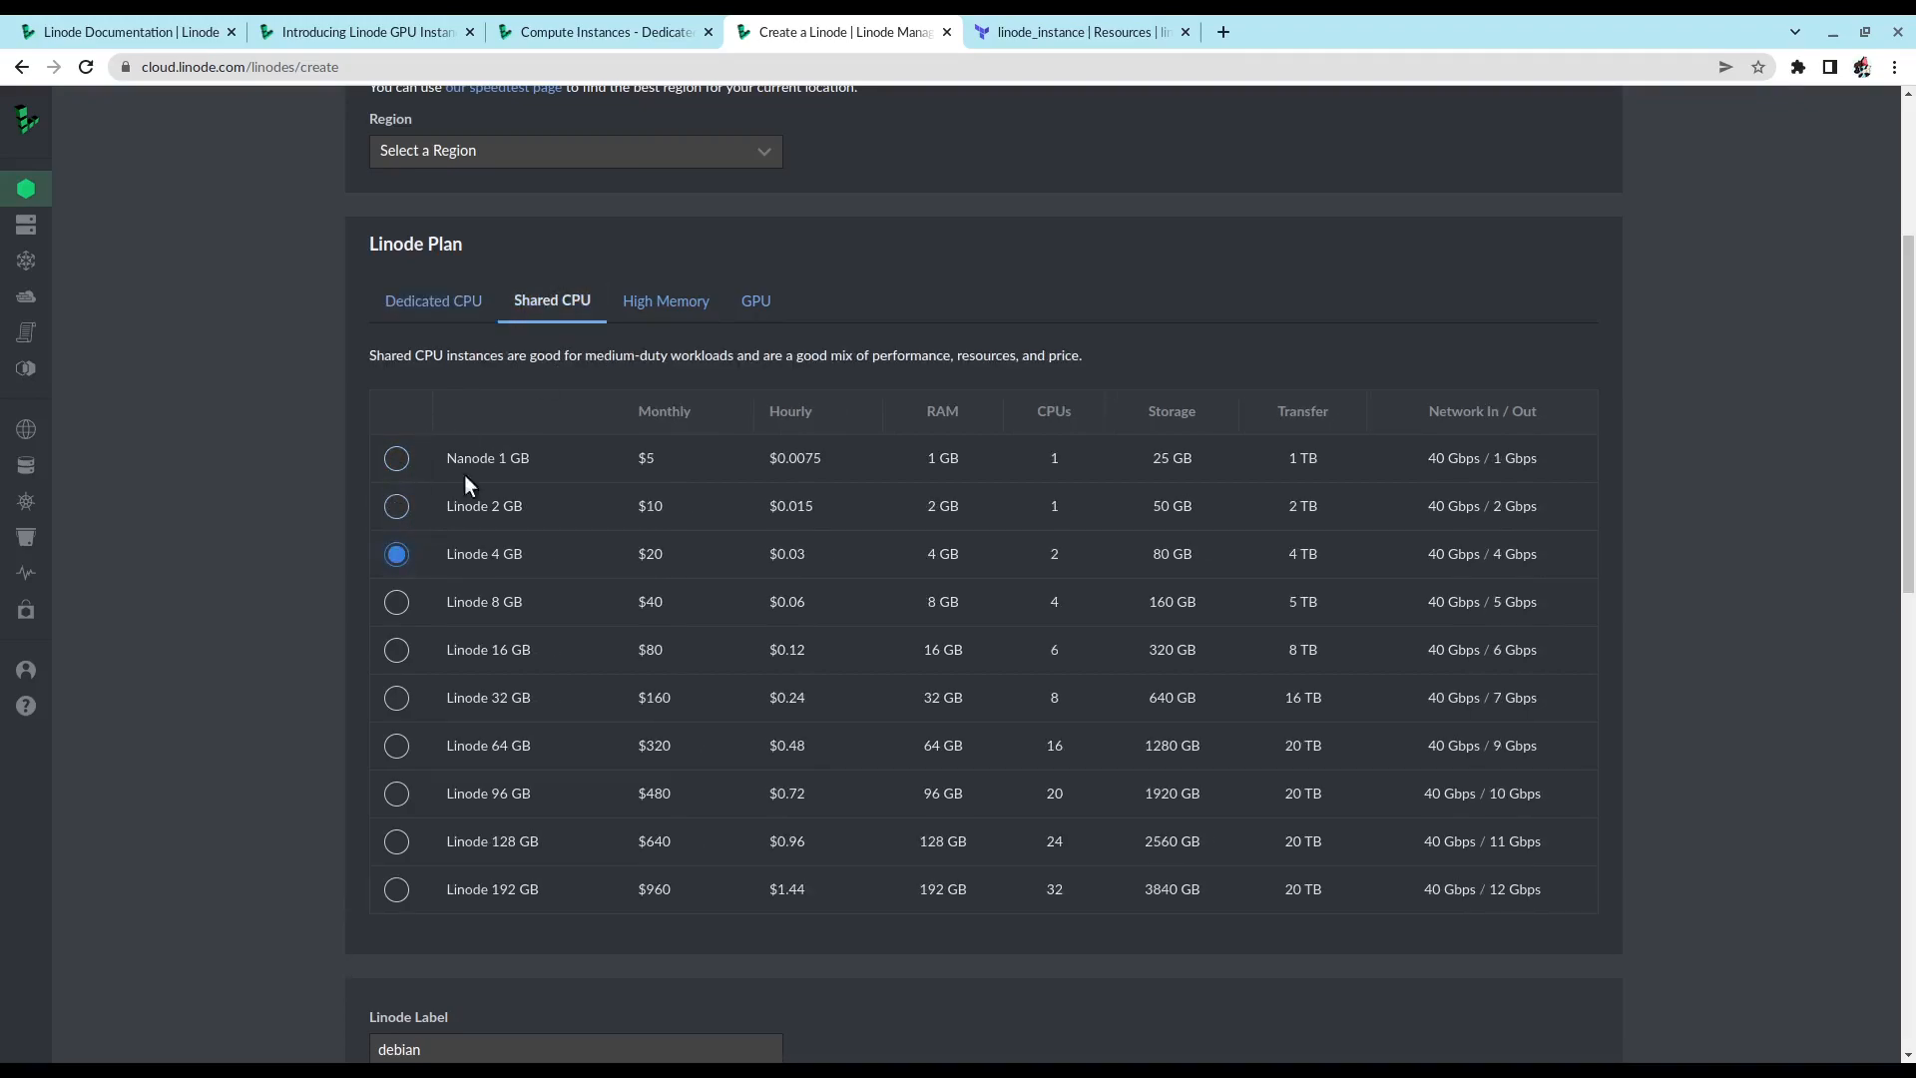
click(666, 300)
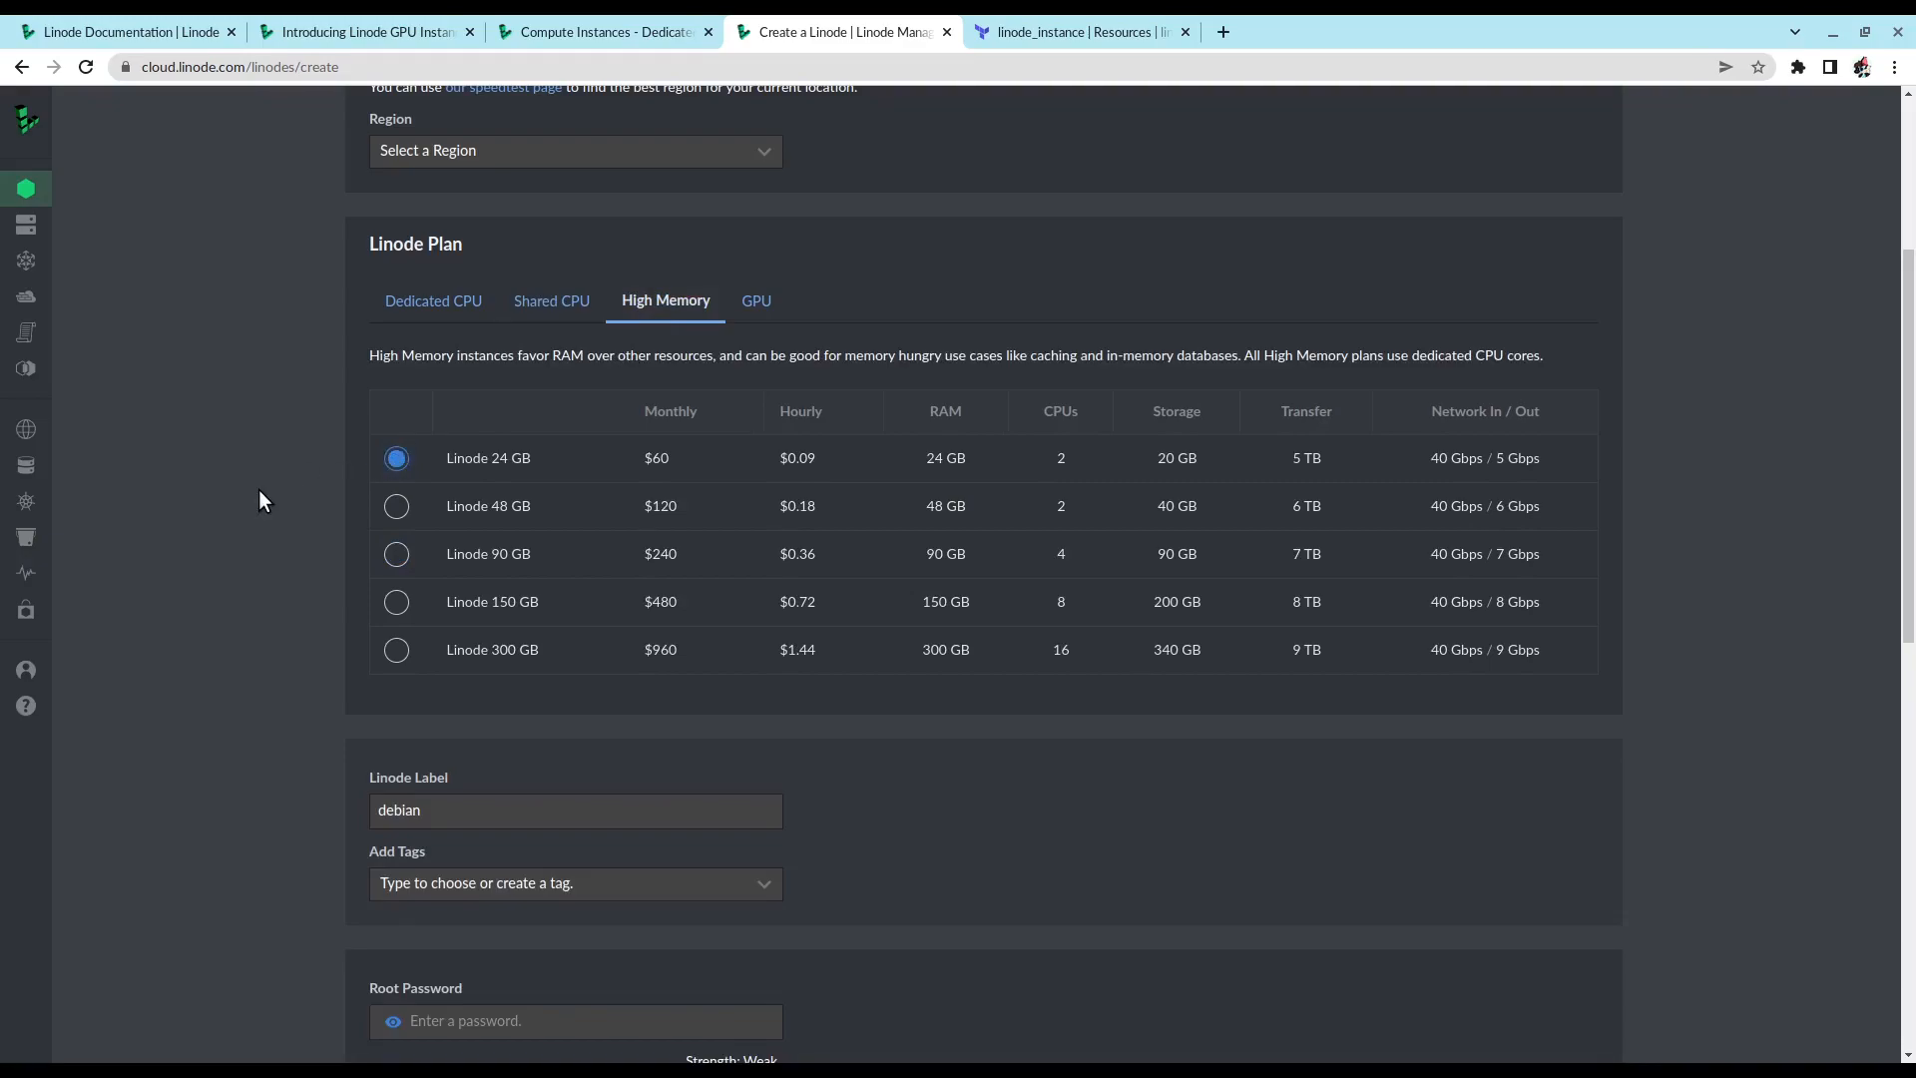
mouse_move(259, 512)
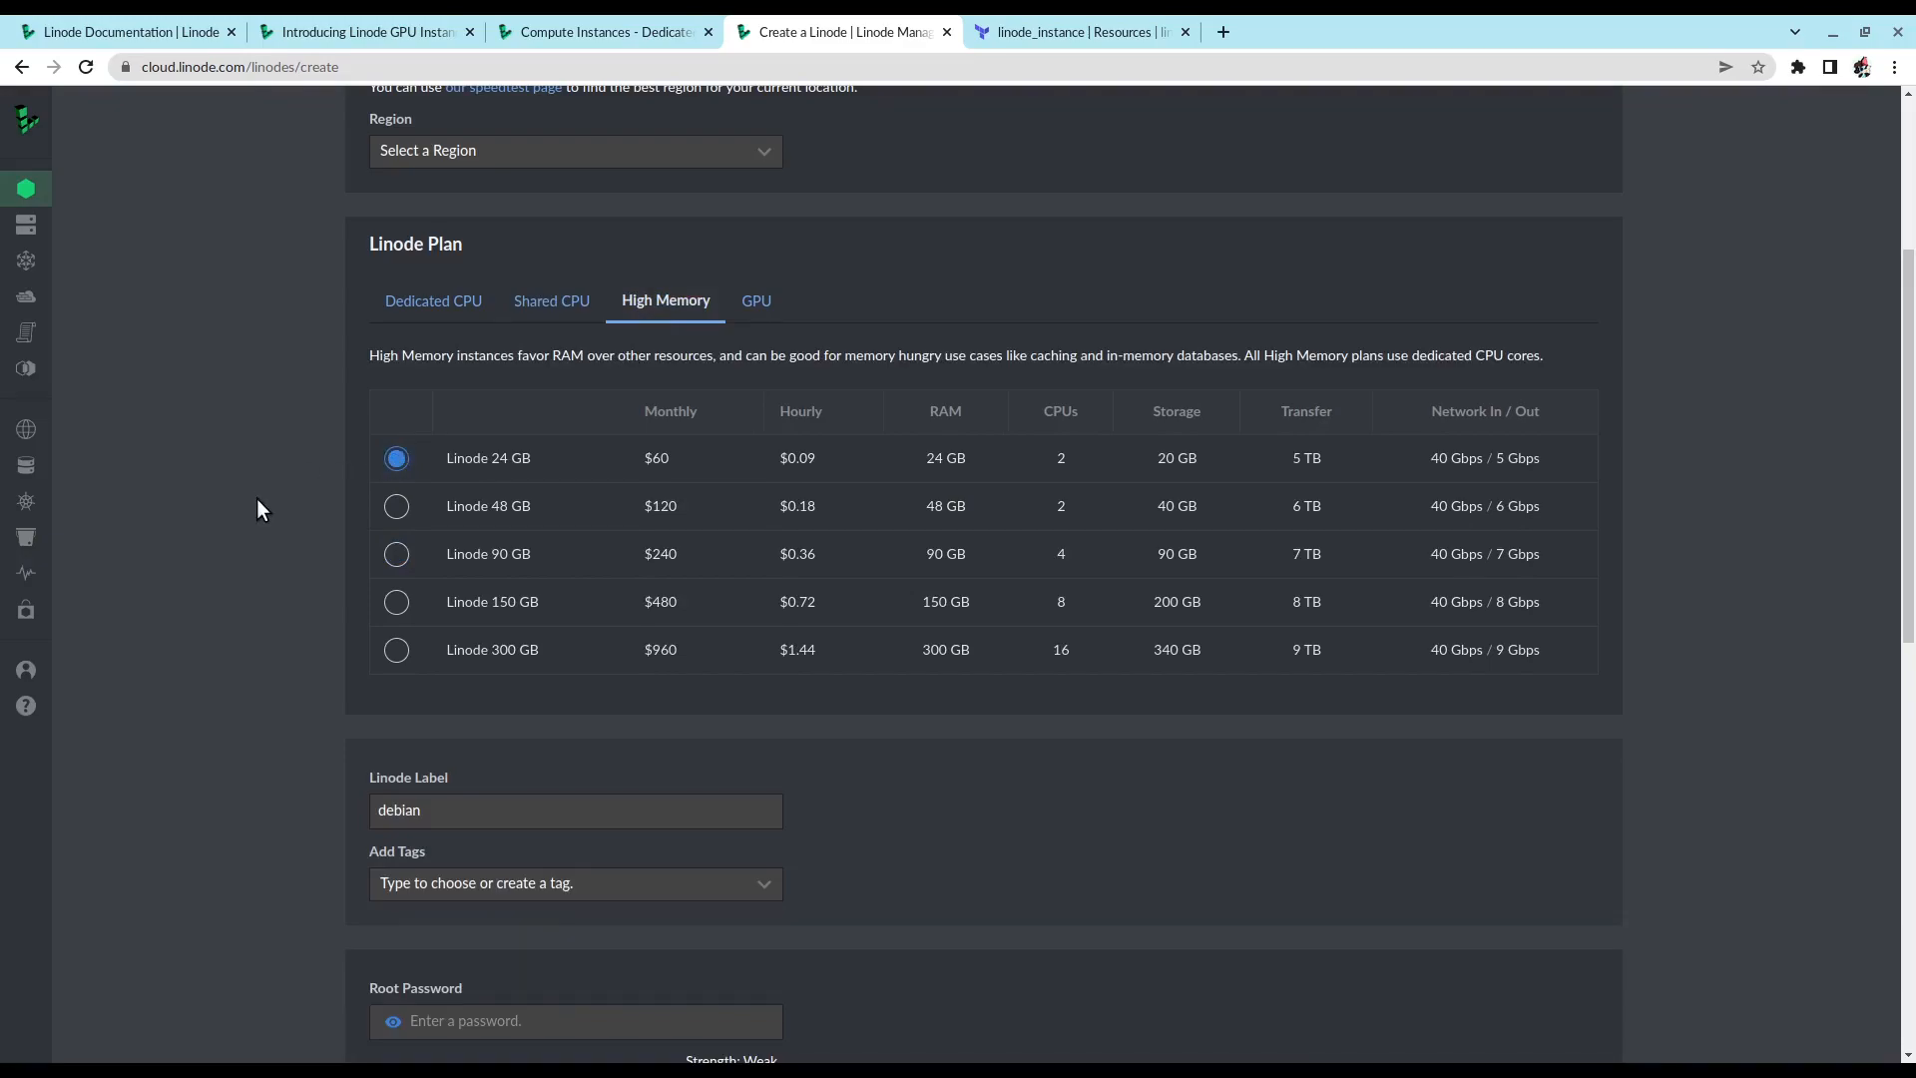
mouse_move(766, 305)
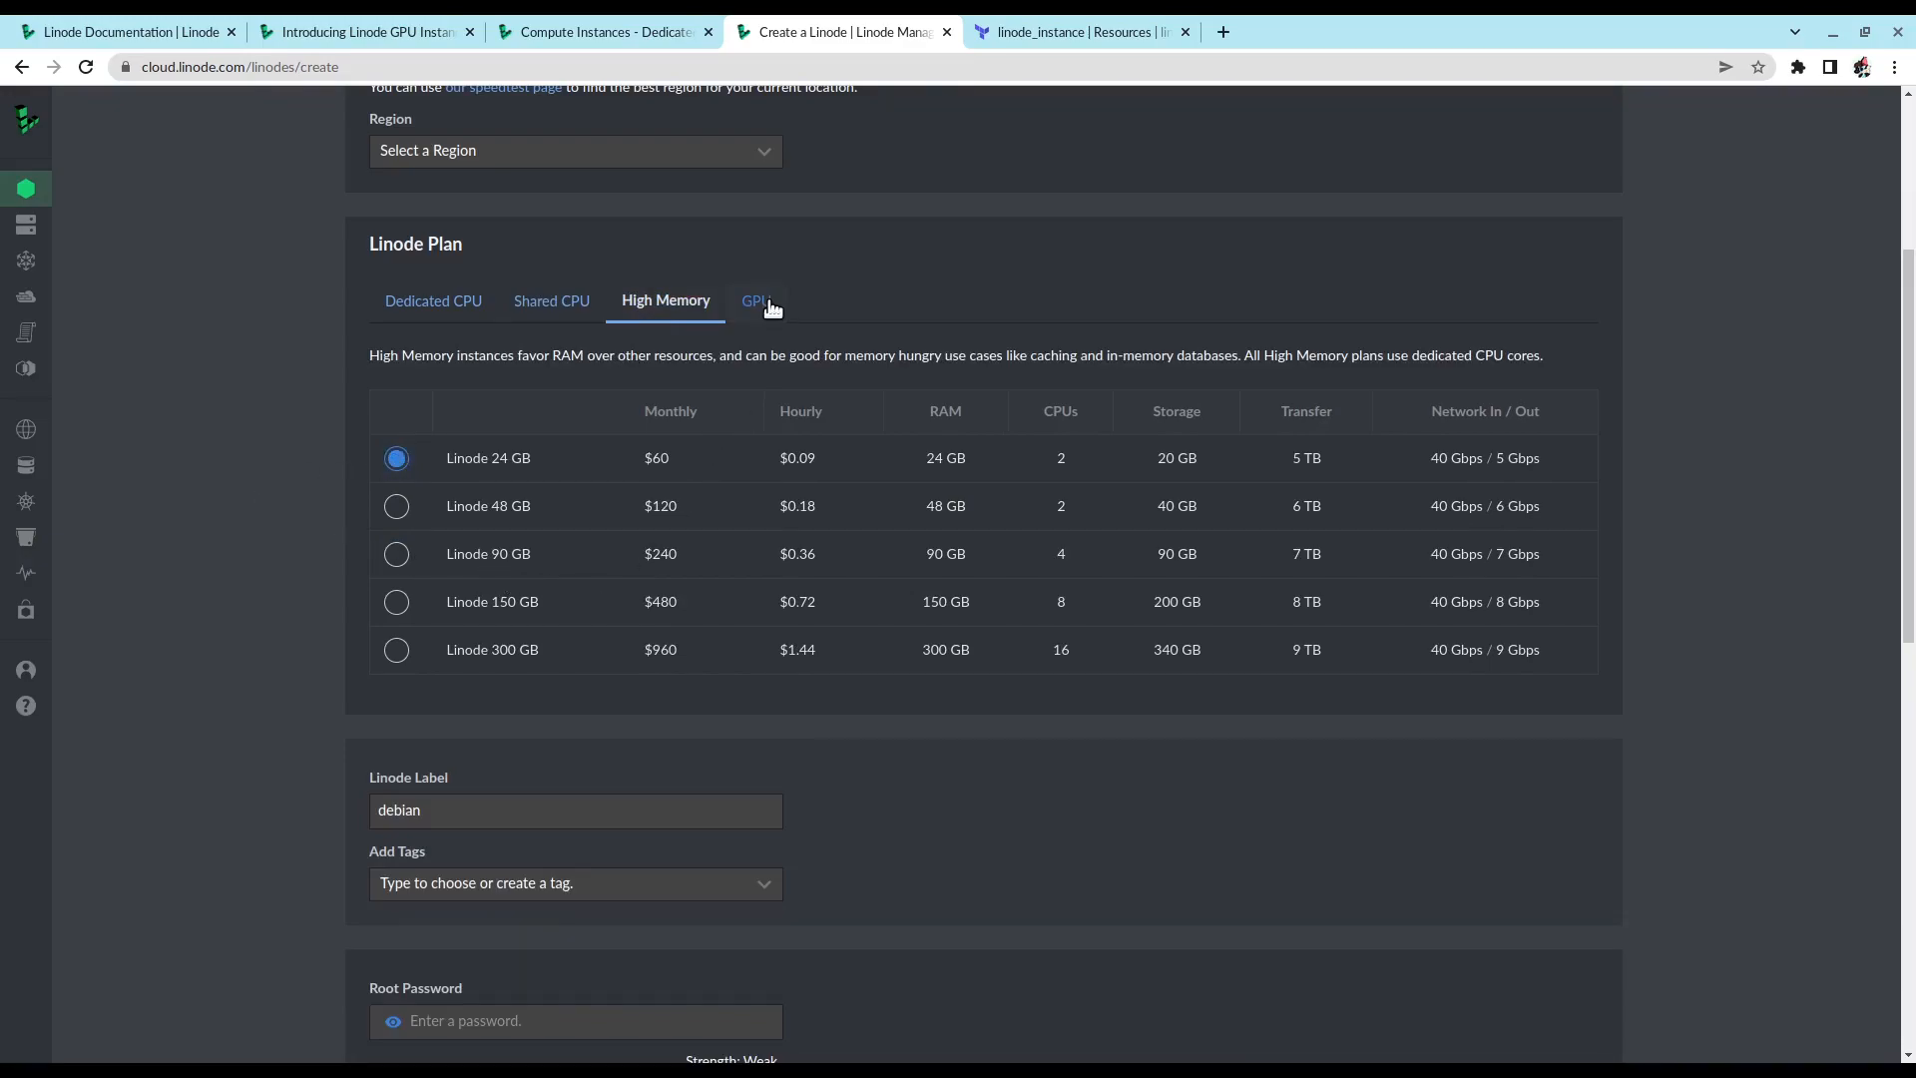
click(755, 300)
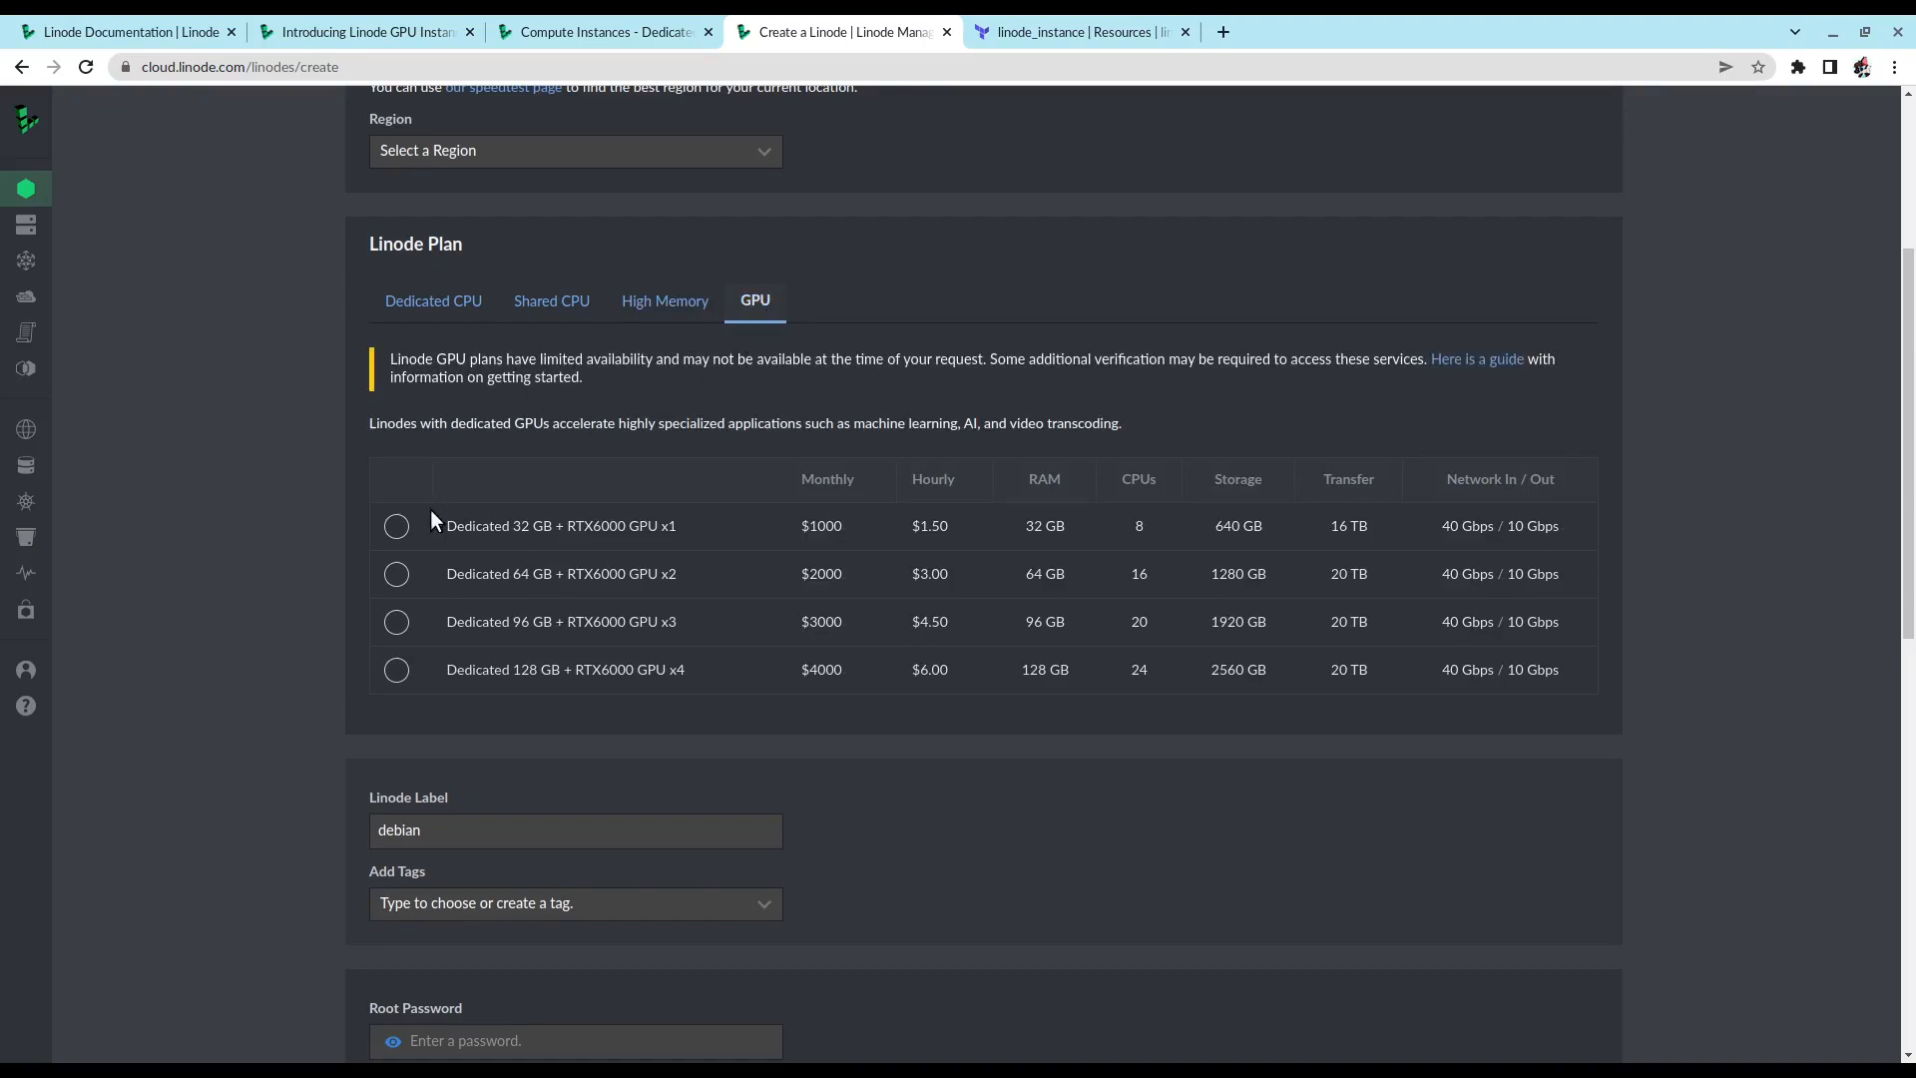
click(396, 526)
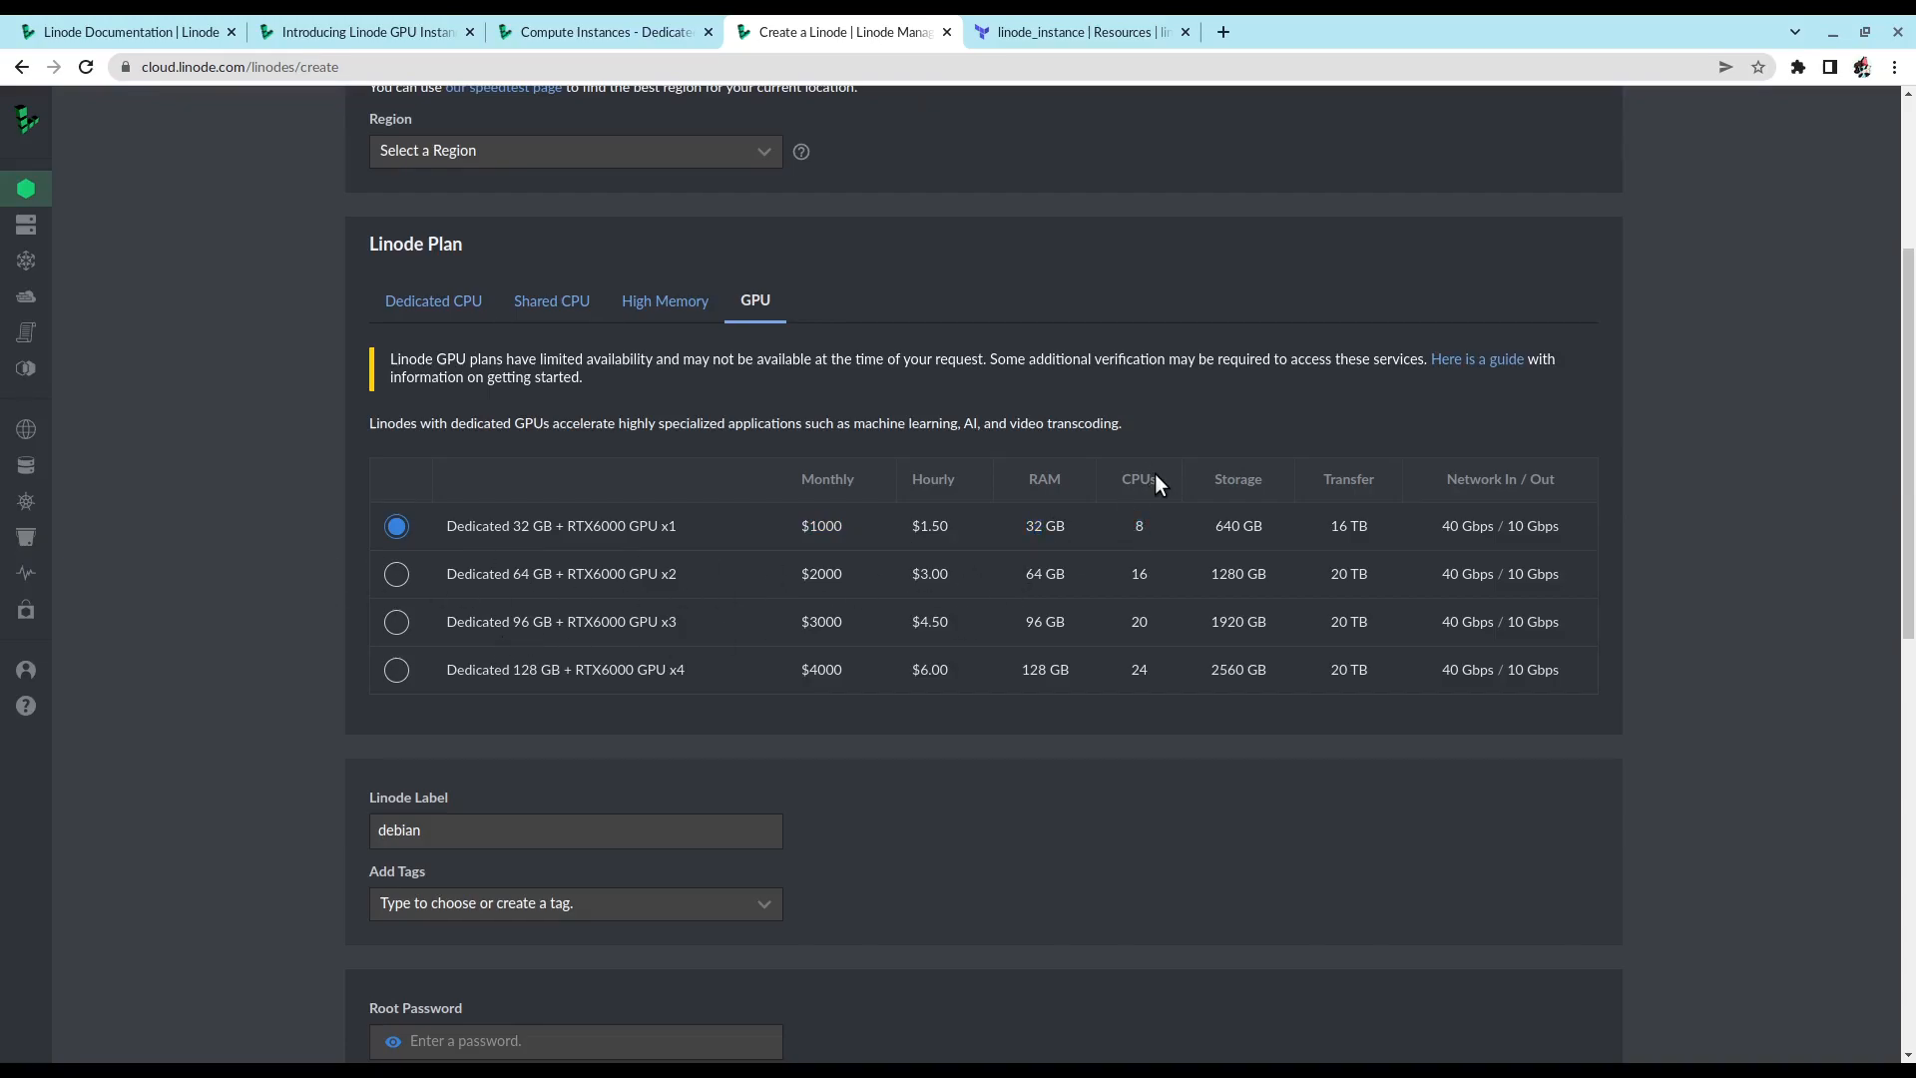
mouse_move(457, 319)
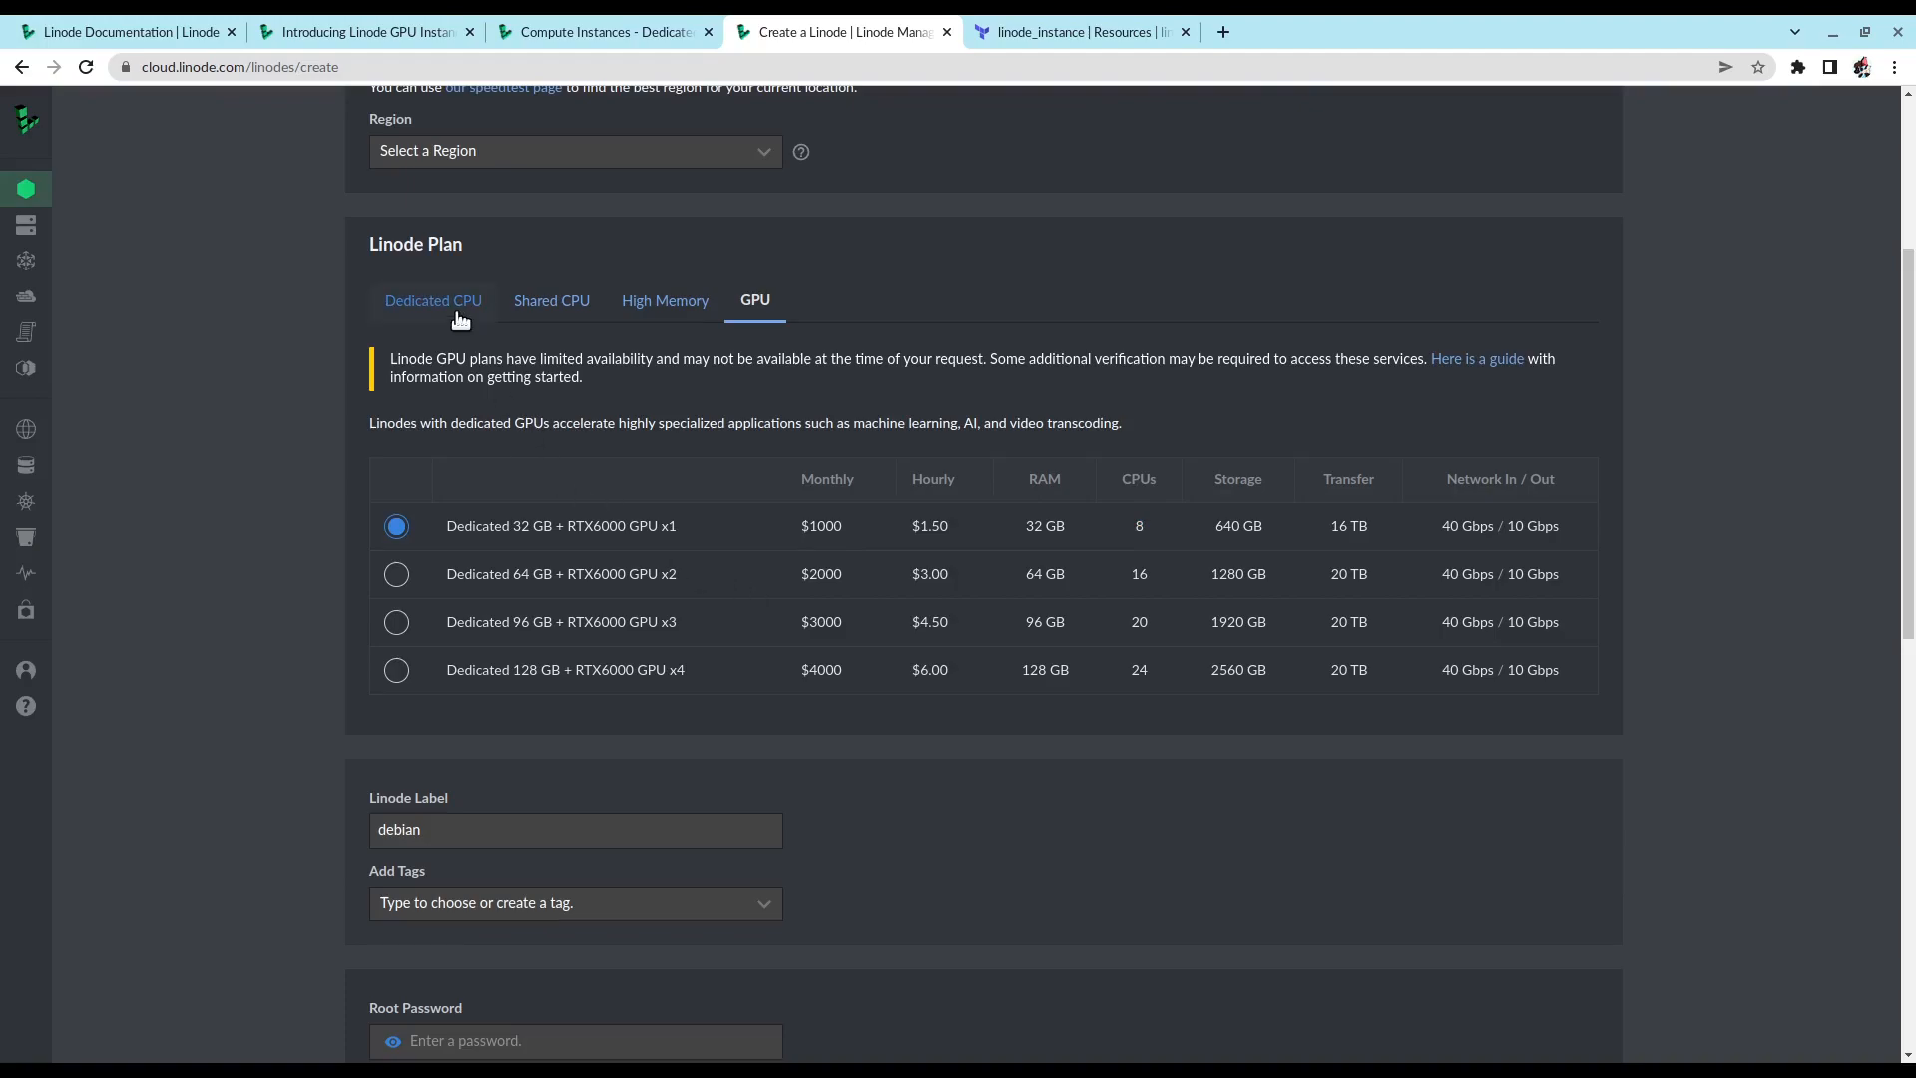
Step: Compare Dedicated 4 GB, Linode 4 GB shared and a High Memory plan
click(433, 301)
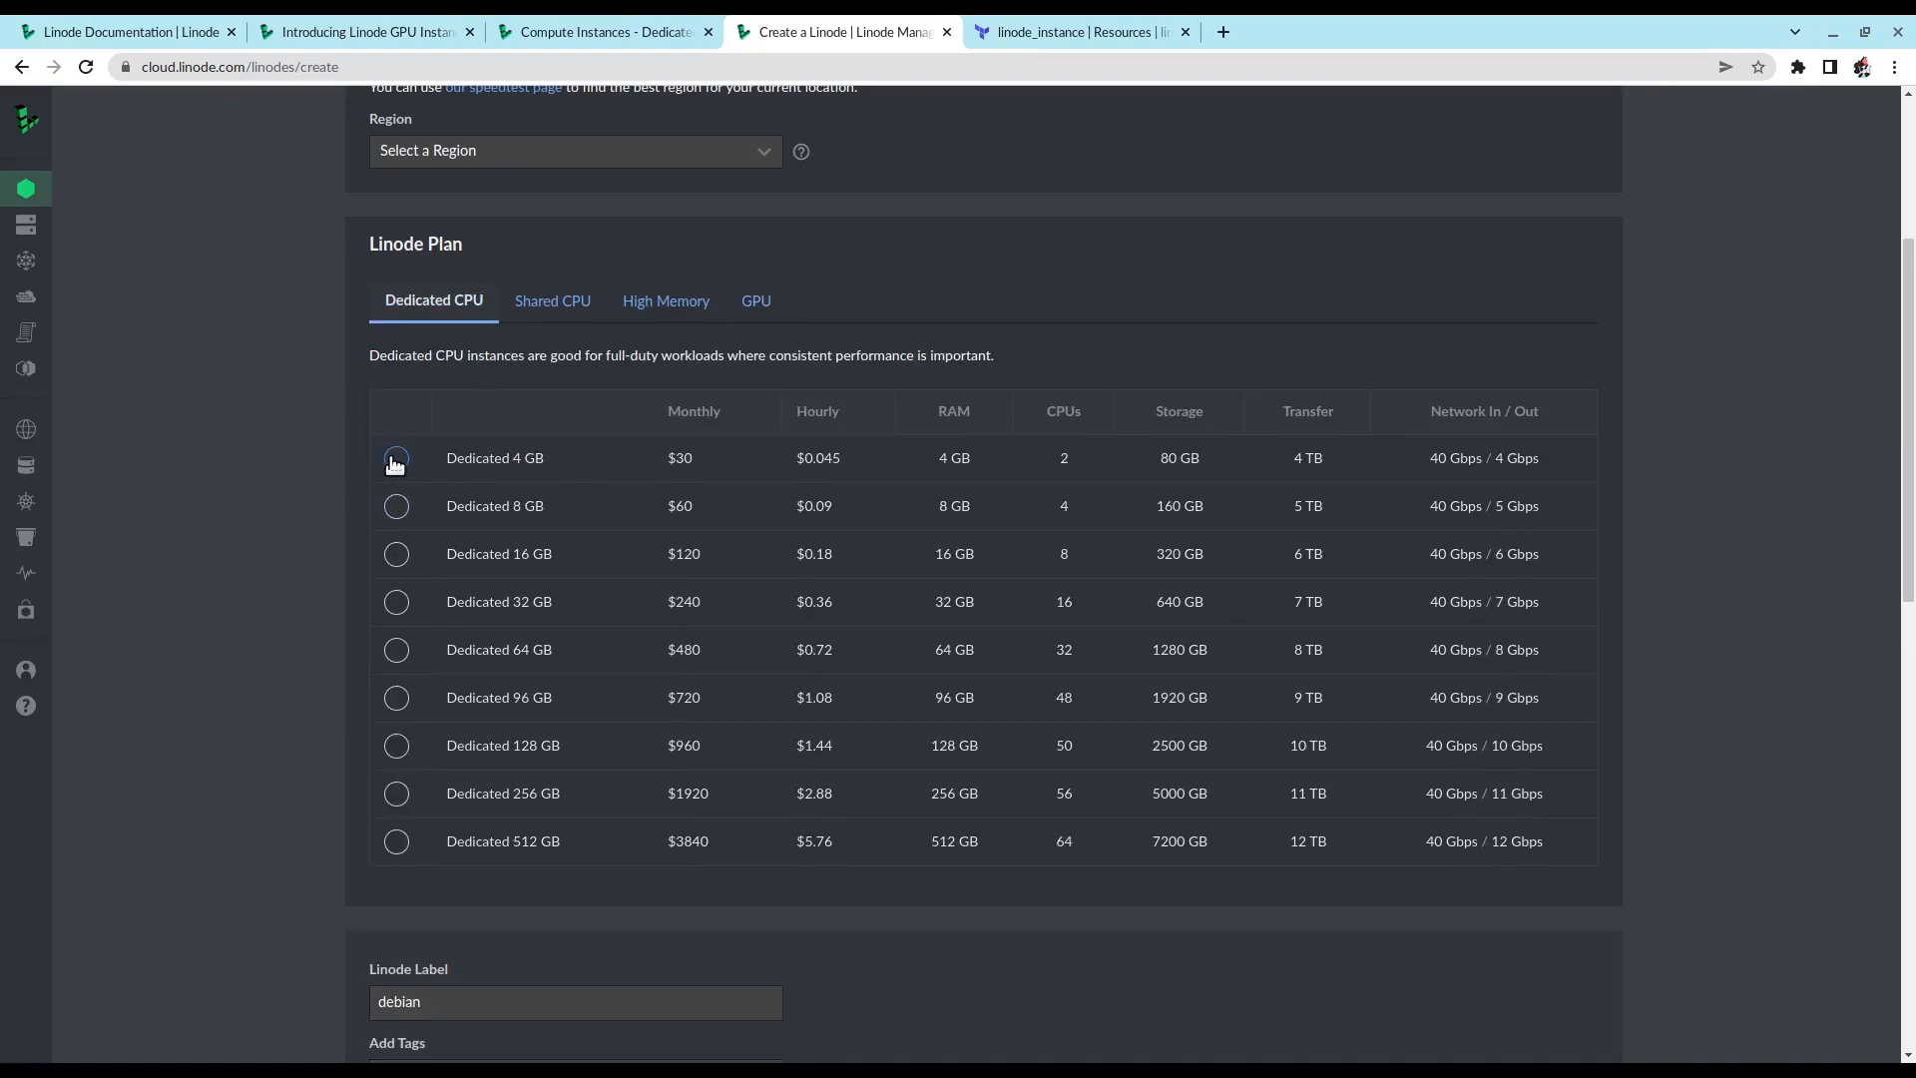
click(396, 458)
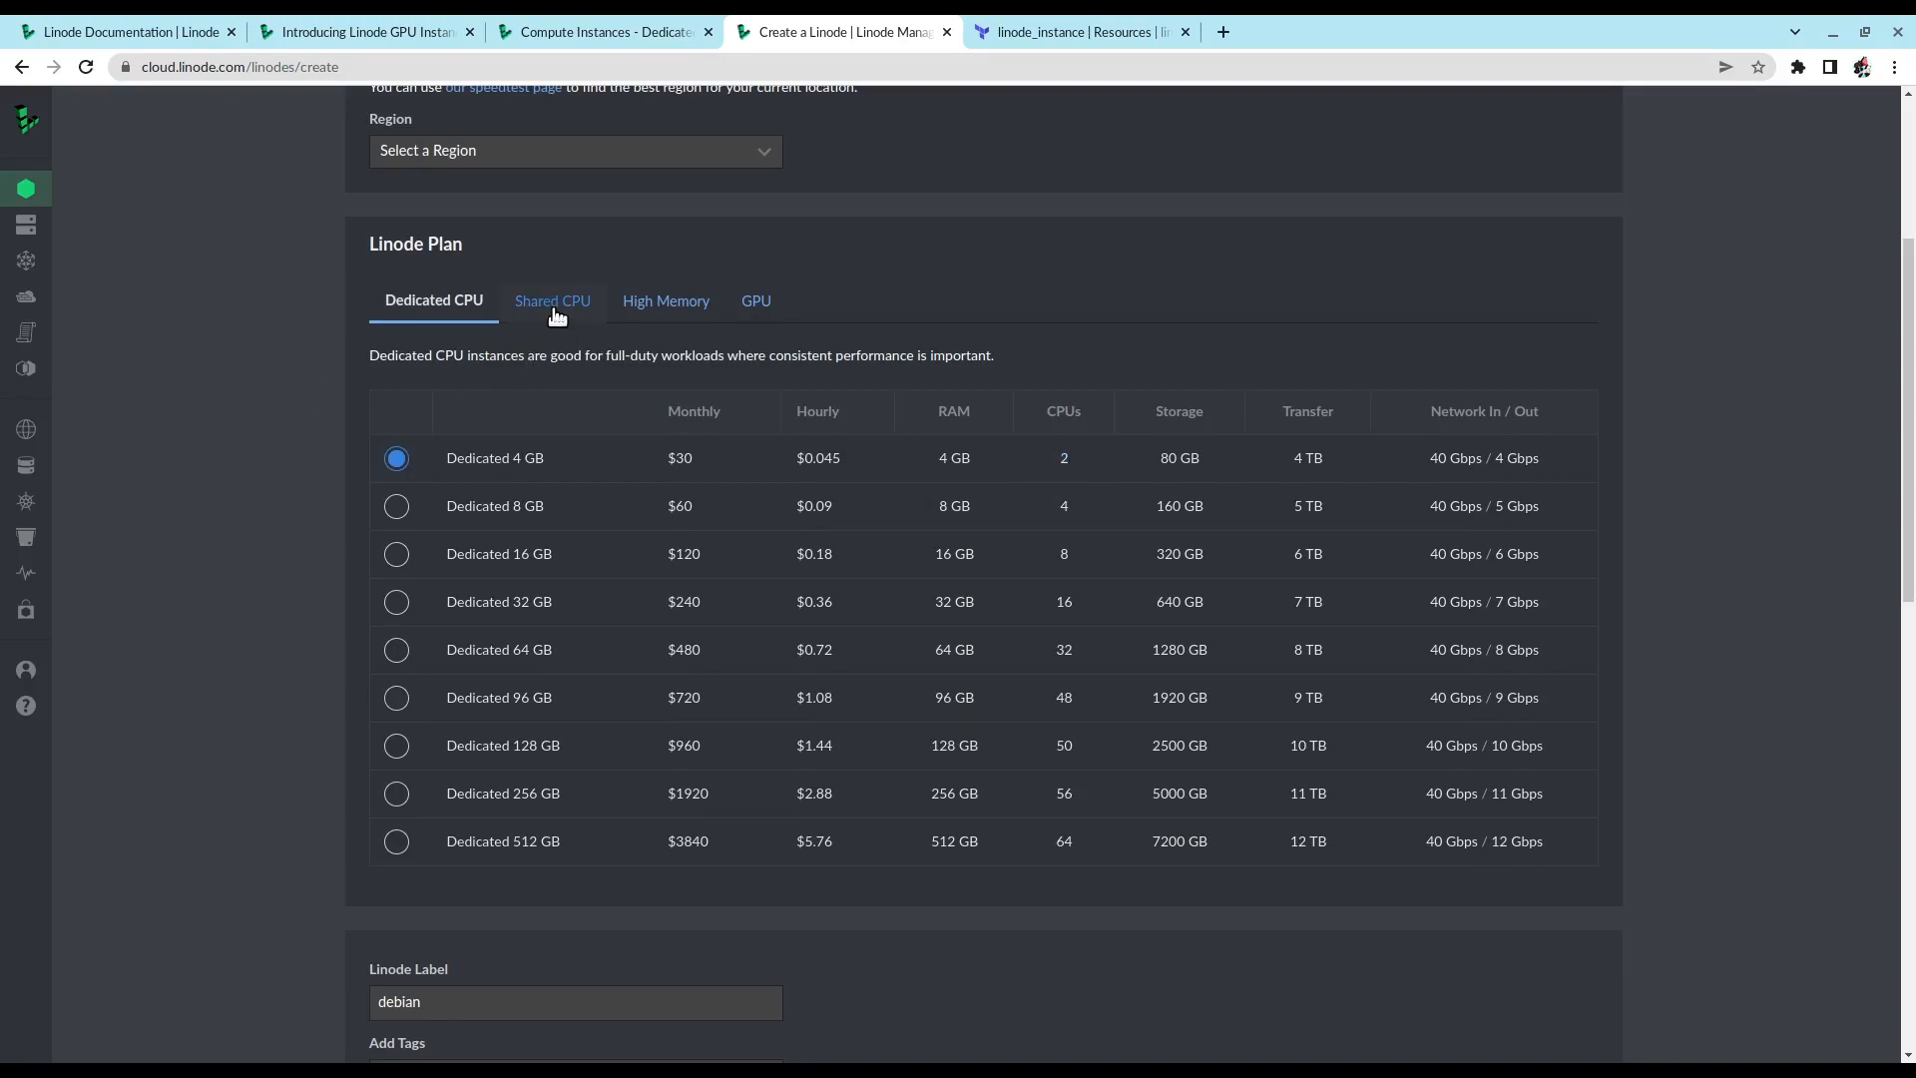
click(552, 301)
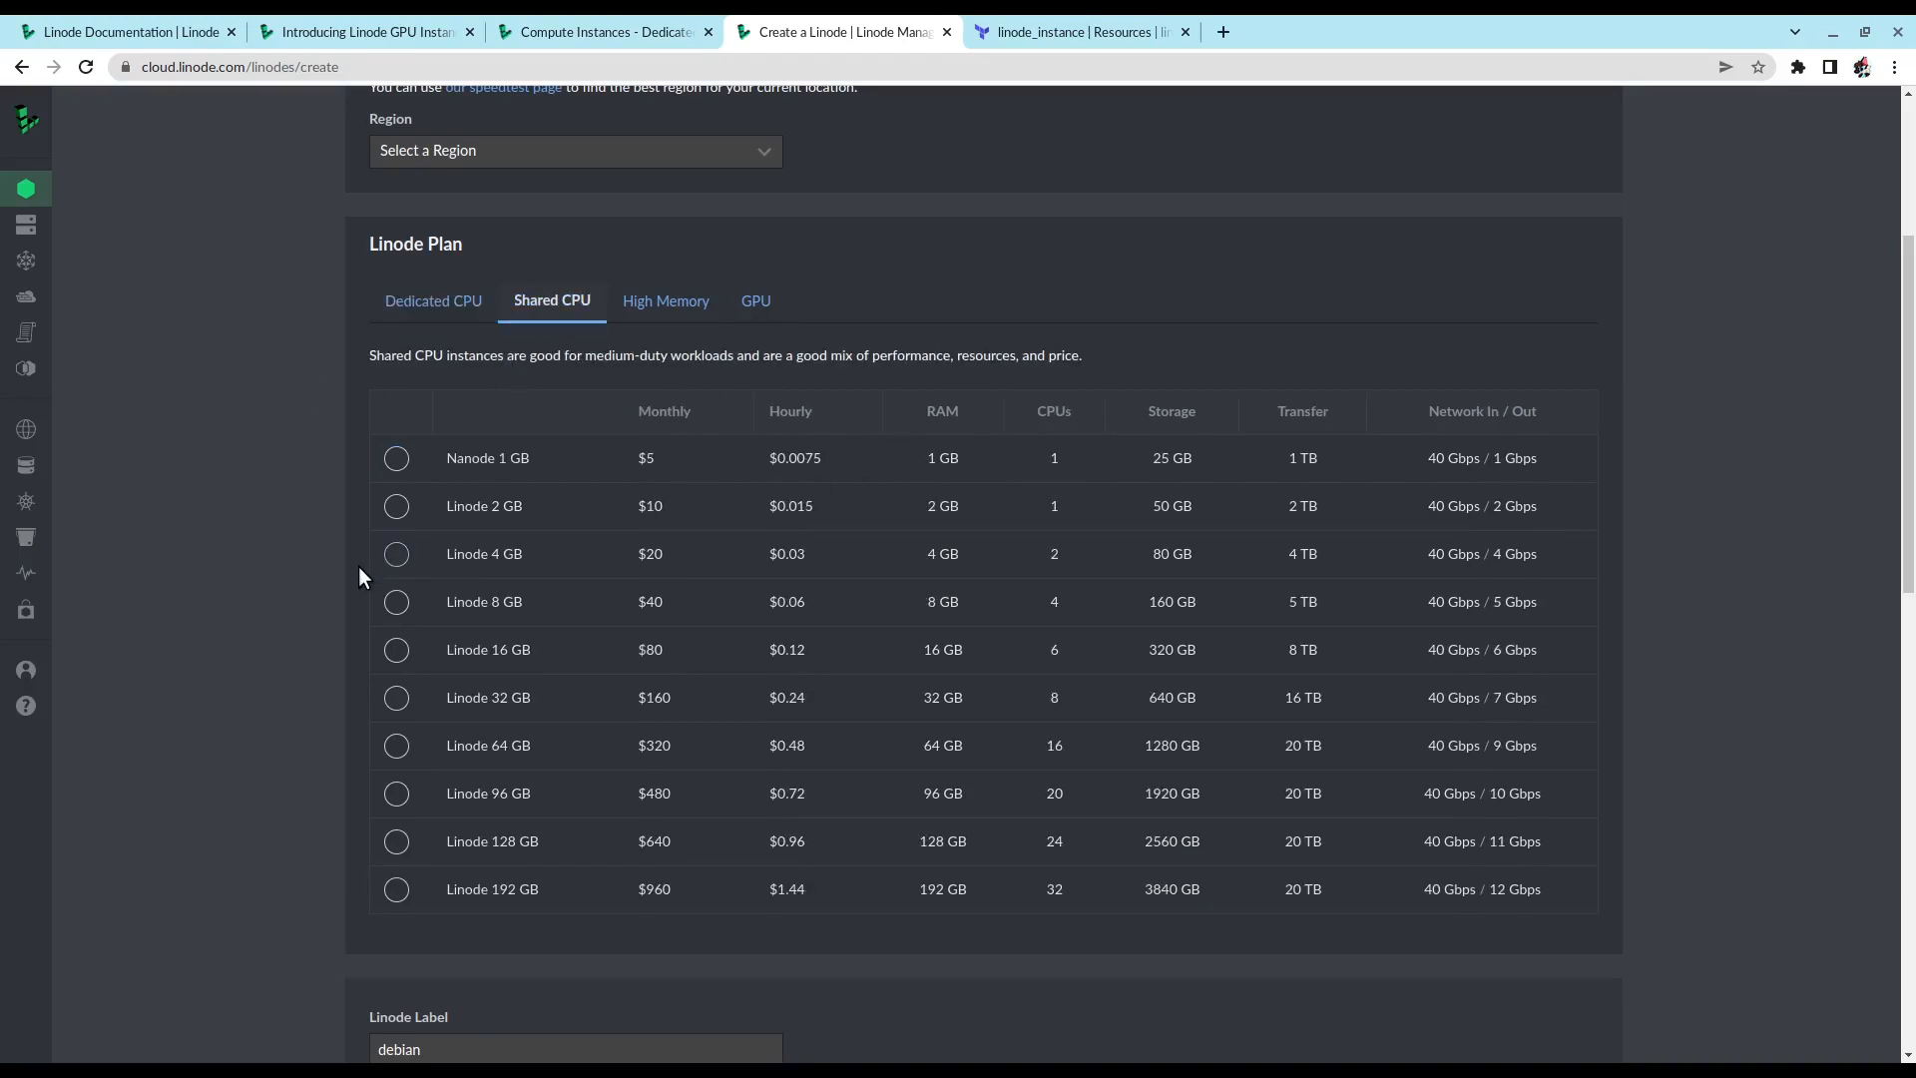
click(396, 553)
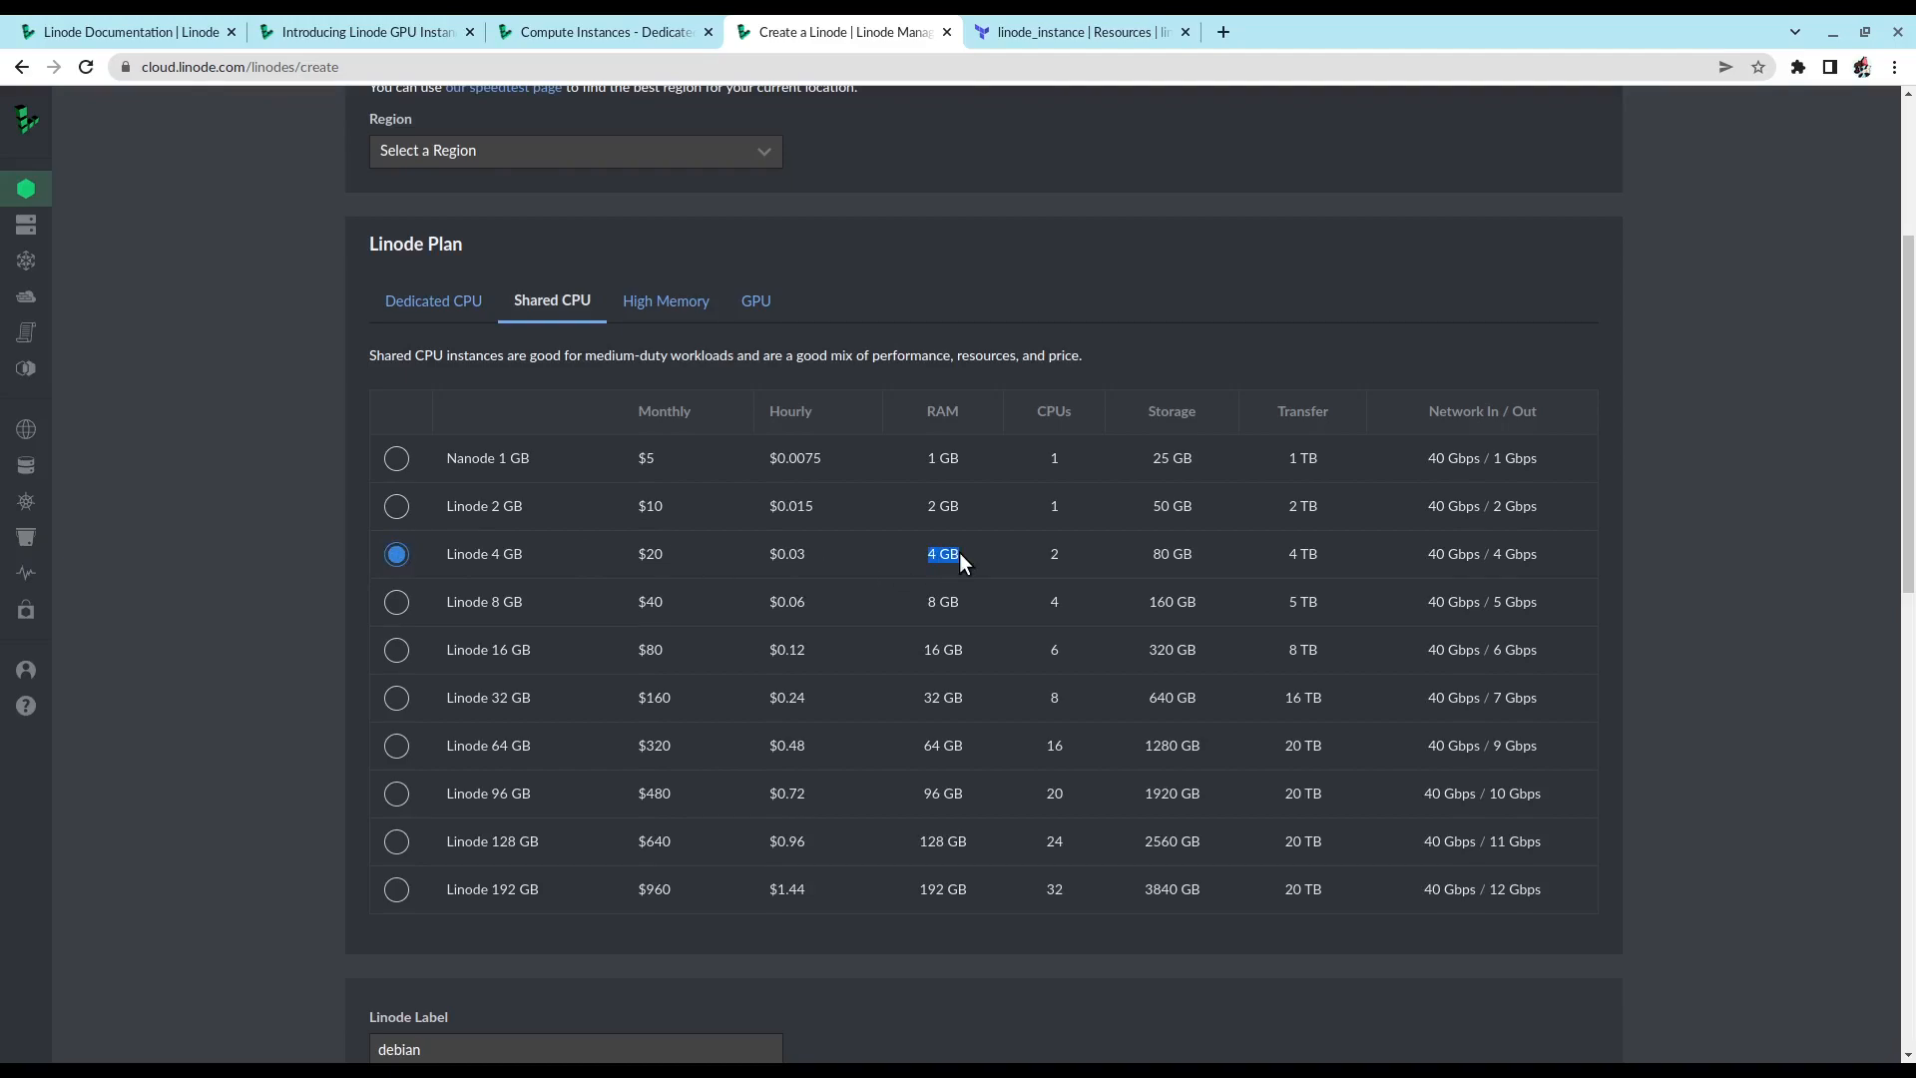
click(666, 301)
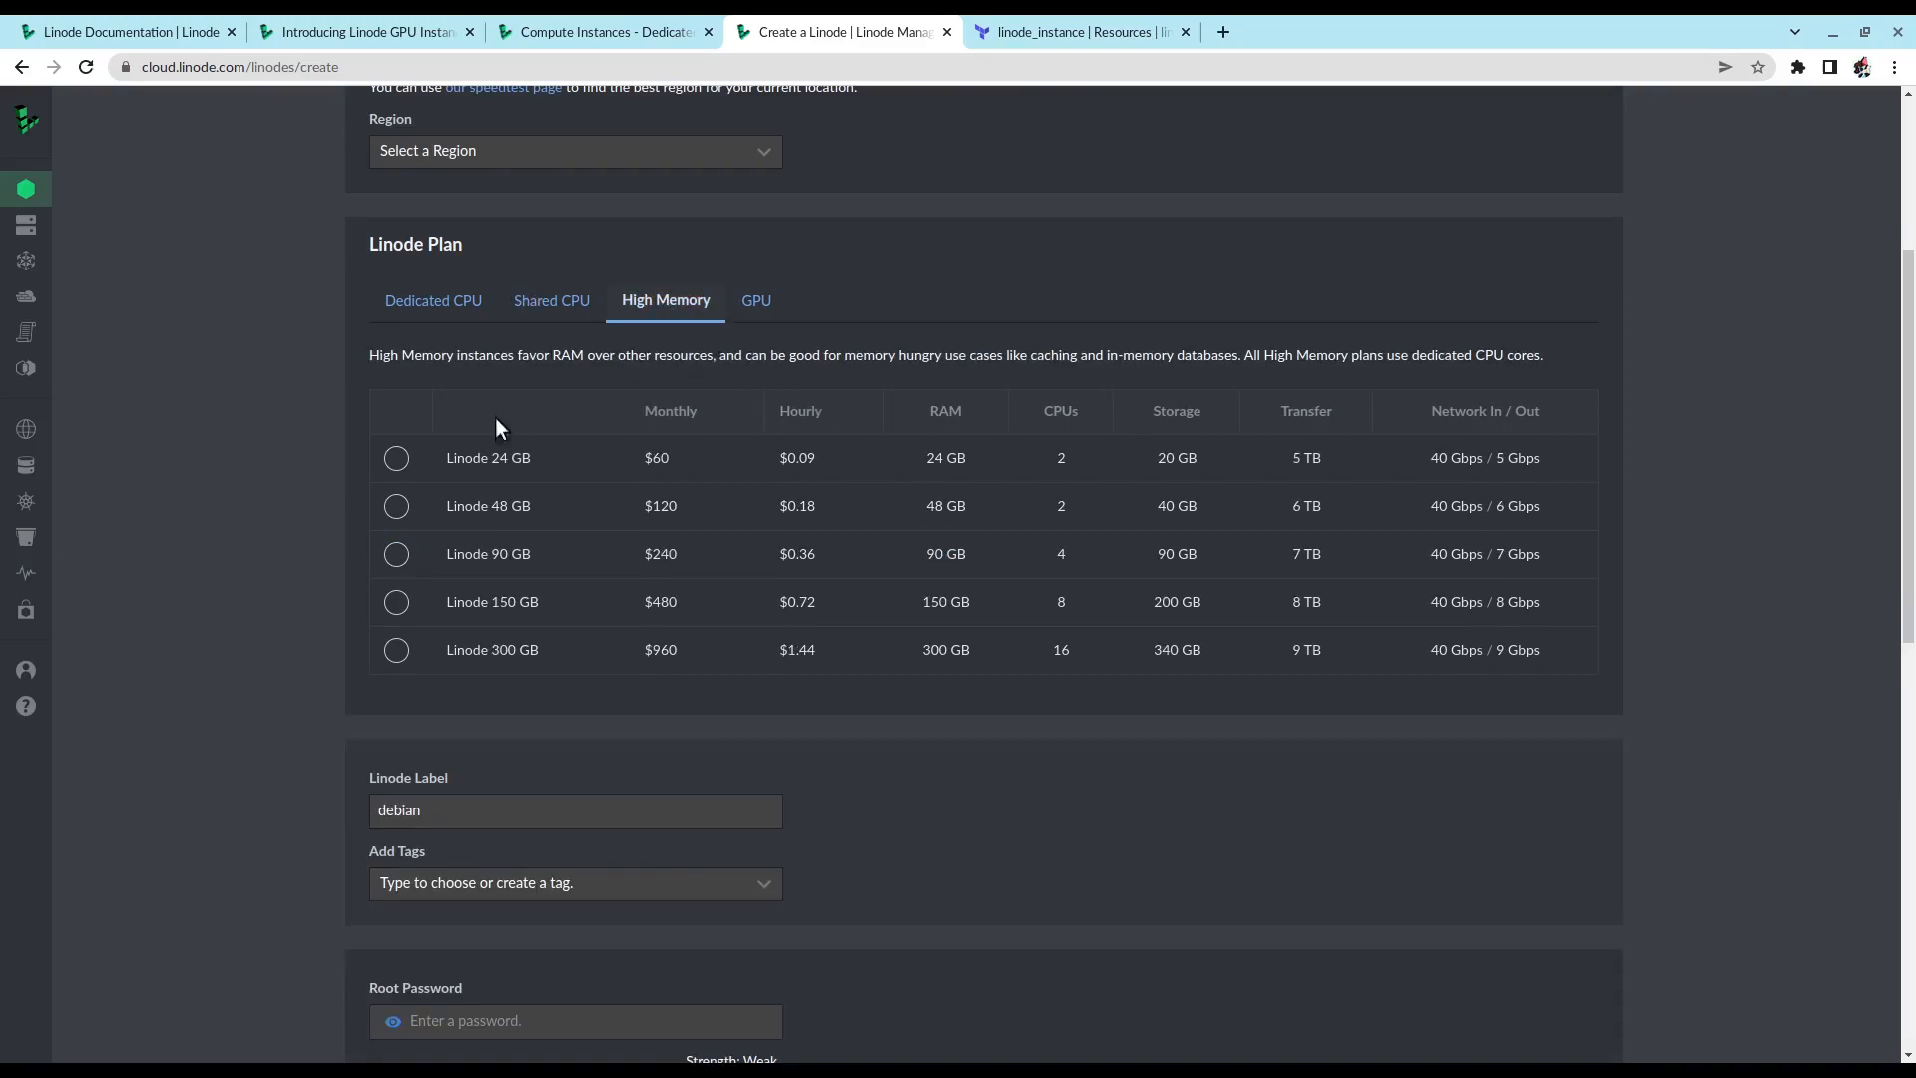
click(396, 458)
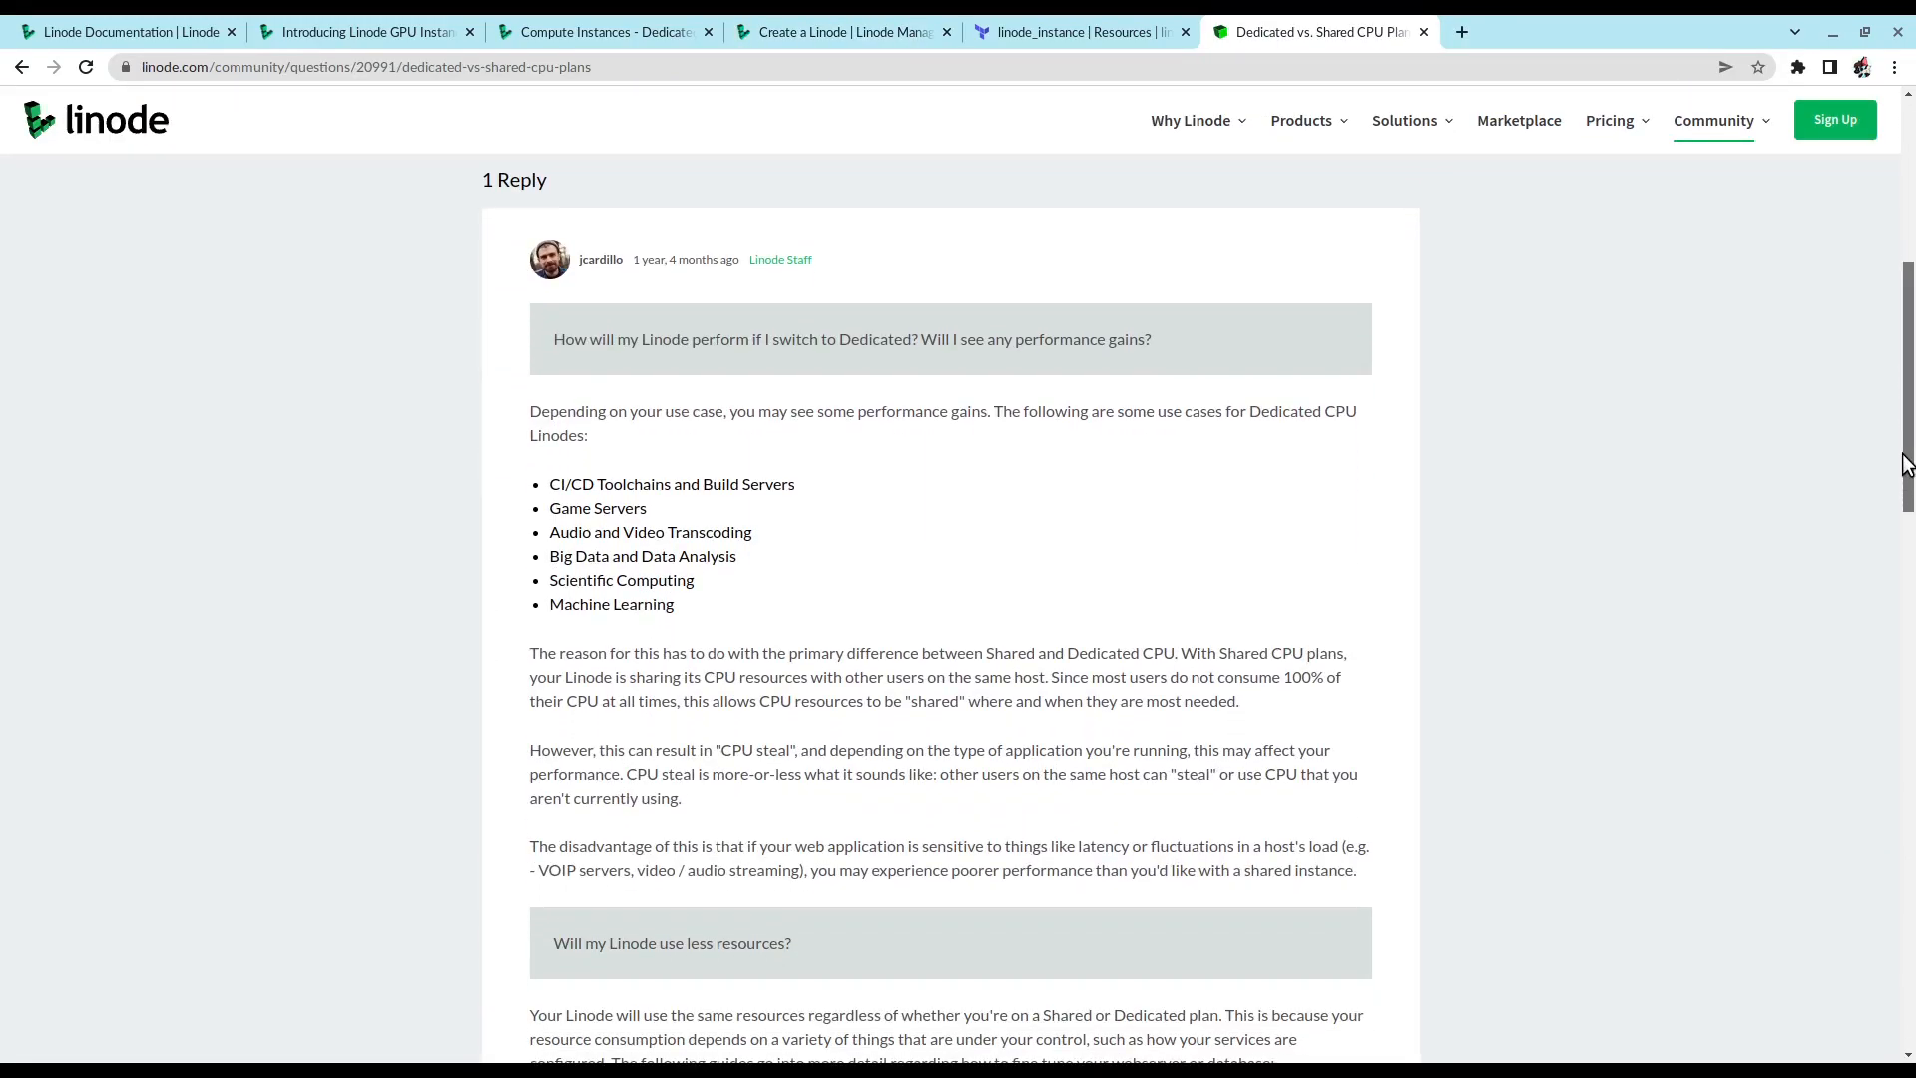
Step: Read through the staff reply comparing dedicated and shared CPU performance
scroll(down, 3)
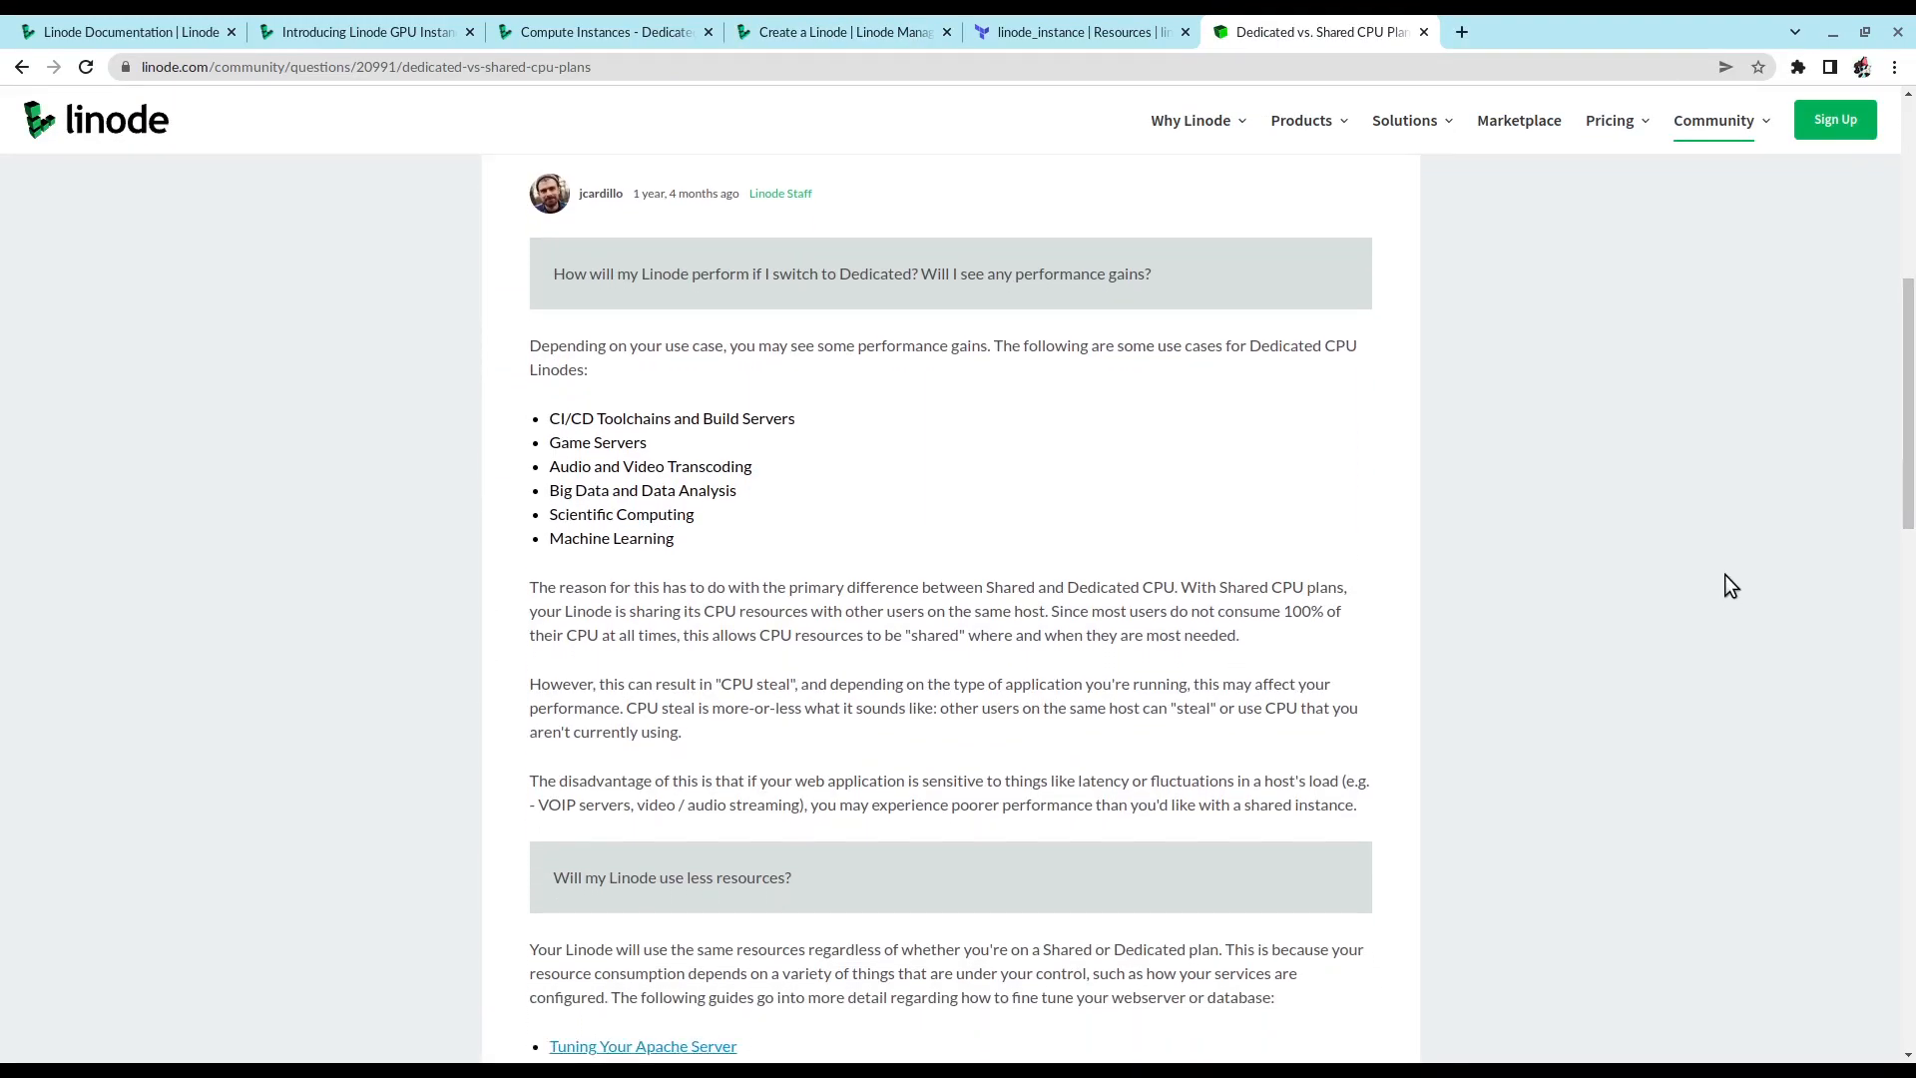
mouse_move(1277, 662)
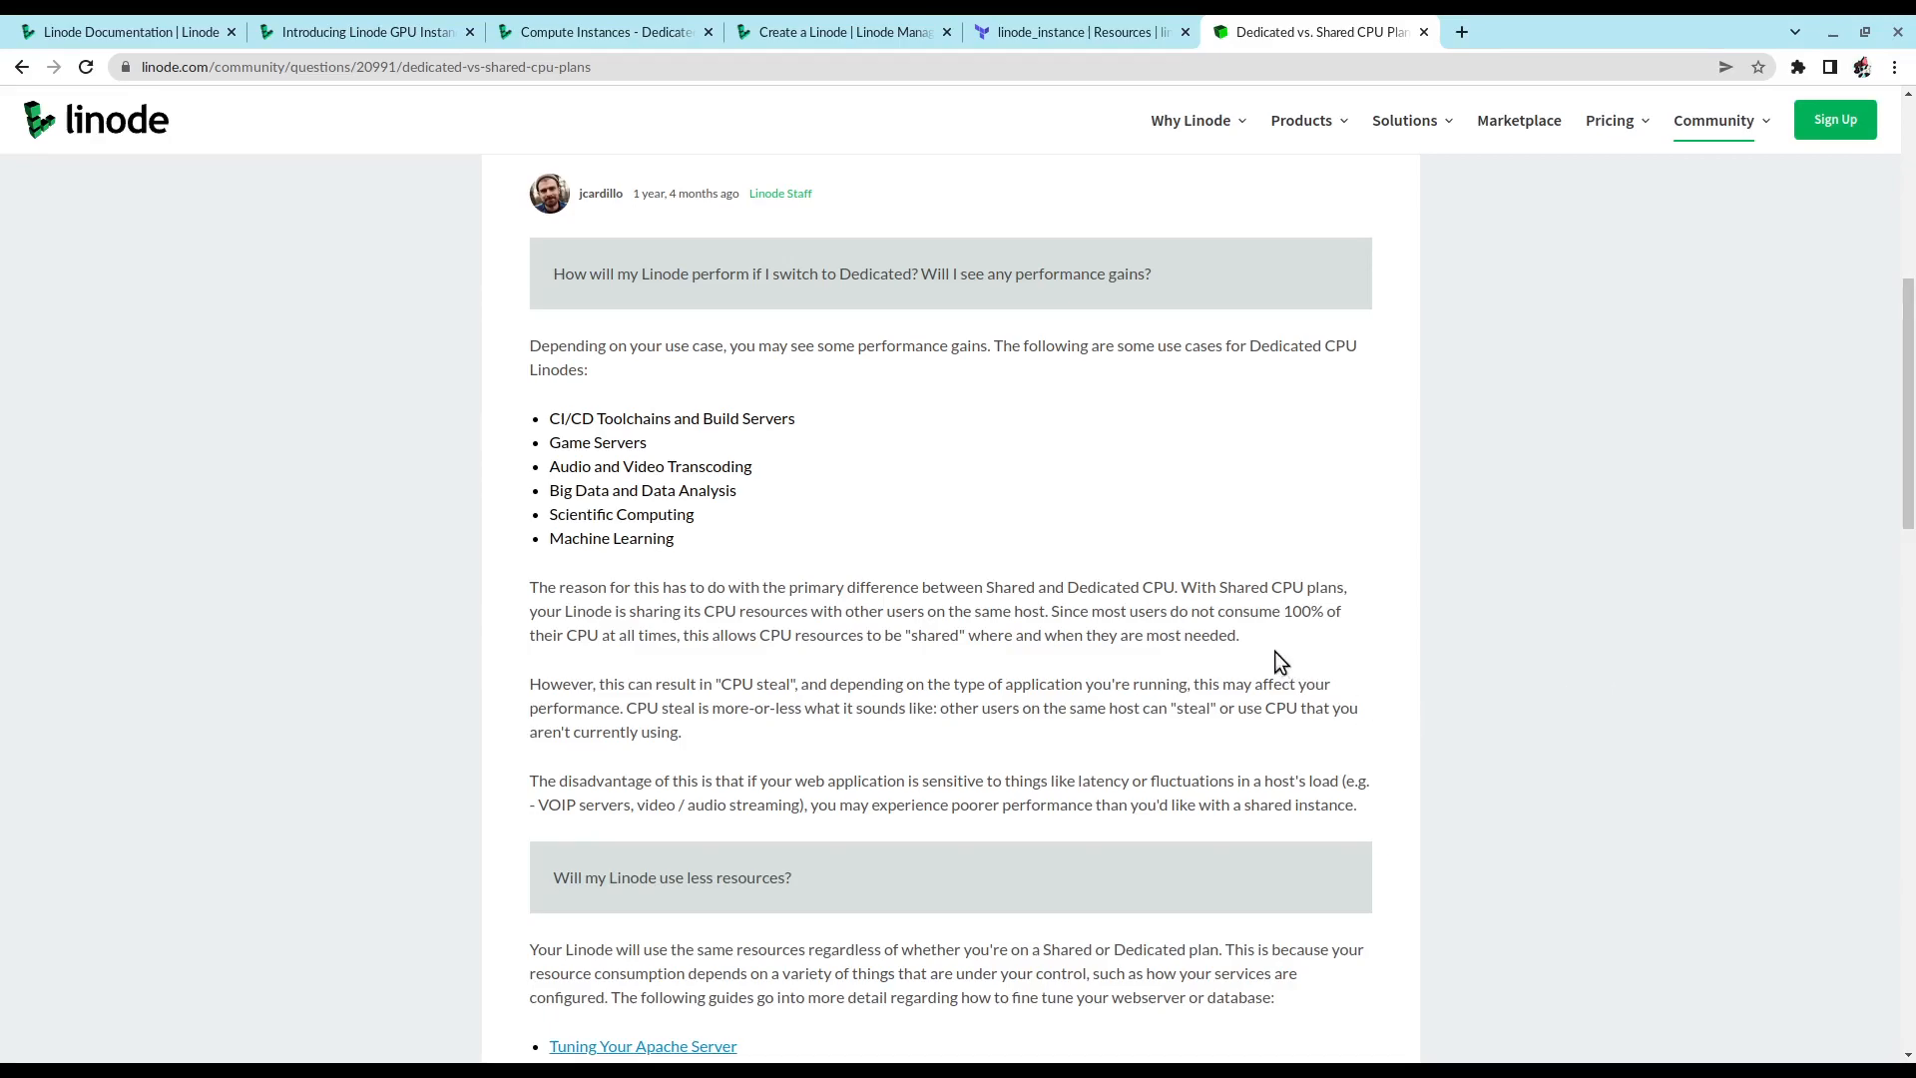
drag(767, 635, 1238, 635)
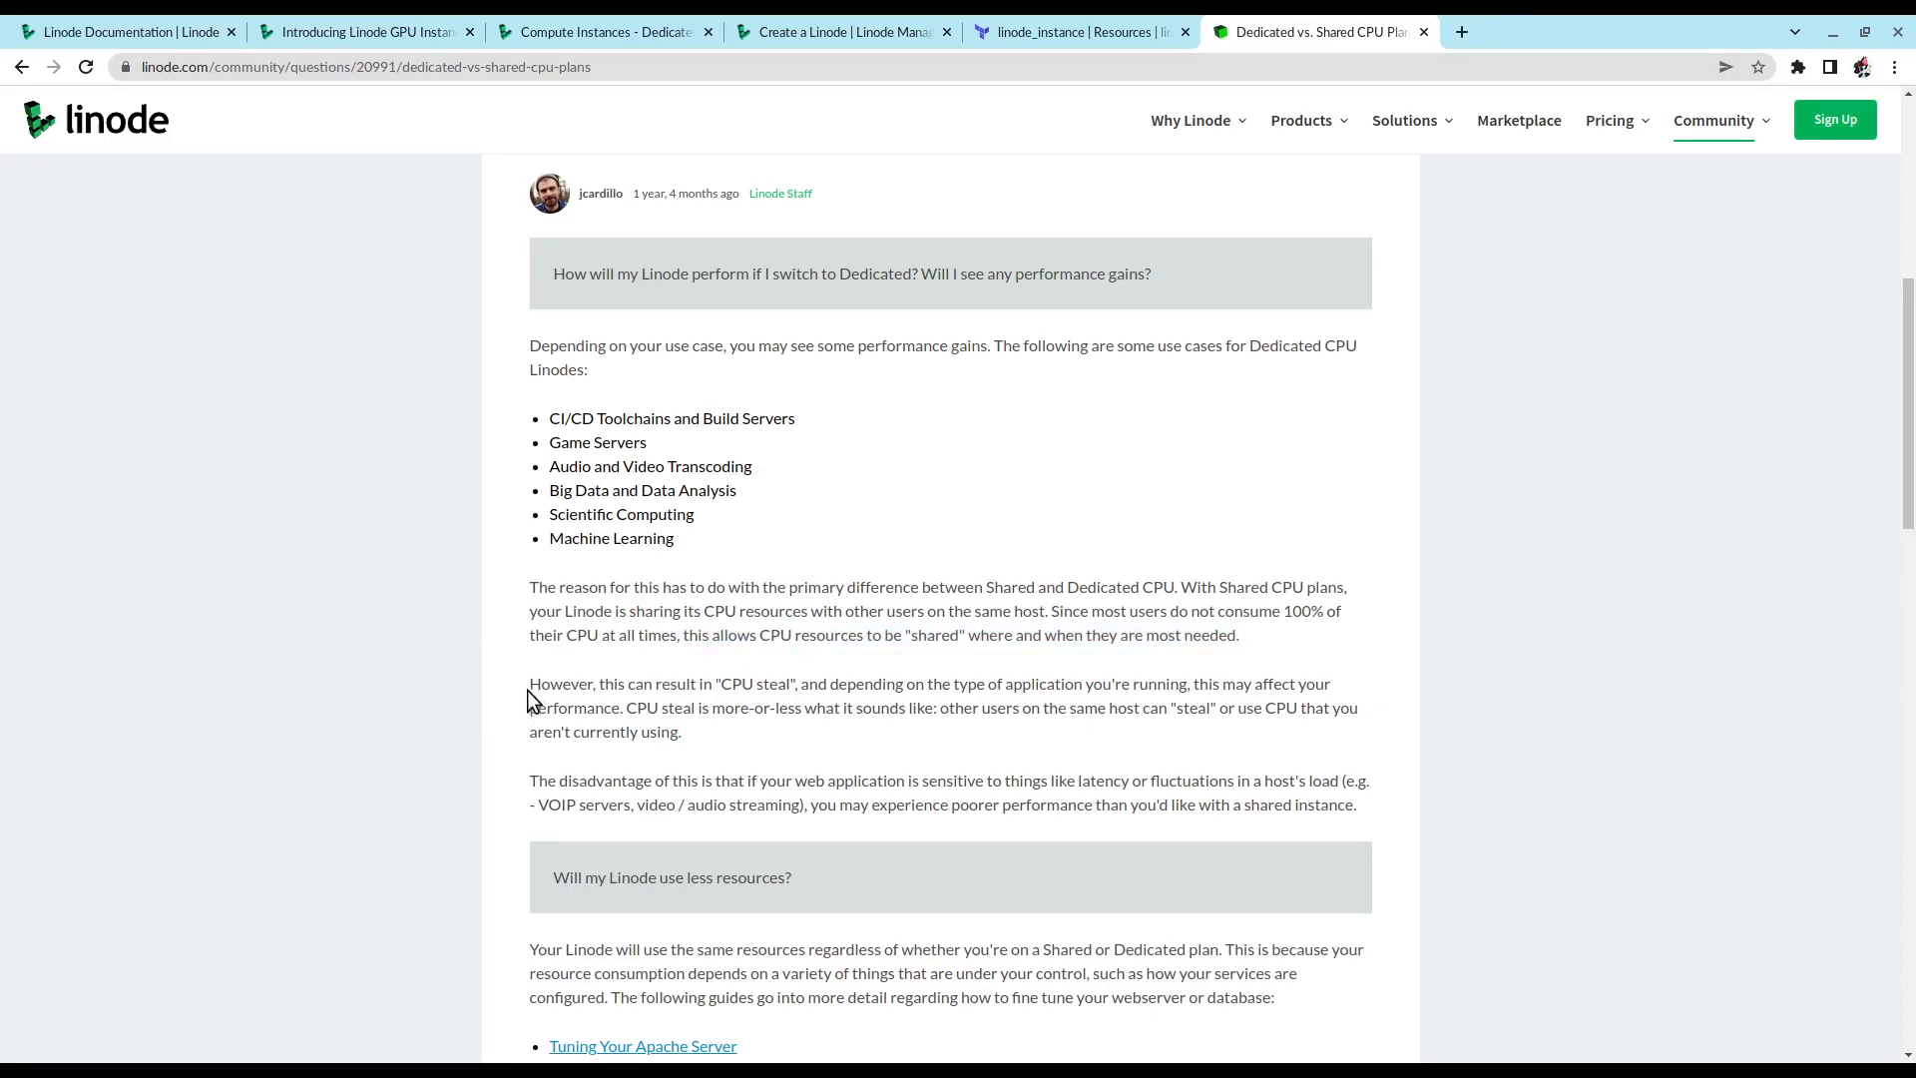
drag(529, 683, 741, 683)
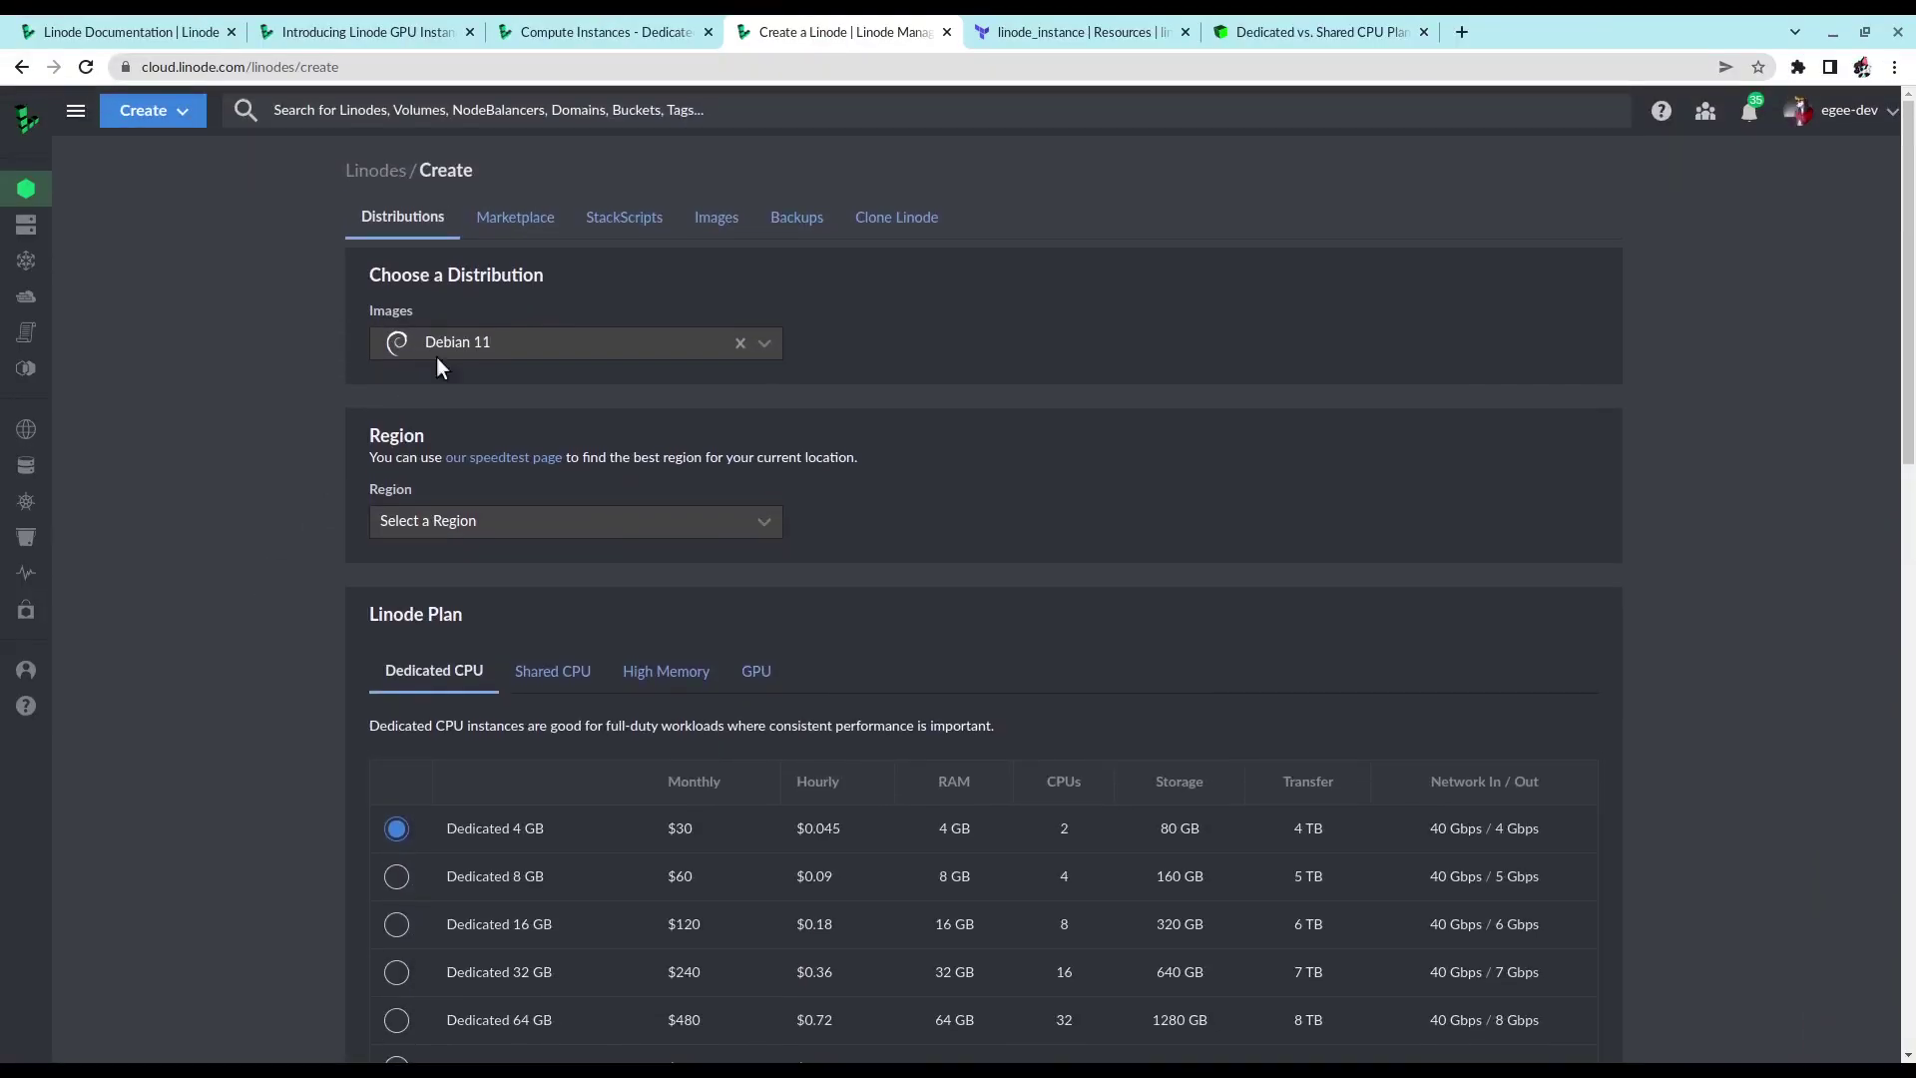
Step: Pick Ubuntu 22.04 LTS from the Images list and Fremont, CA from Regions
click(575, 342)
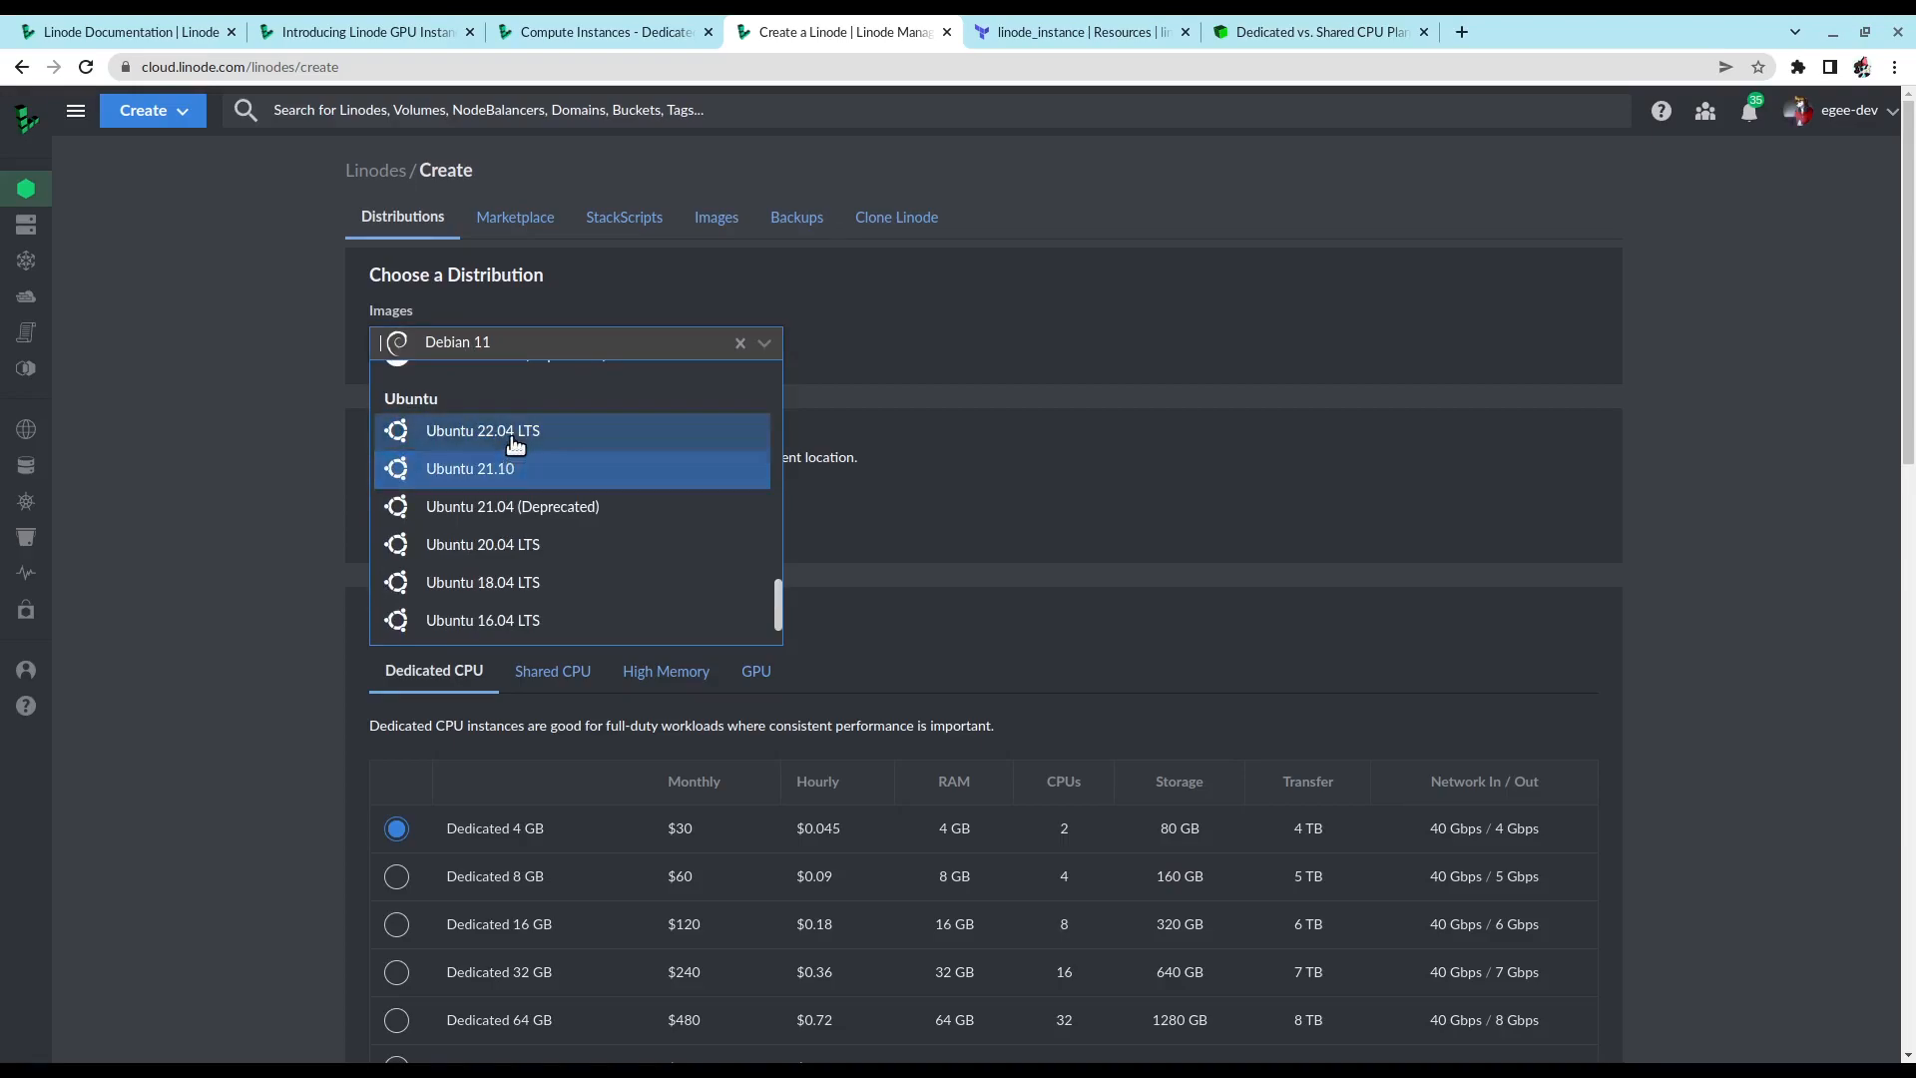
click(482, 430)
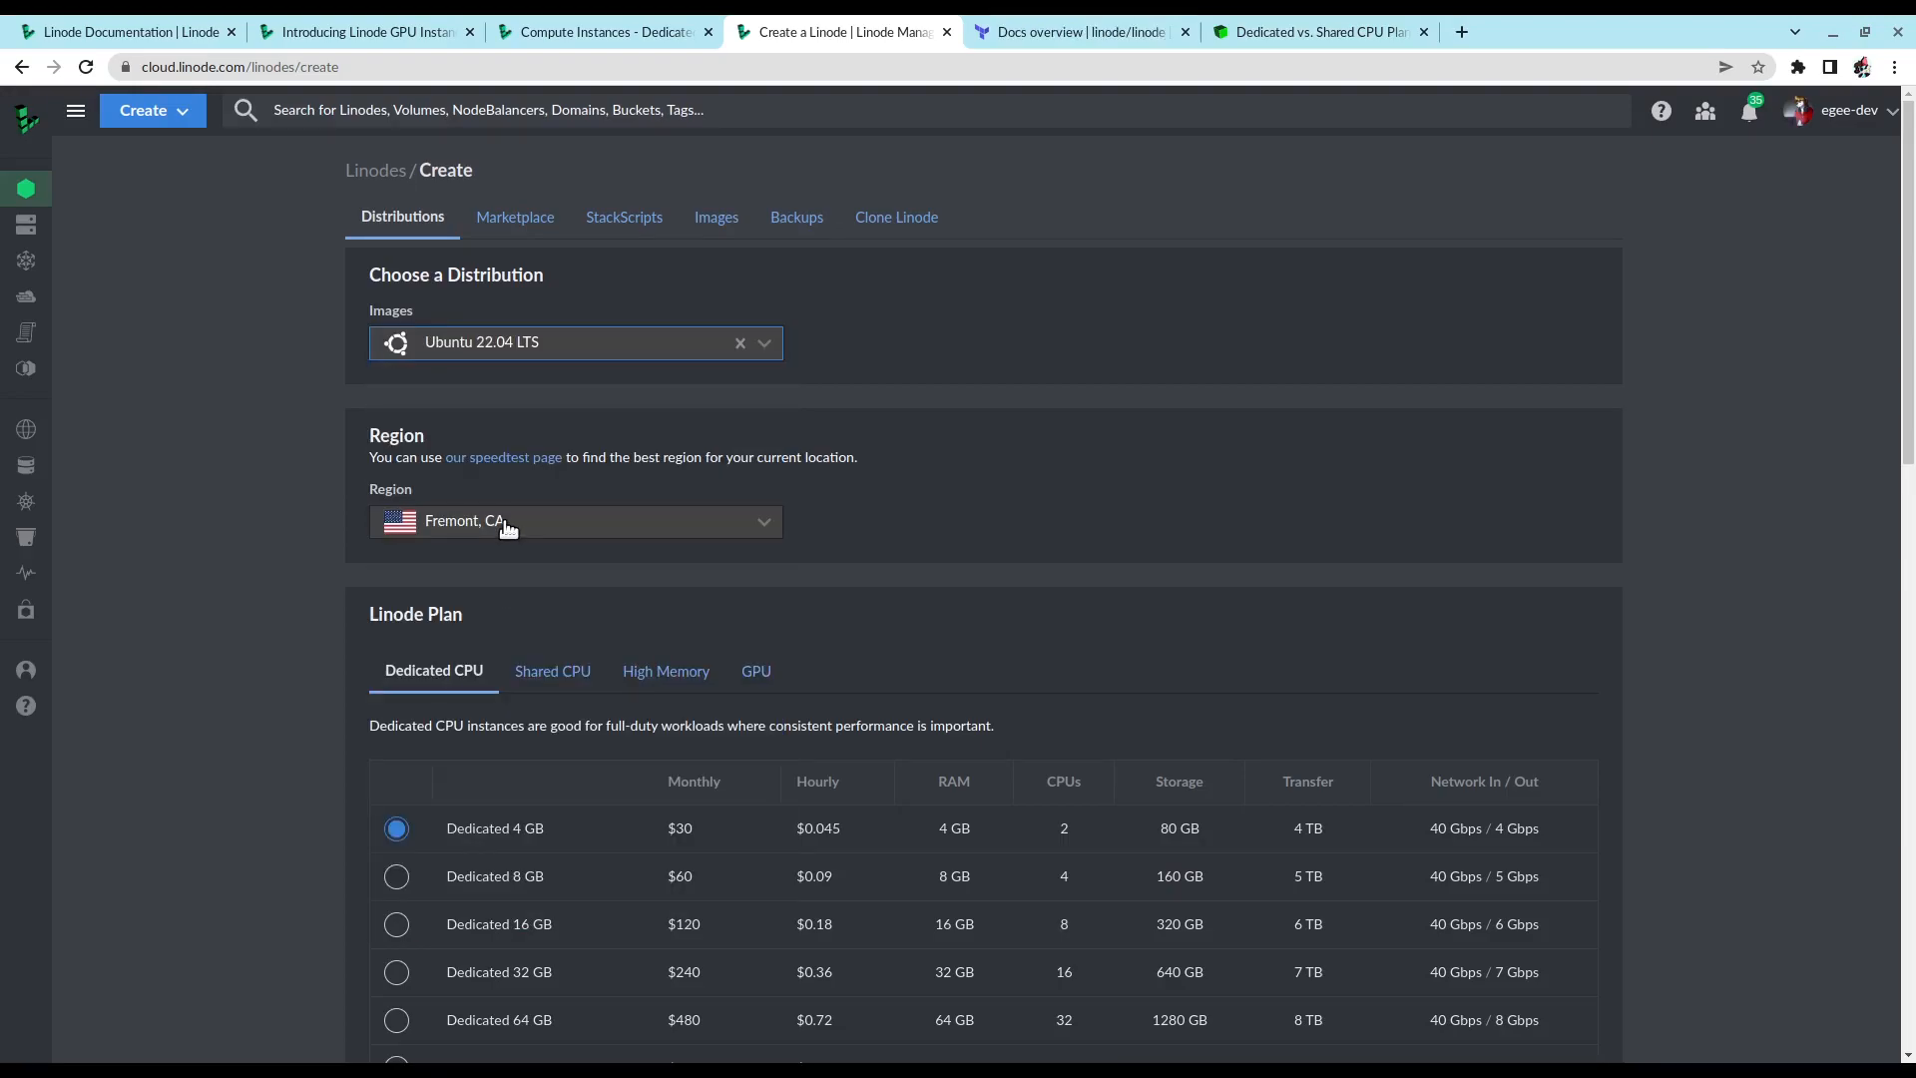
click(576, 521)
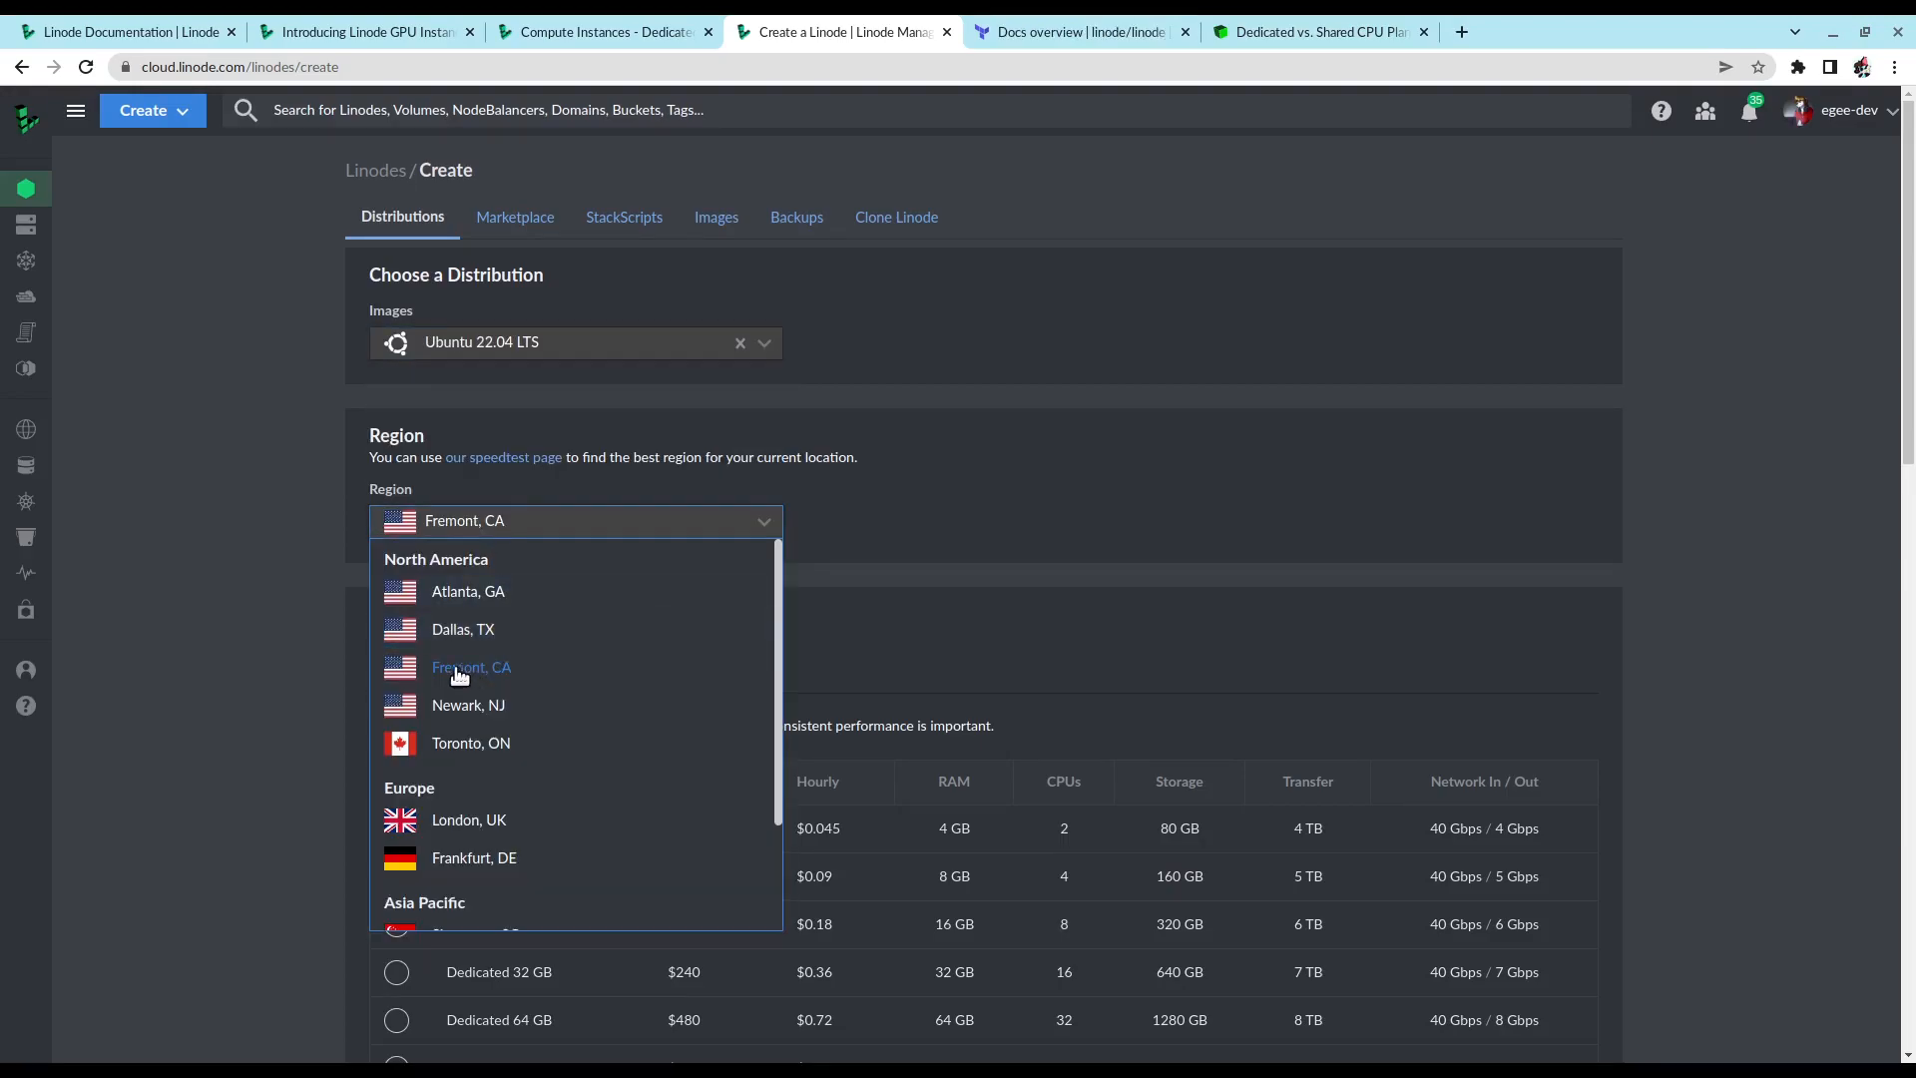
click(471, 667)
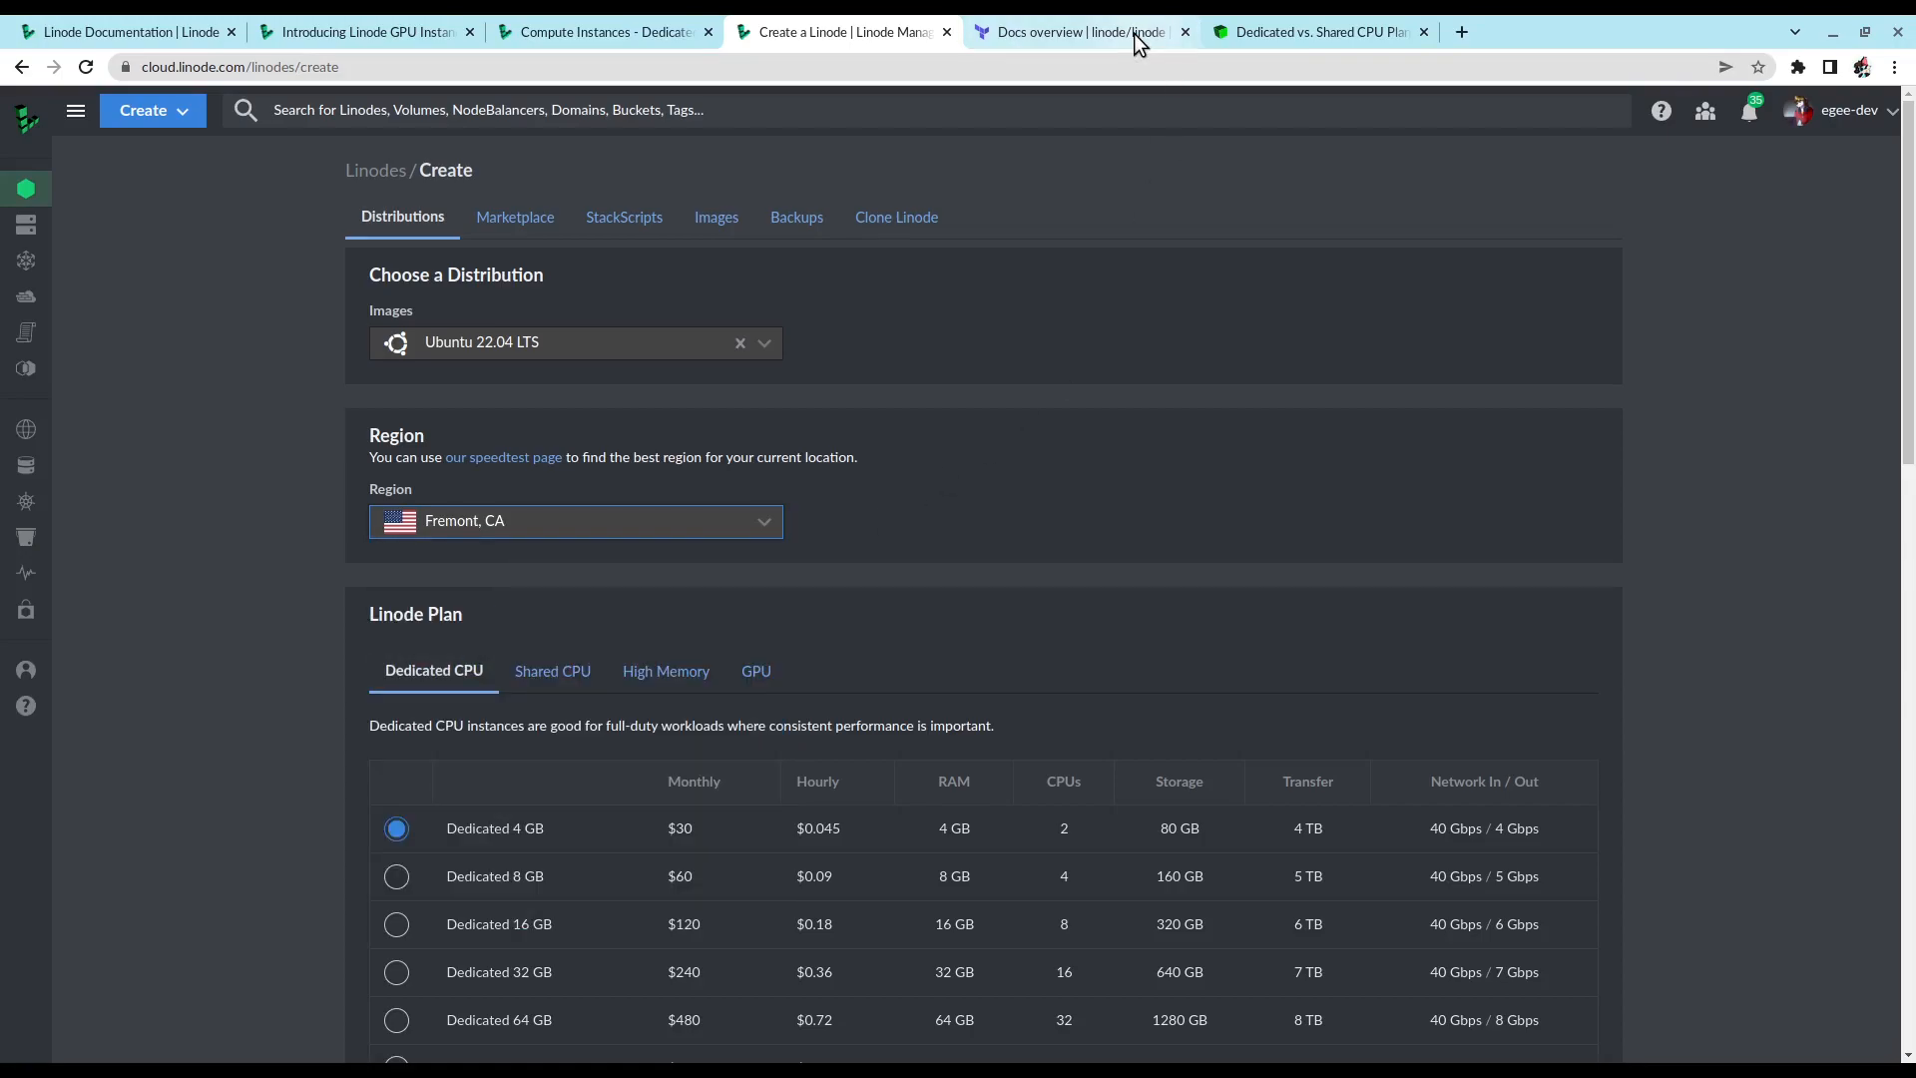
Step: Open the Terraform Registry Linode provider docs and expand its Resources list
click(1080, 32)
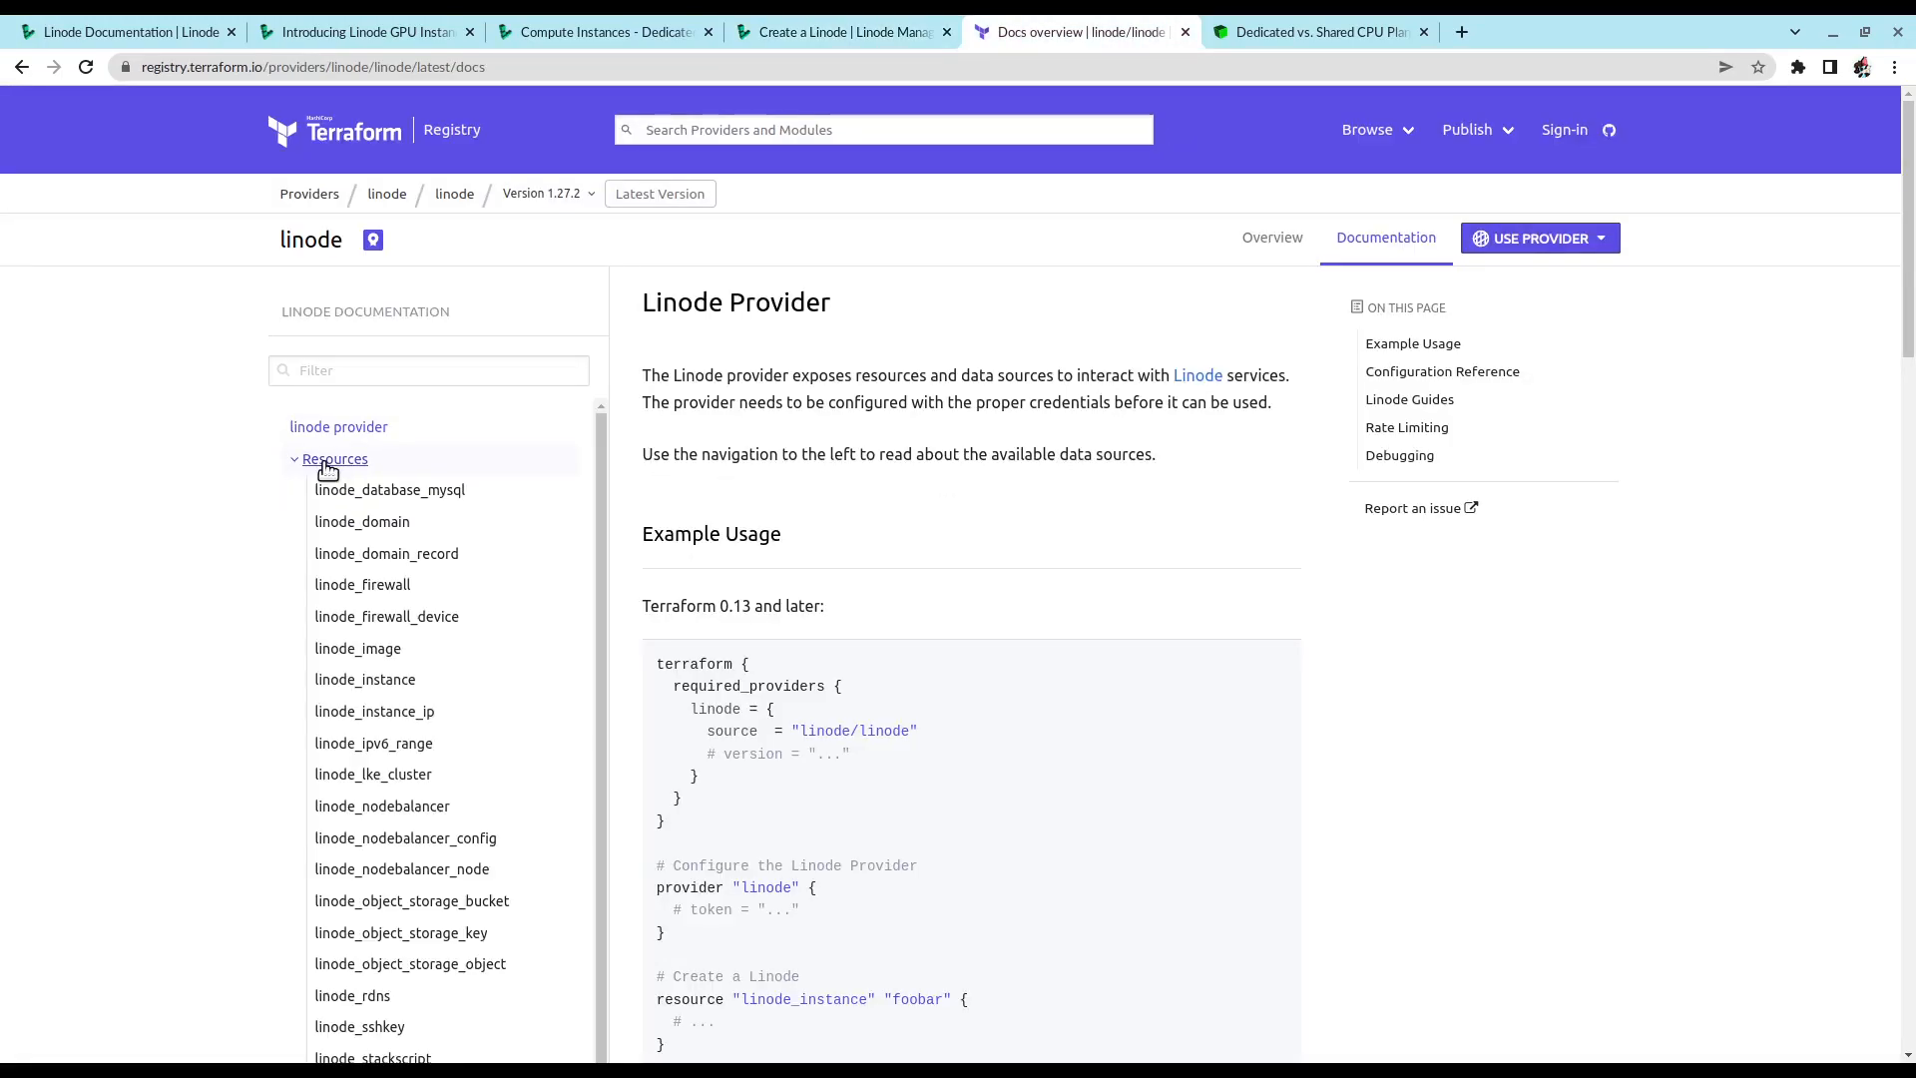
click(365, 680)
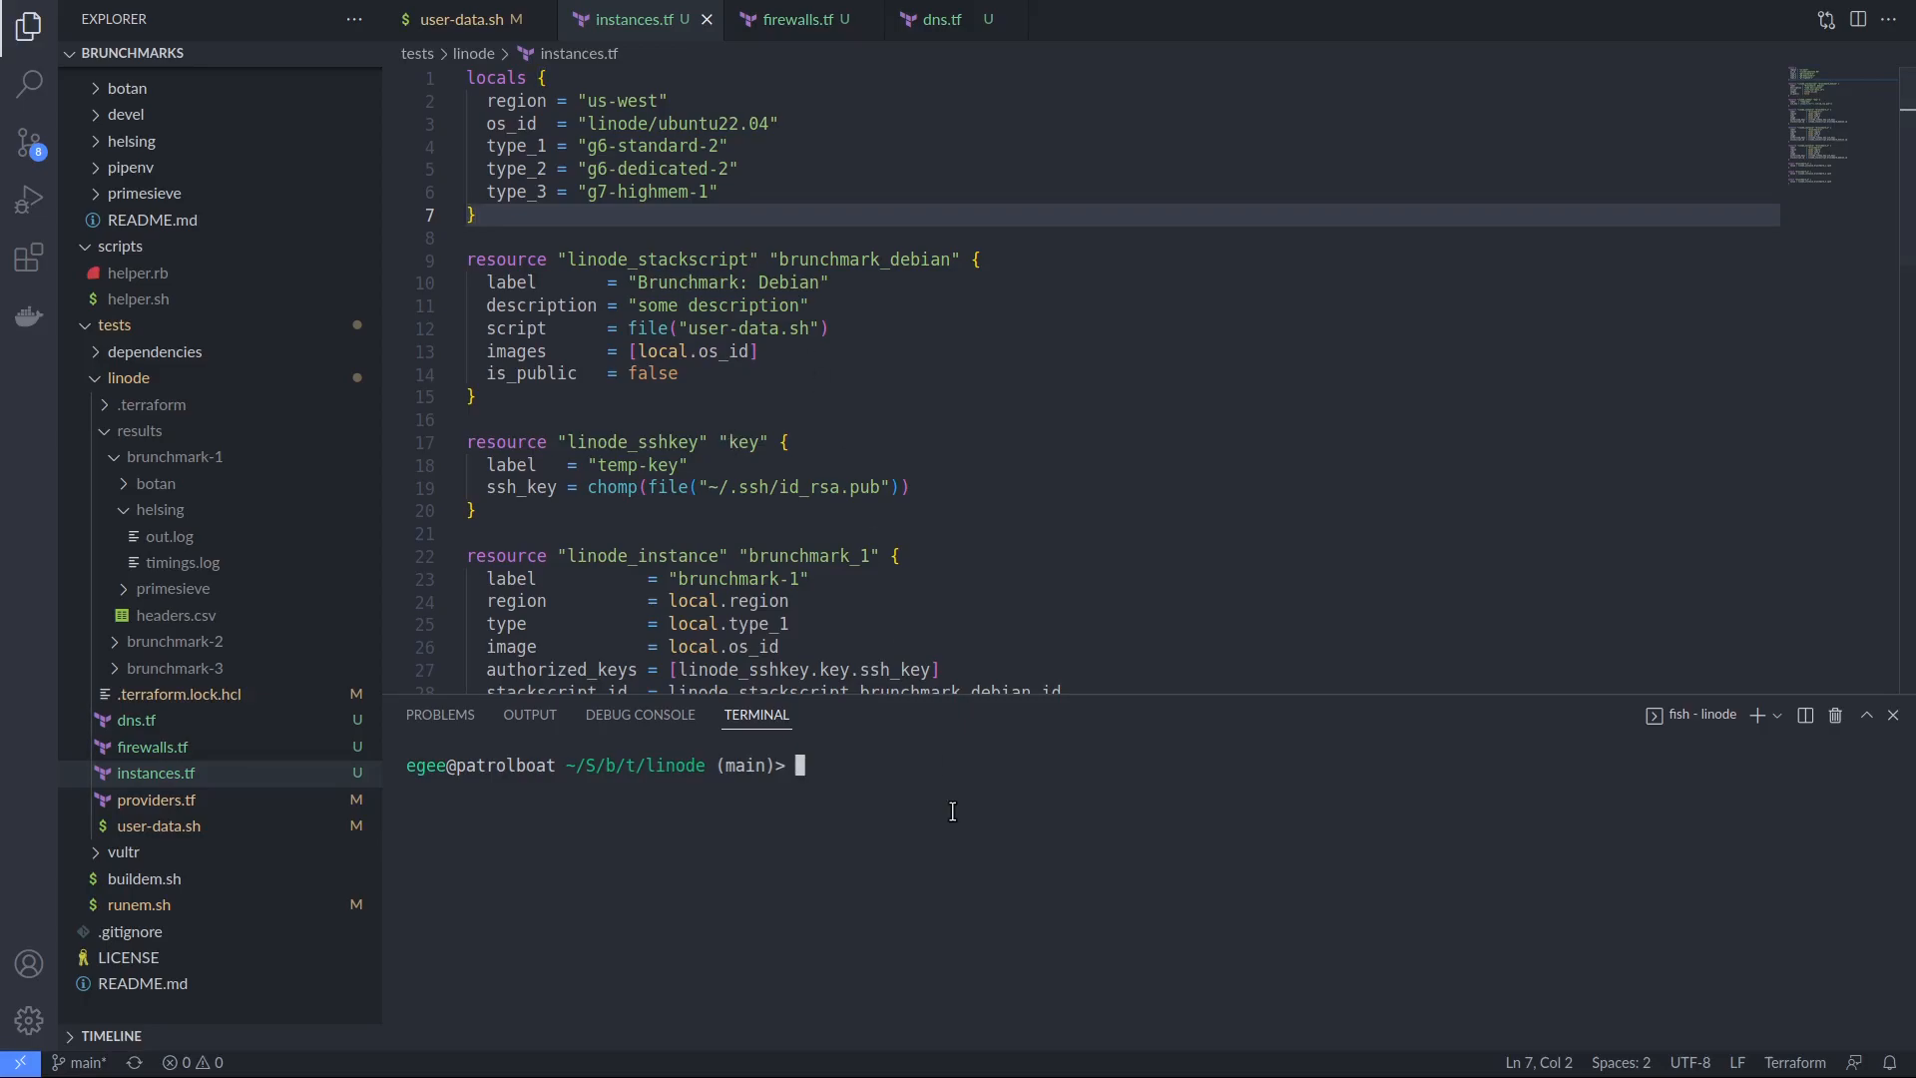
Step: Run 'terraform apply --auto-approve' in the VS Code terminal
text(terraform apply --auto-approve)
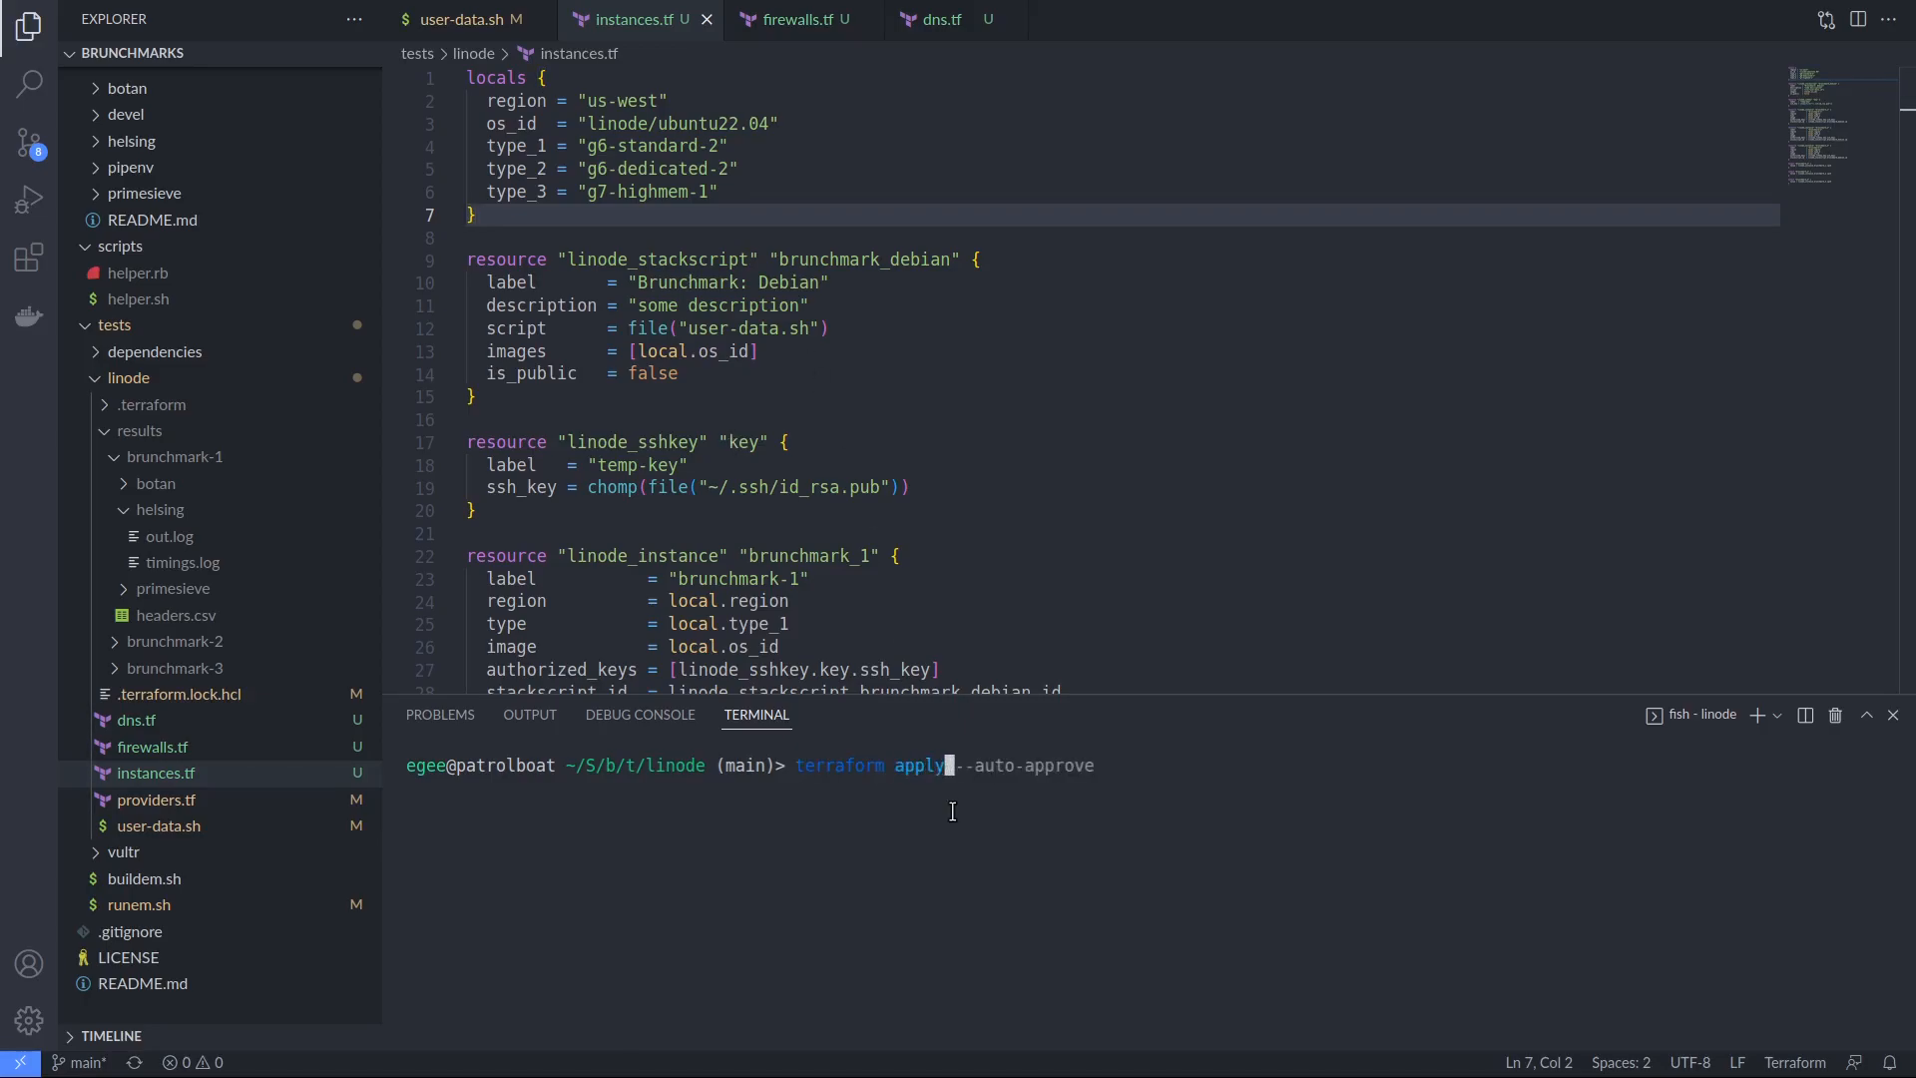
key(Enter)
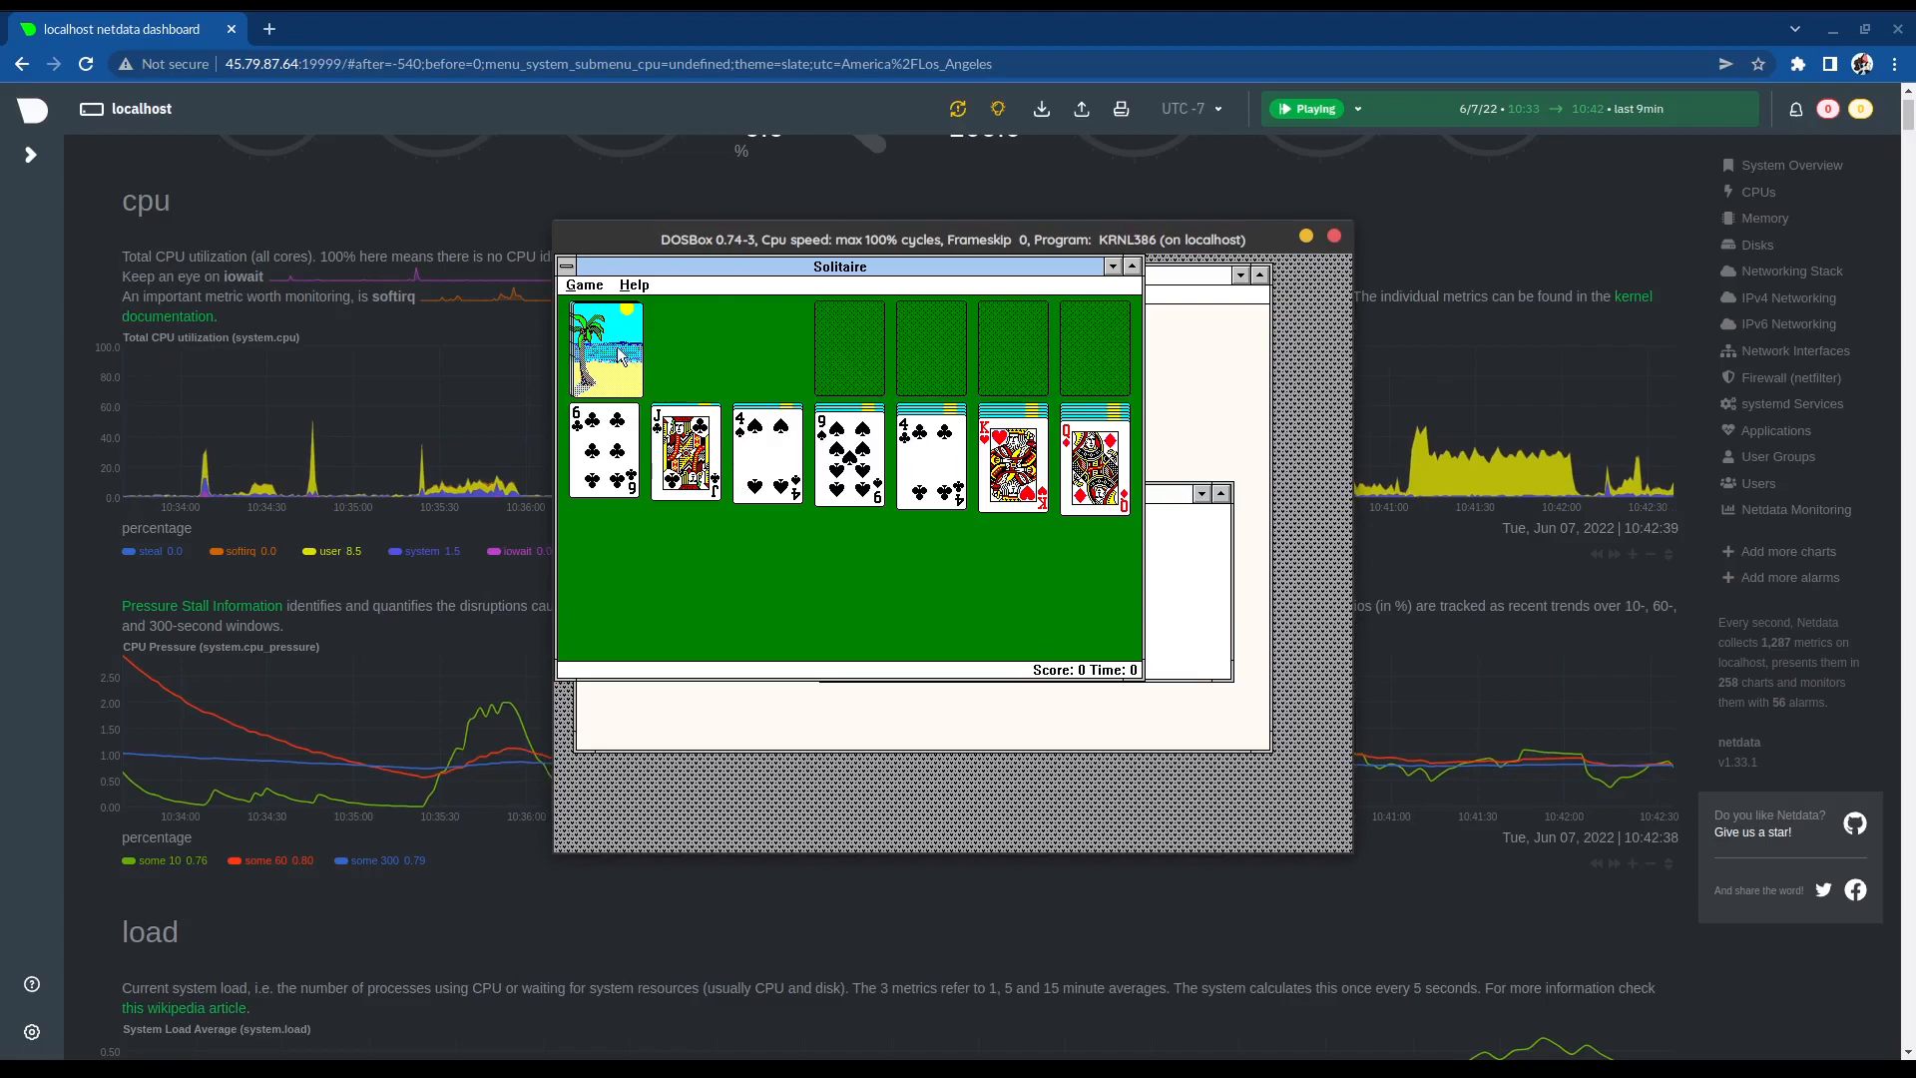
Step: Draw two cards from the Solitaire deck in DOSBox
click(605, 348)
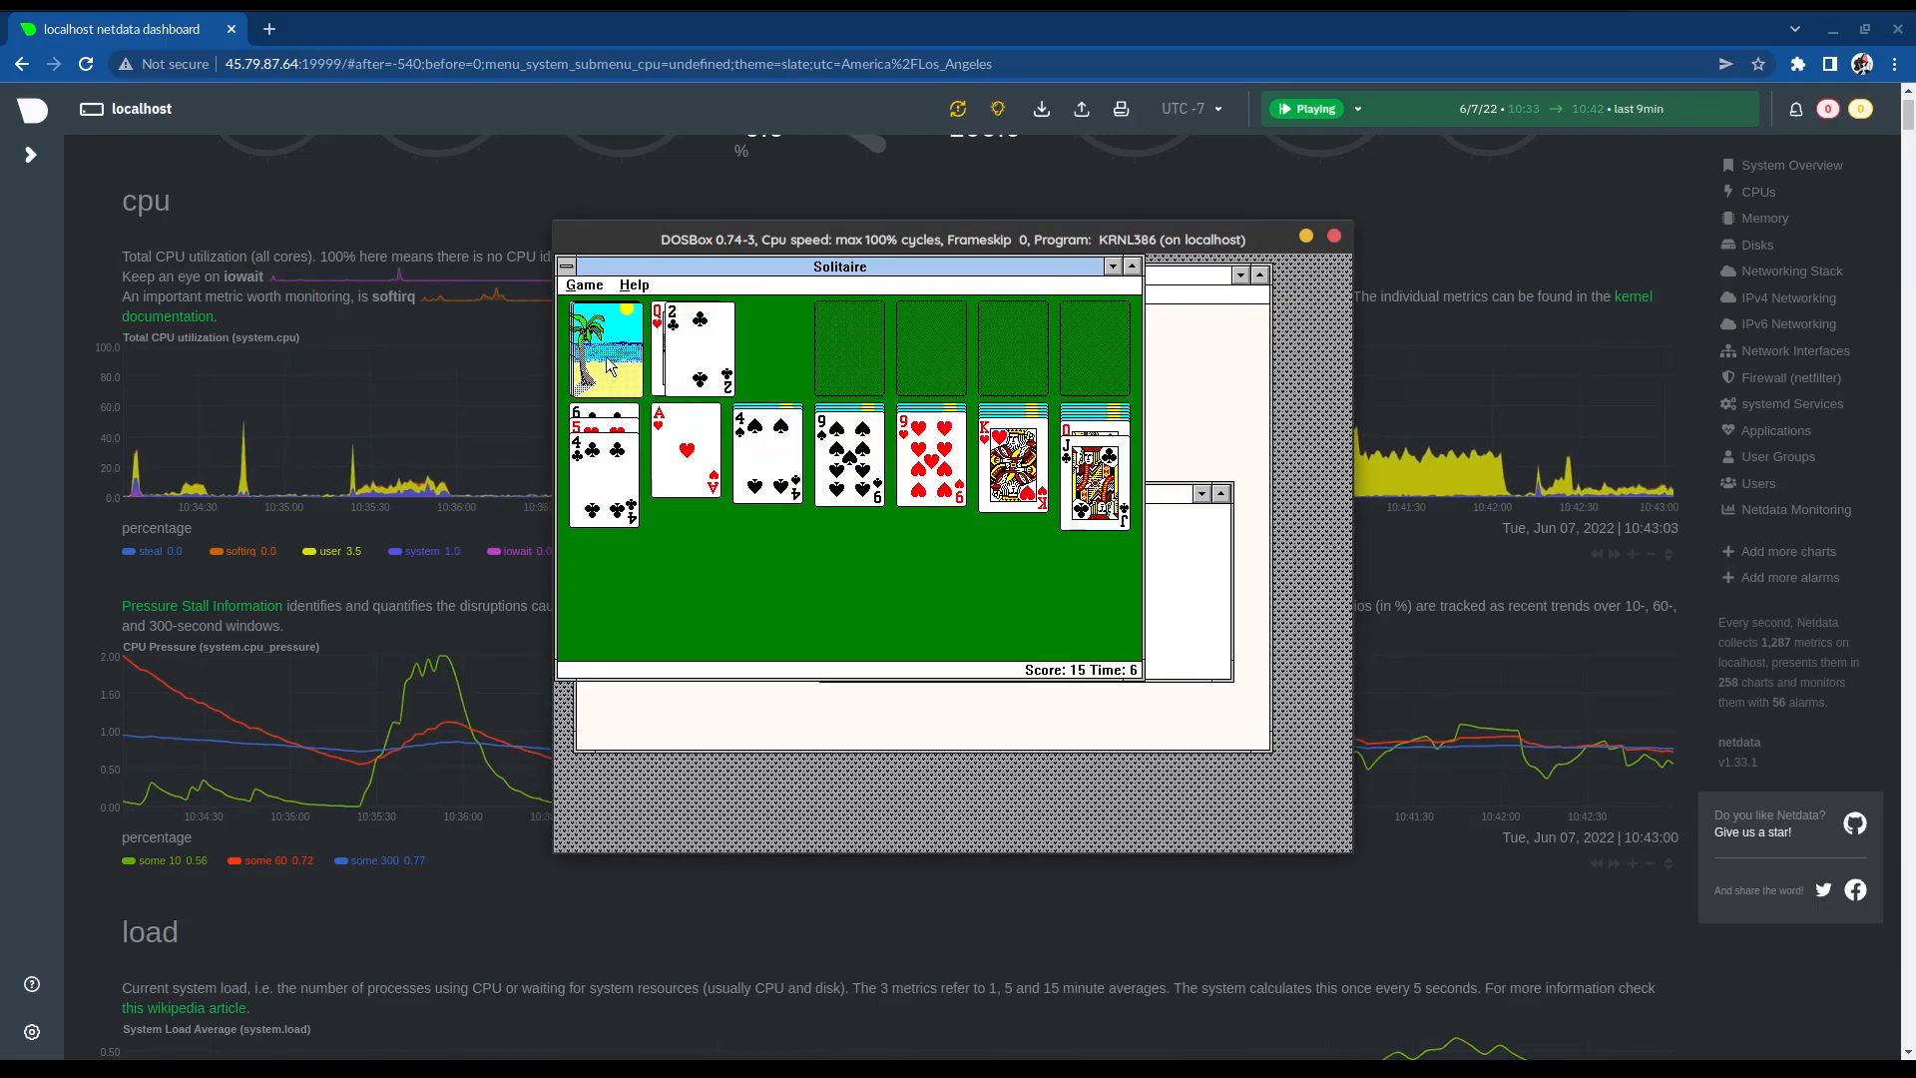
click(604, 349)
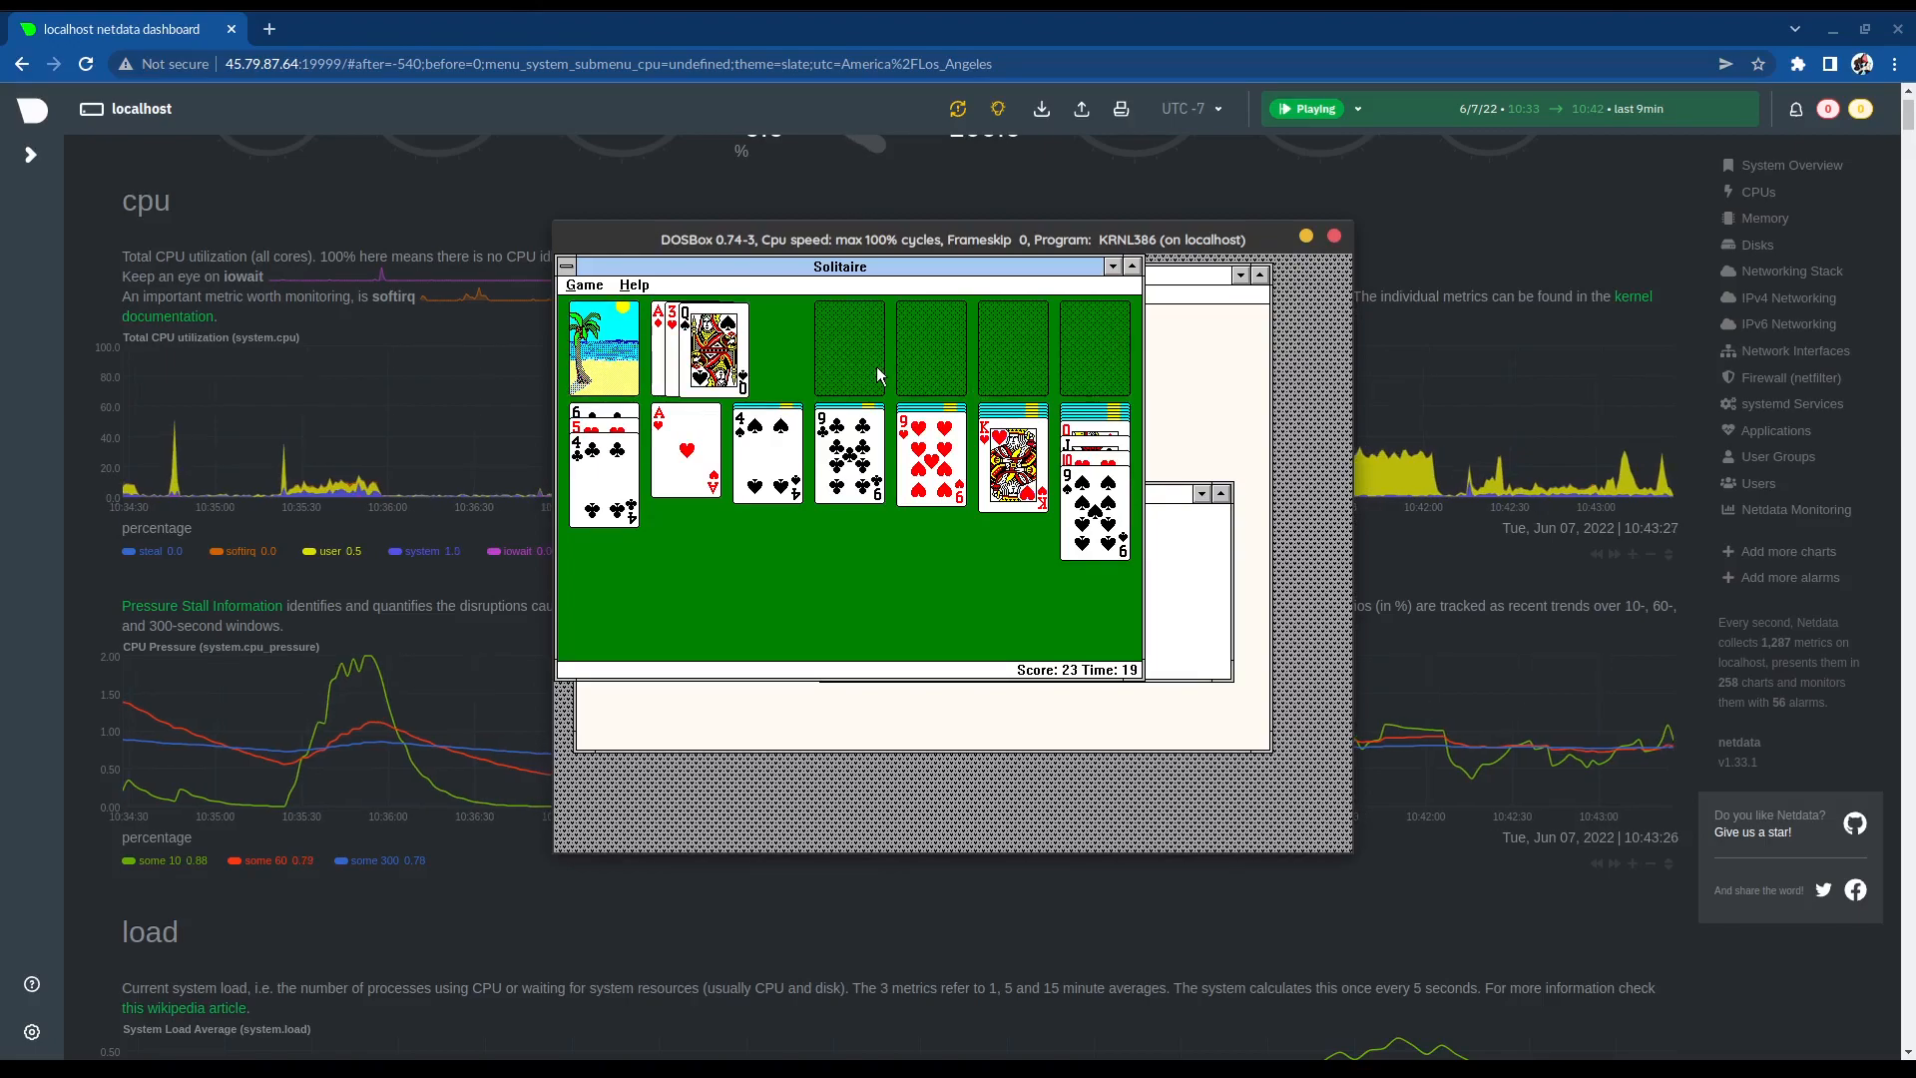
mouse_move(797, 392)
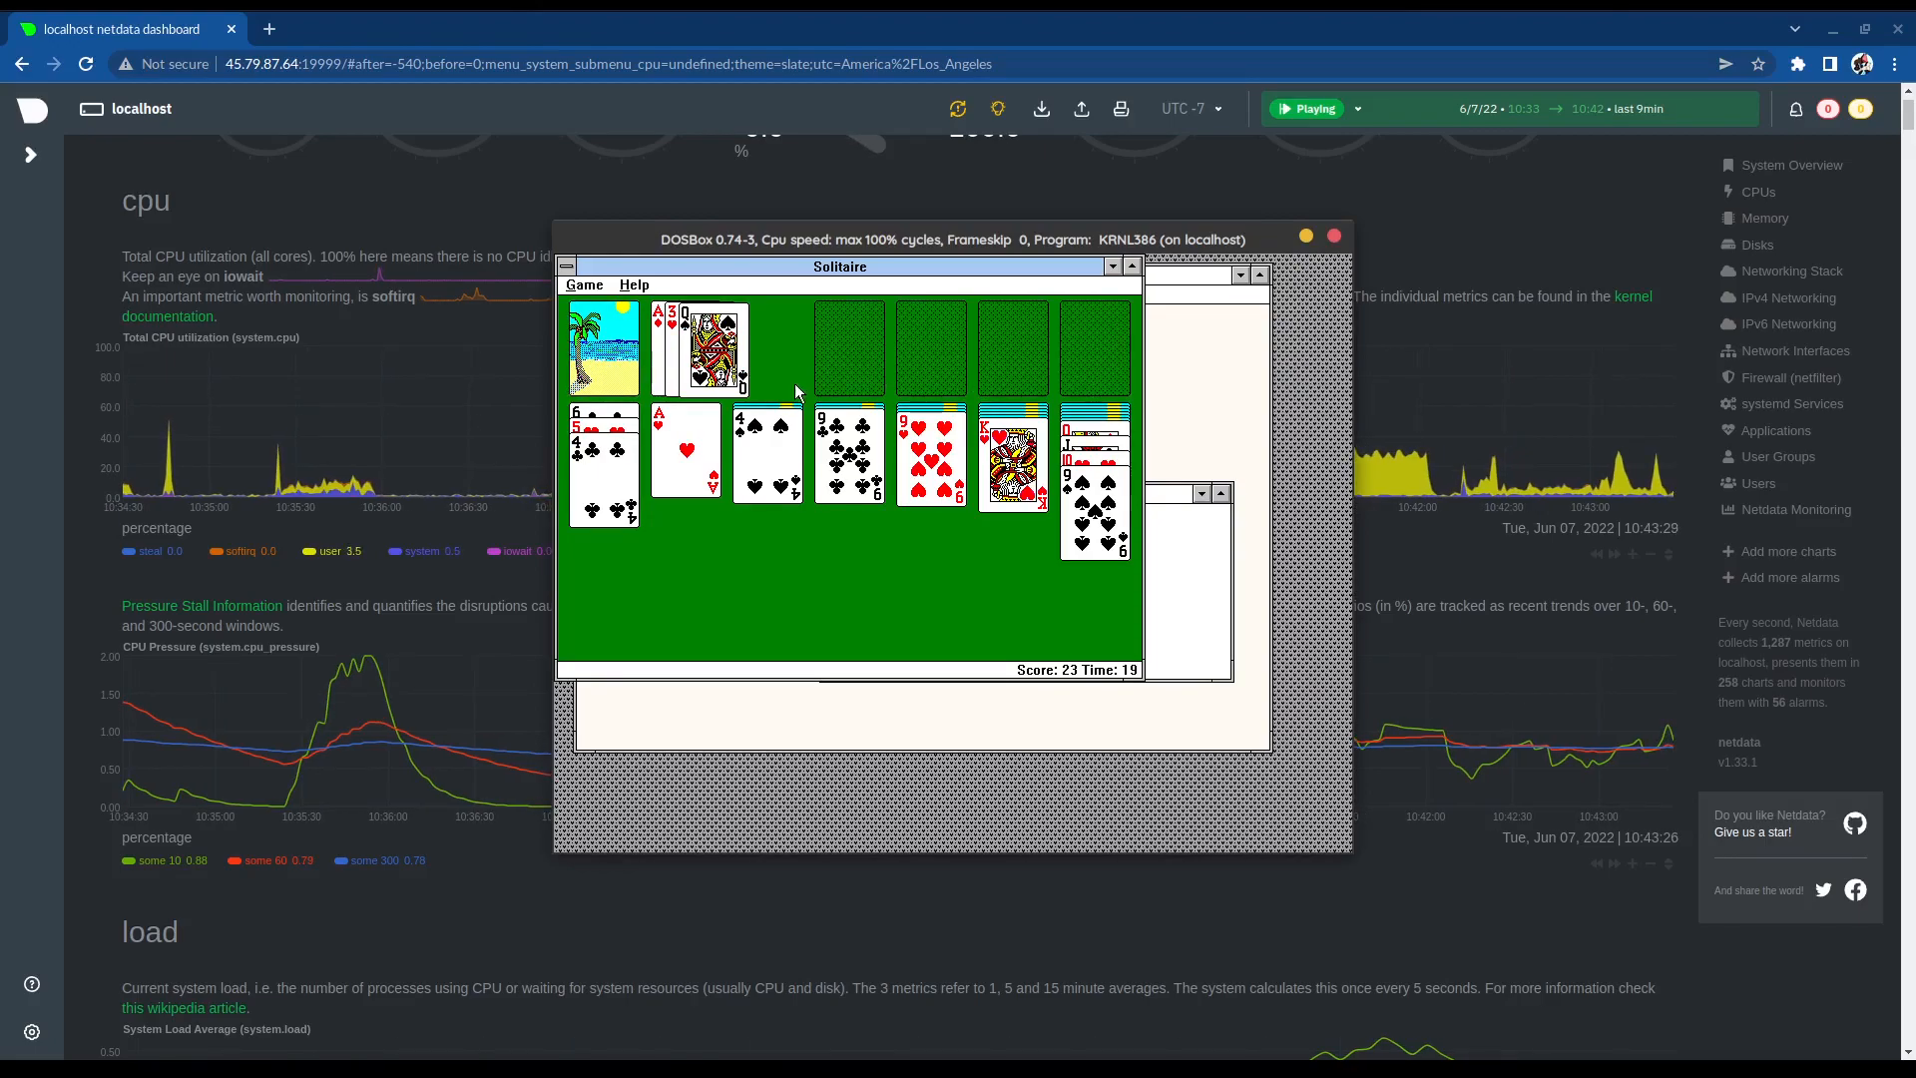